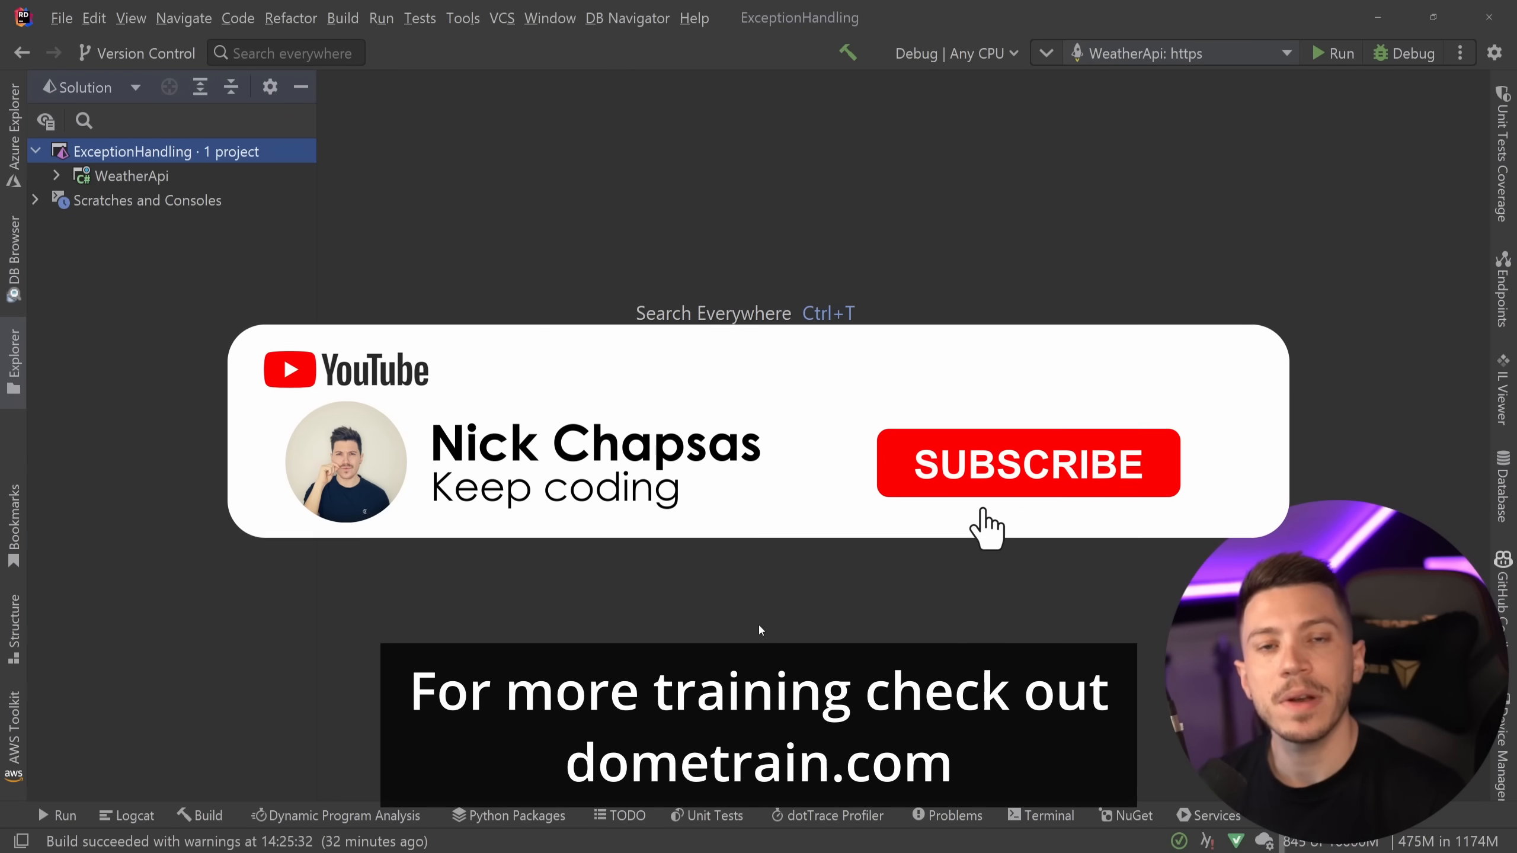
Expand WeatherApi's Weather folder and open WeatherForecastController.cs in the editor
left_click(1027, 462)
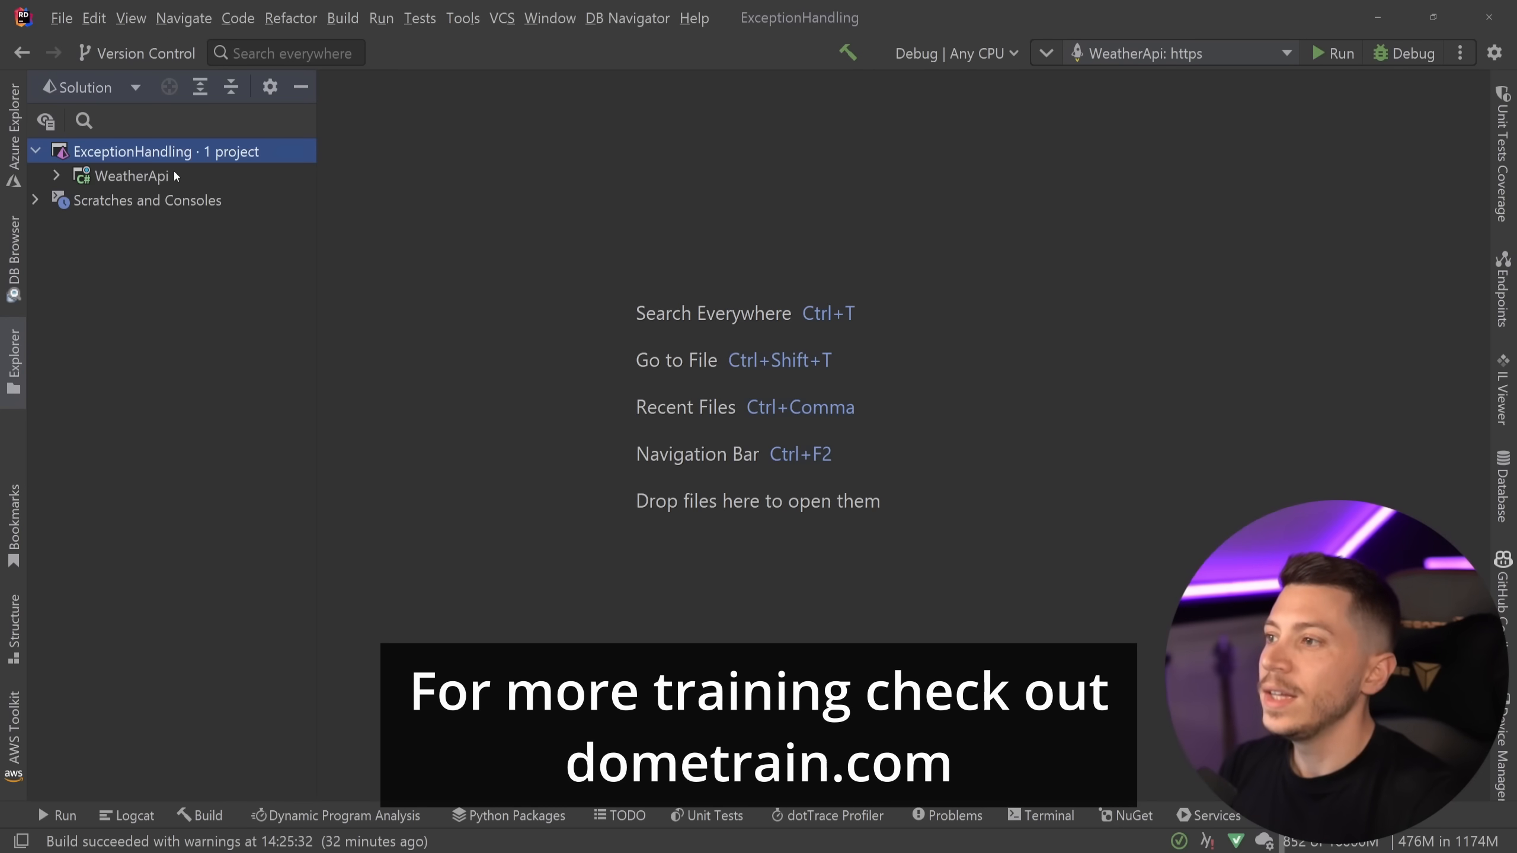
left_click(55, 175)
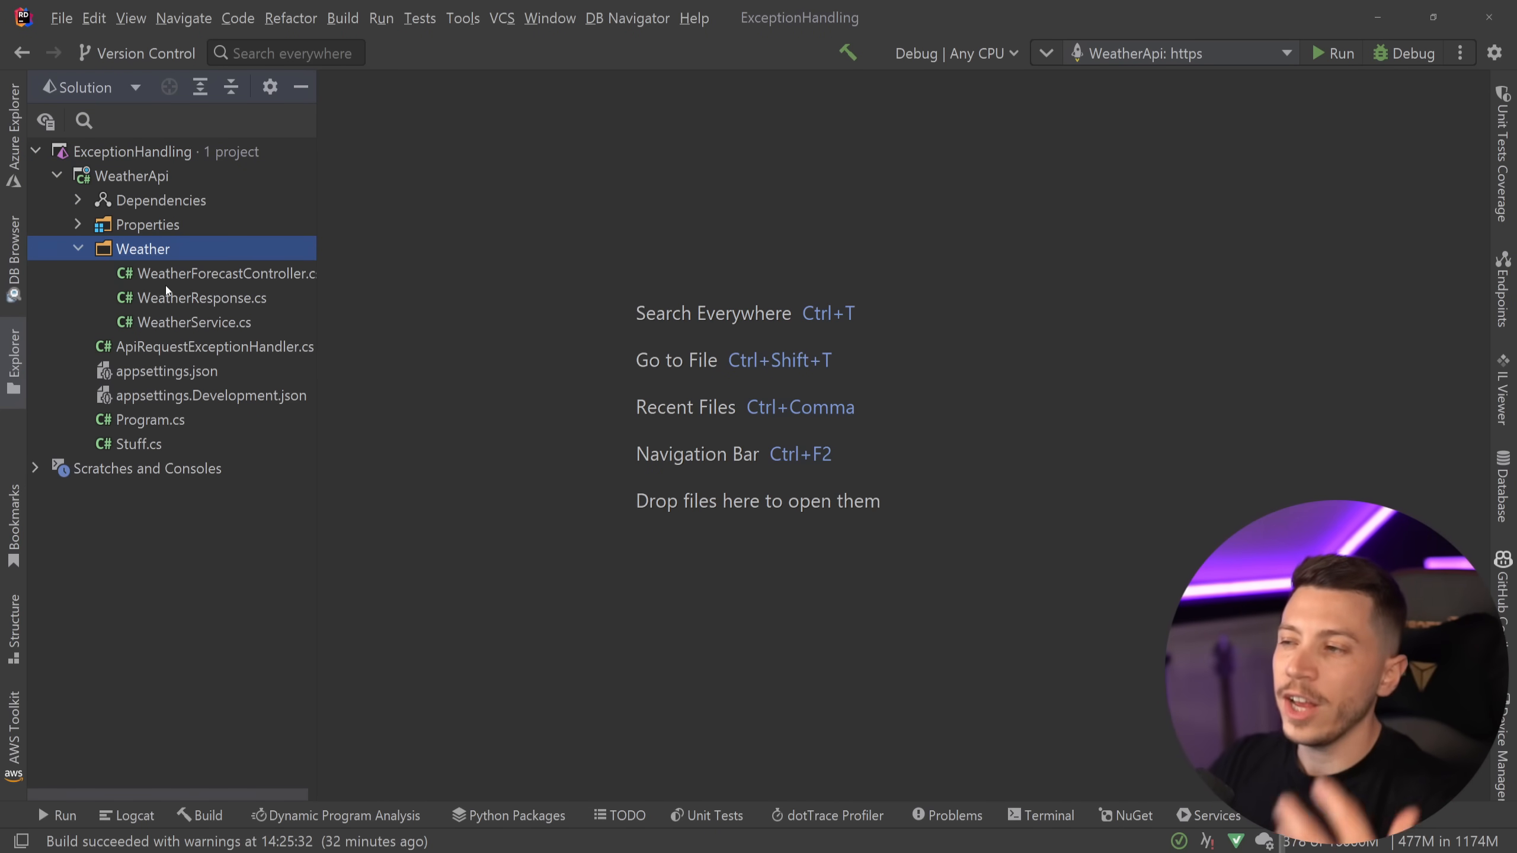
left_click(227, 274)
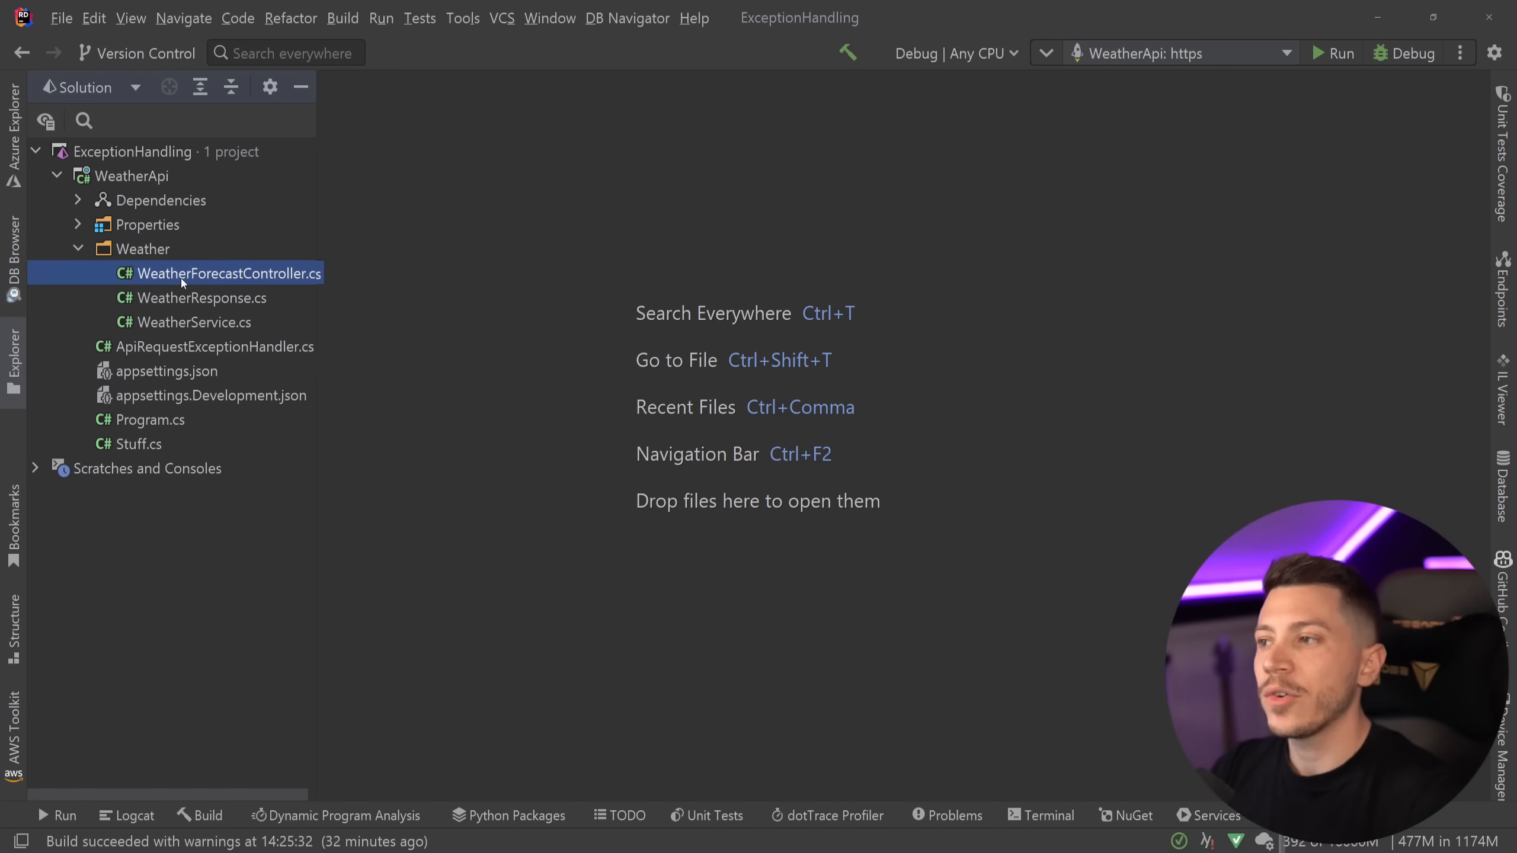
double_click(225, 274)
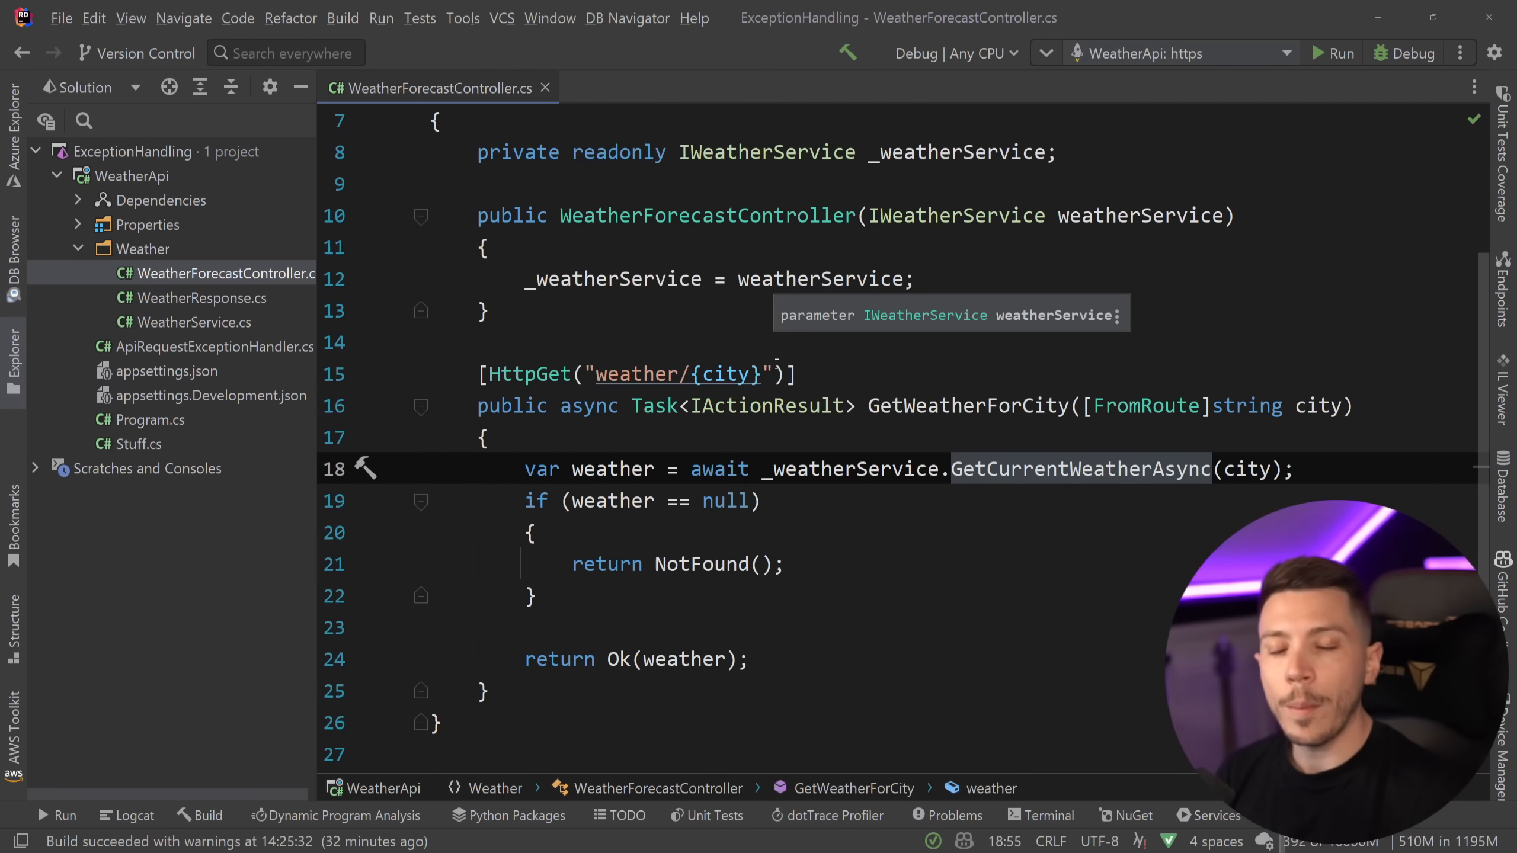
Go to GetCurrentWeatherAsync in WeatherService.cs and start the WeatherApi application
left_click(196, 322)
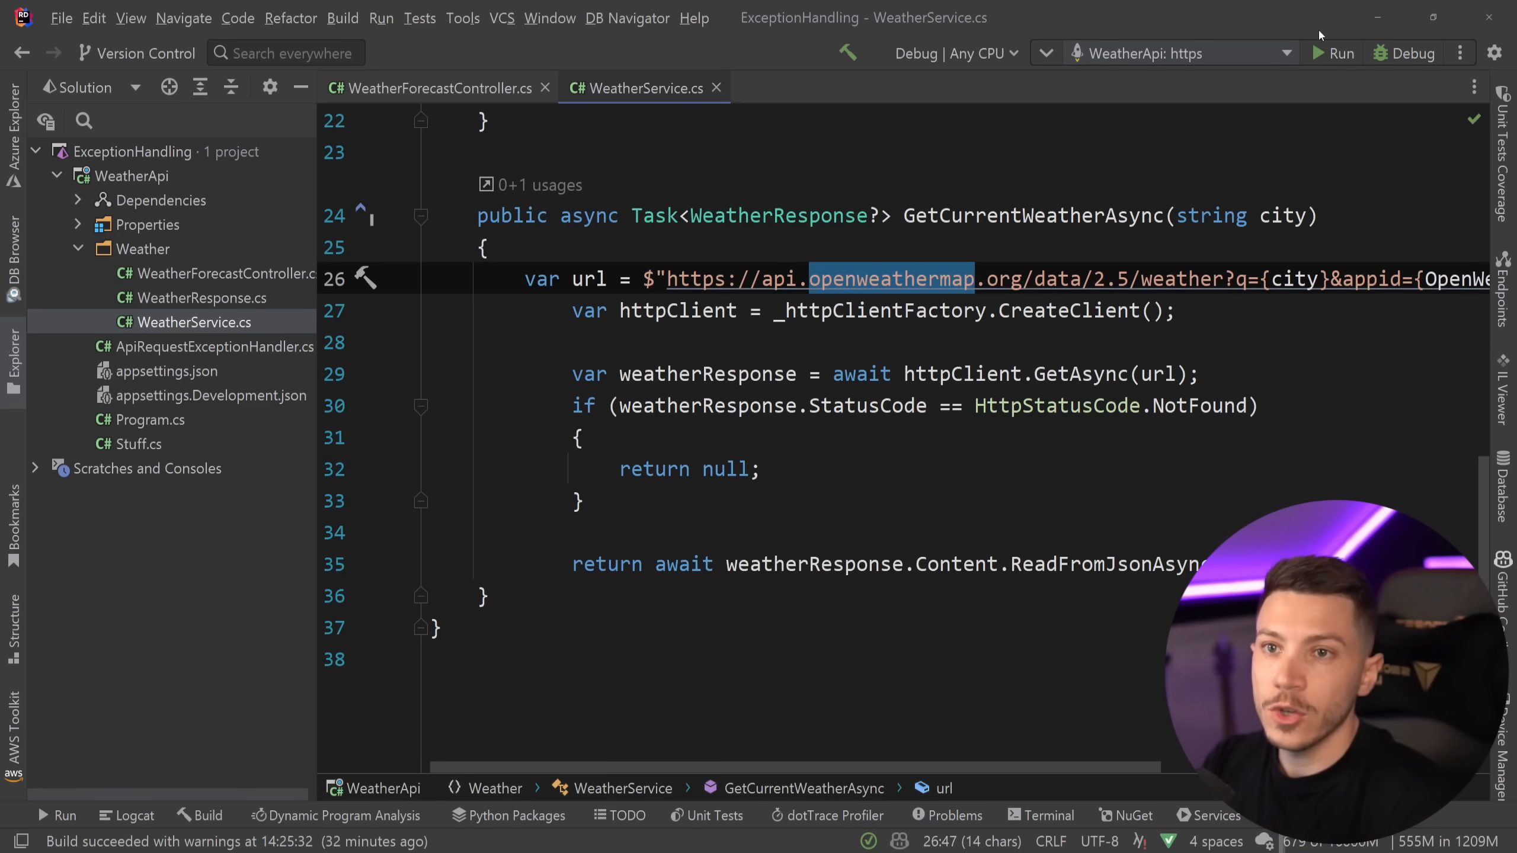
left_click(1340, 54)
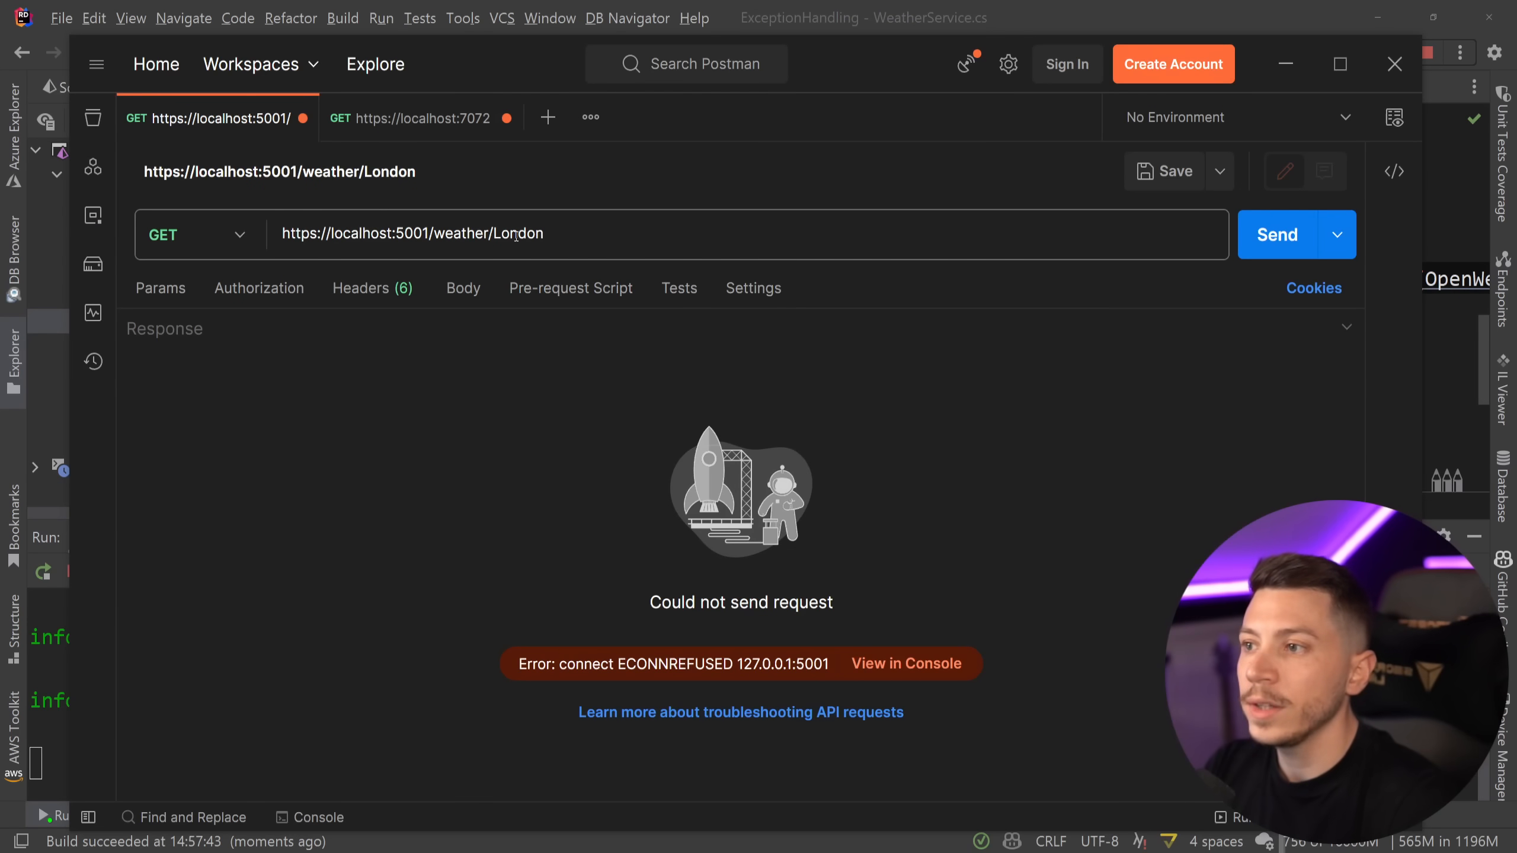
Send the London weather request, switch the city to Milan, and review the JSON responses
double_click(517, 233)
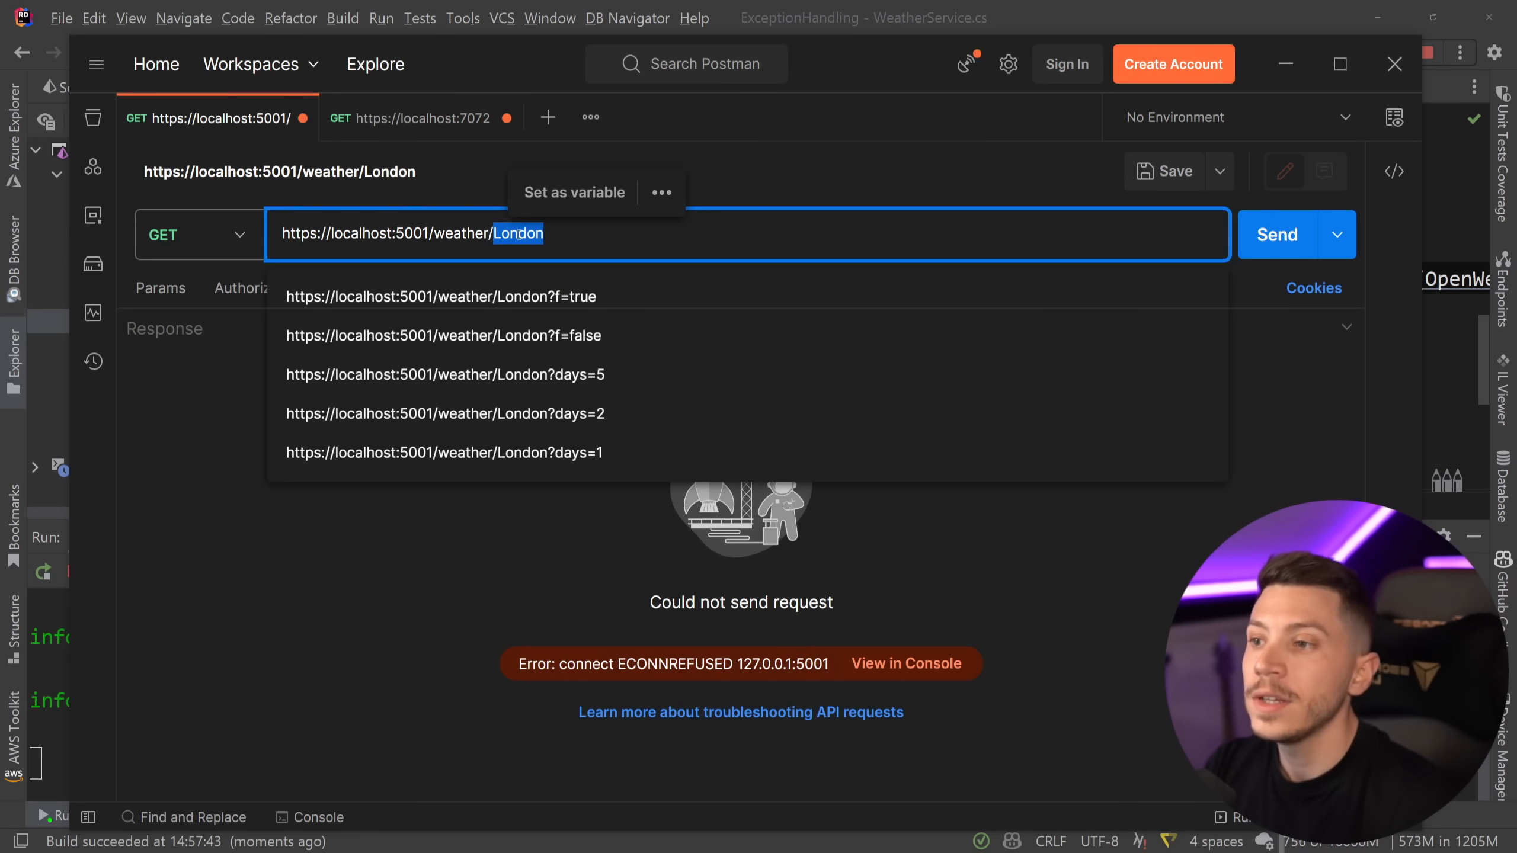
left_click(1277, 234)
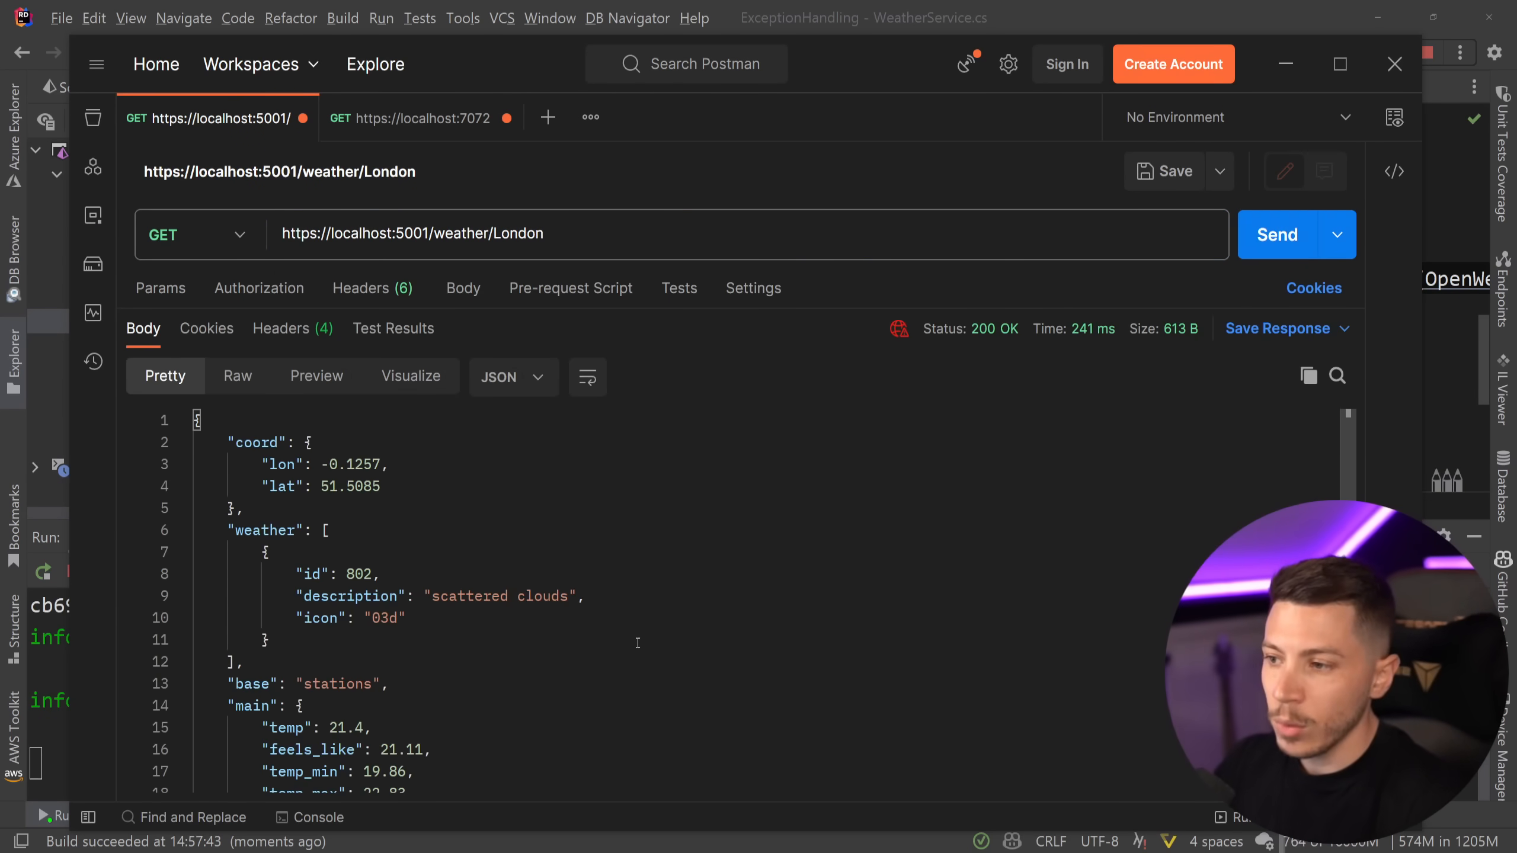
scroll("down", 3)
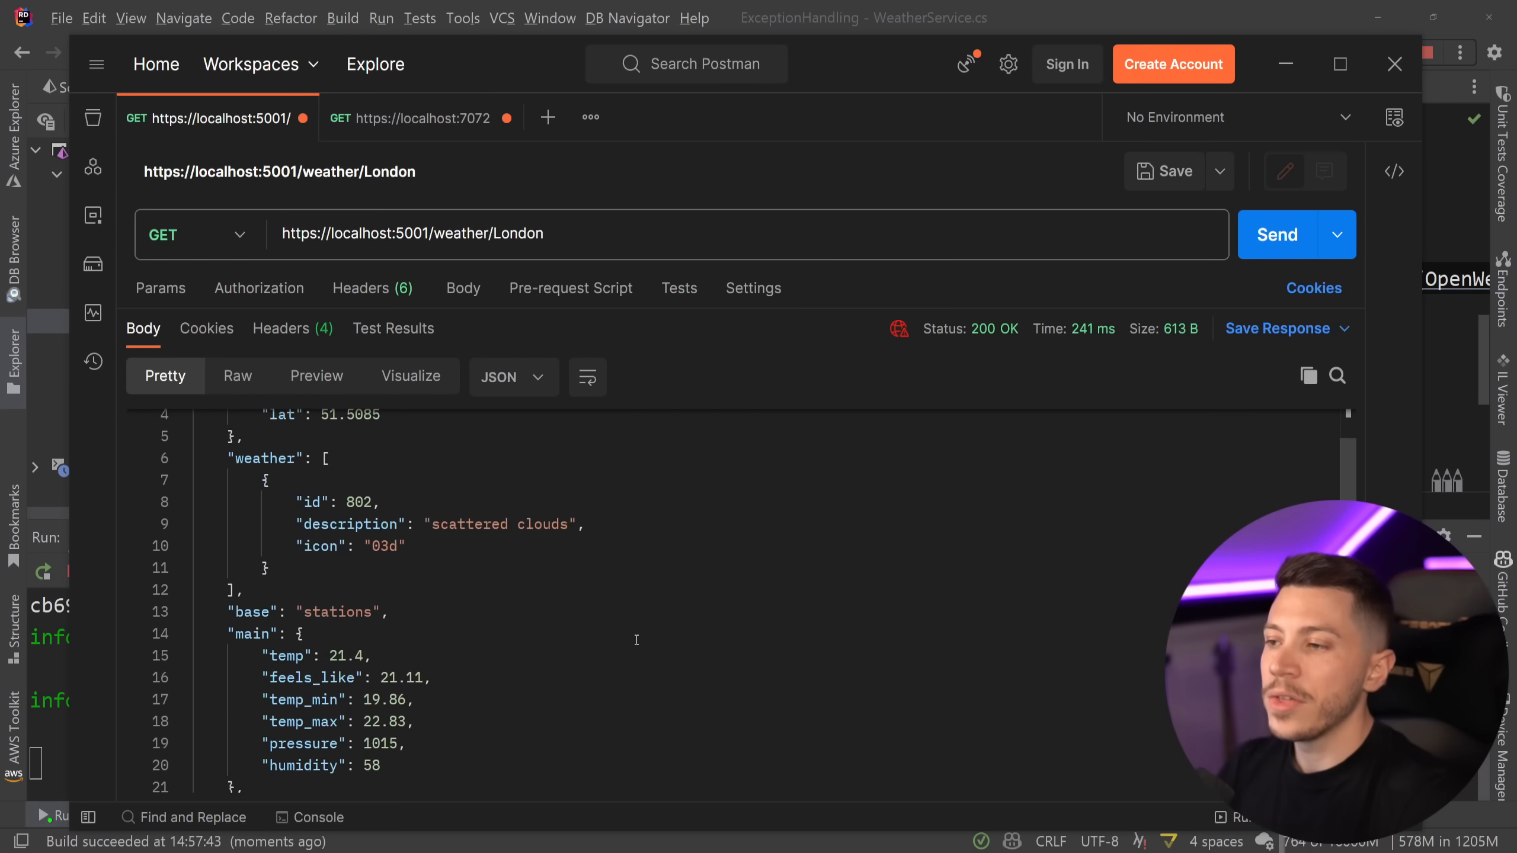
type("Mila")
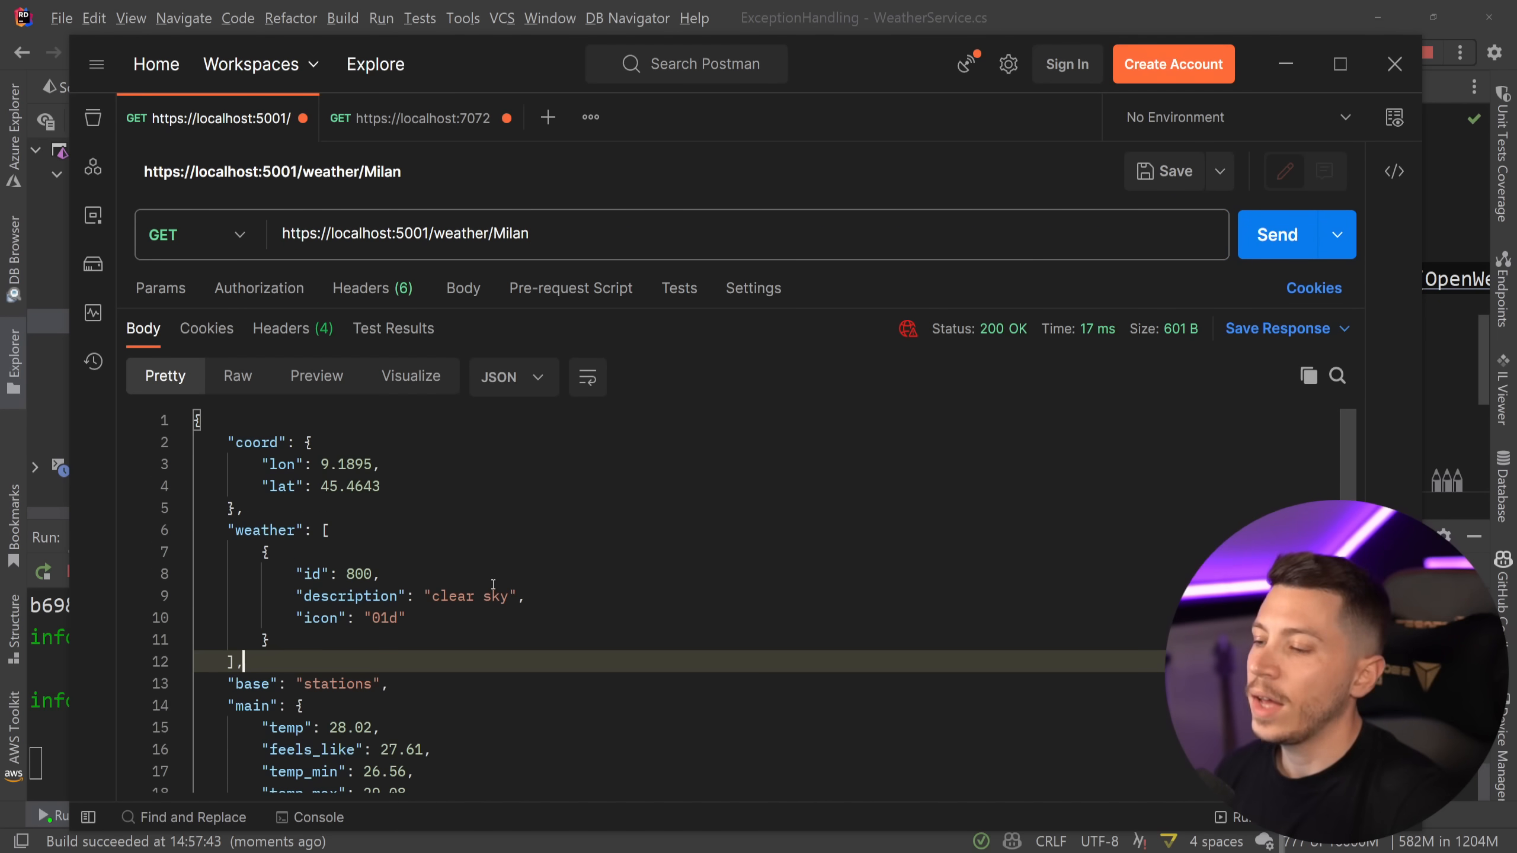
scroll("down", 3)
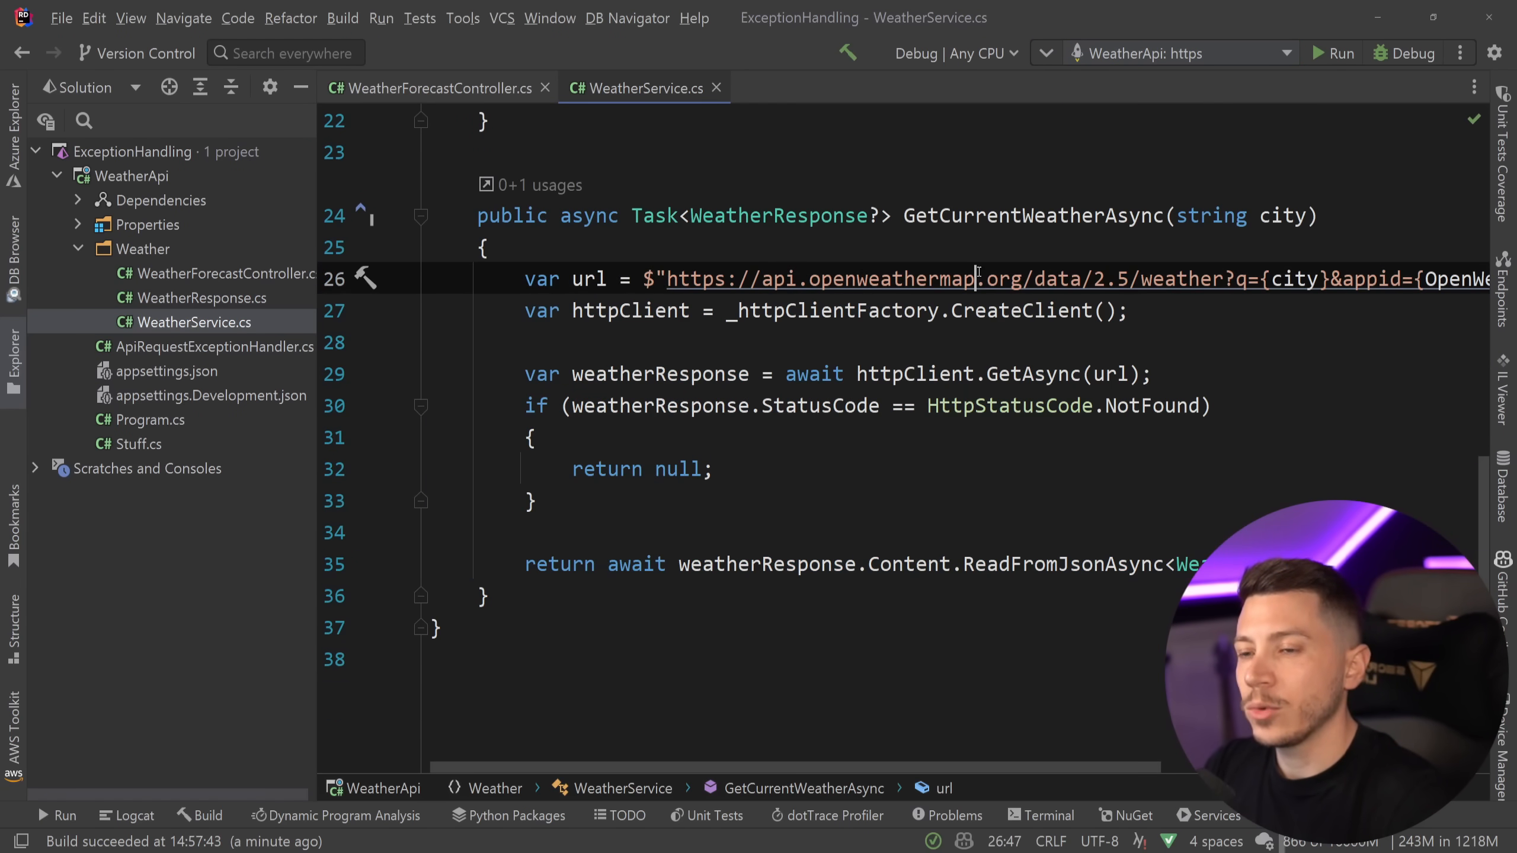
Misspell the weather URL host as api.openweathermaps.org in GetCurrentWeatherAsync
type("s")
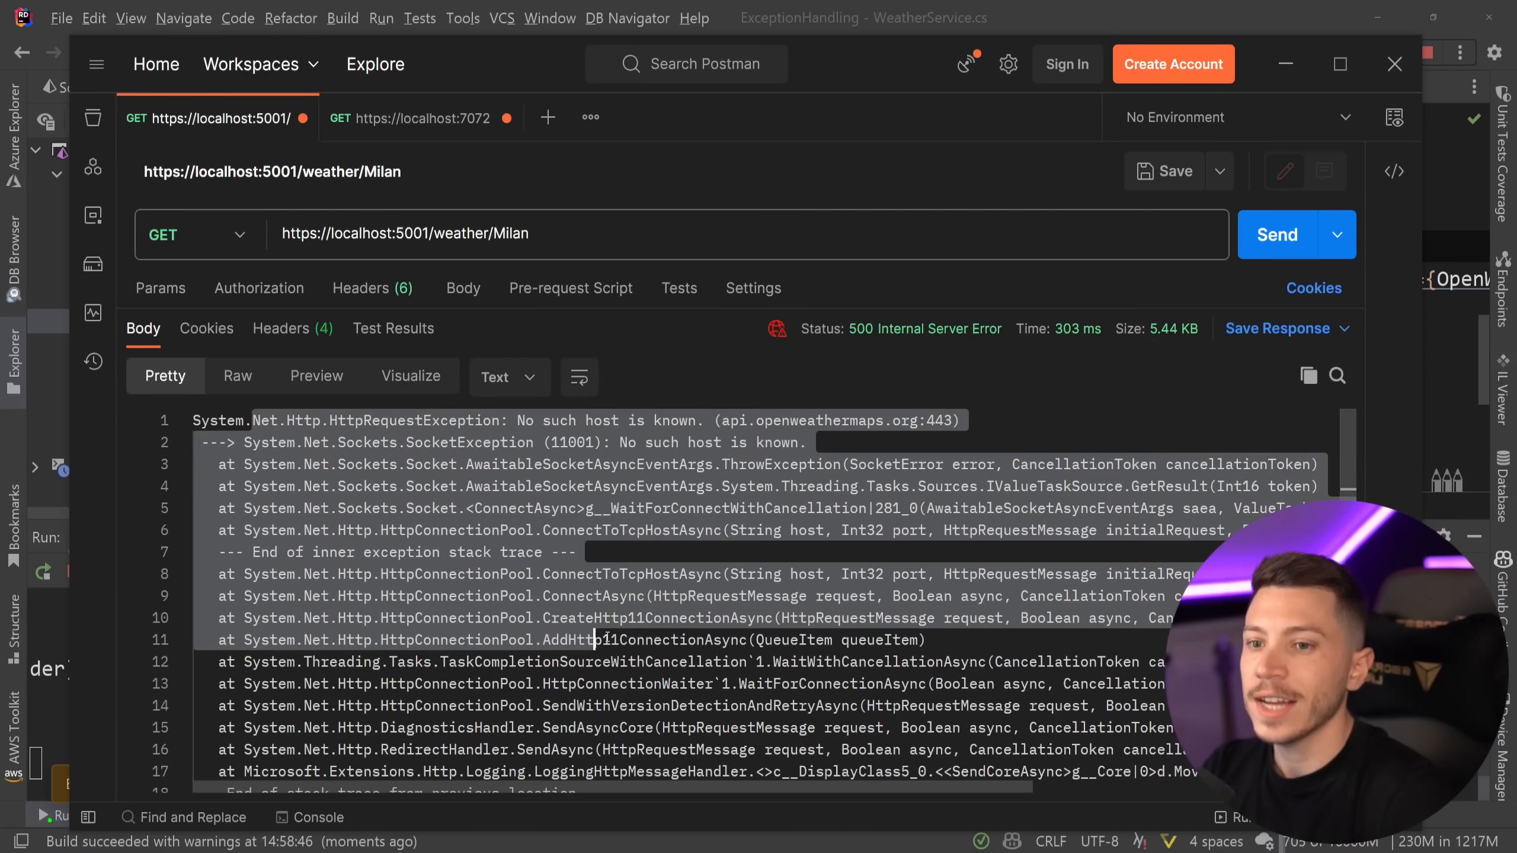
Scroll through the HttpRequestException stack trace in the Milan 500 response
scroll("down", 3)
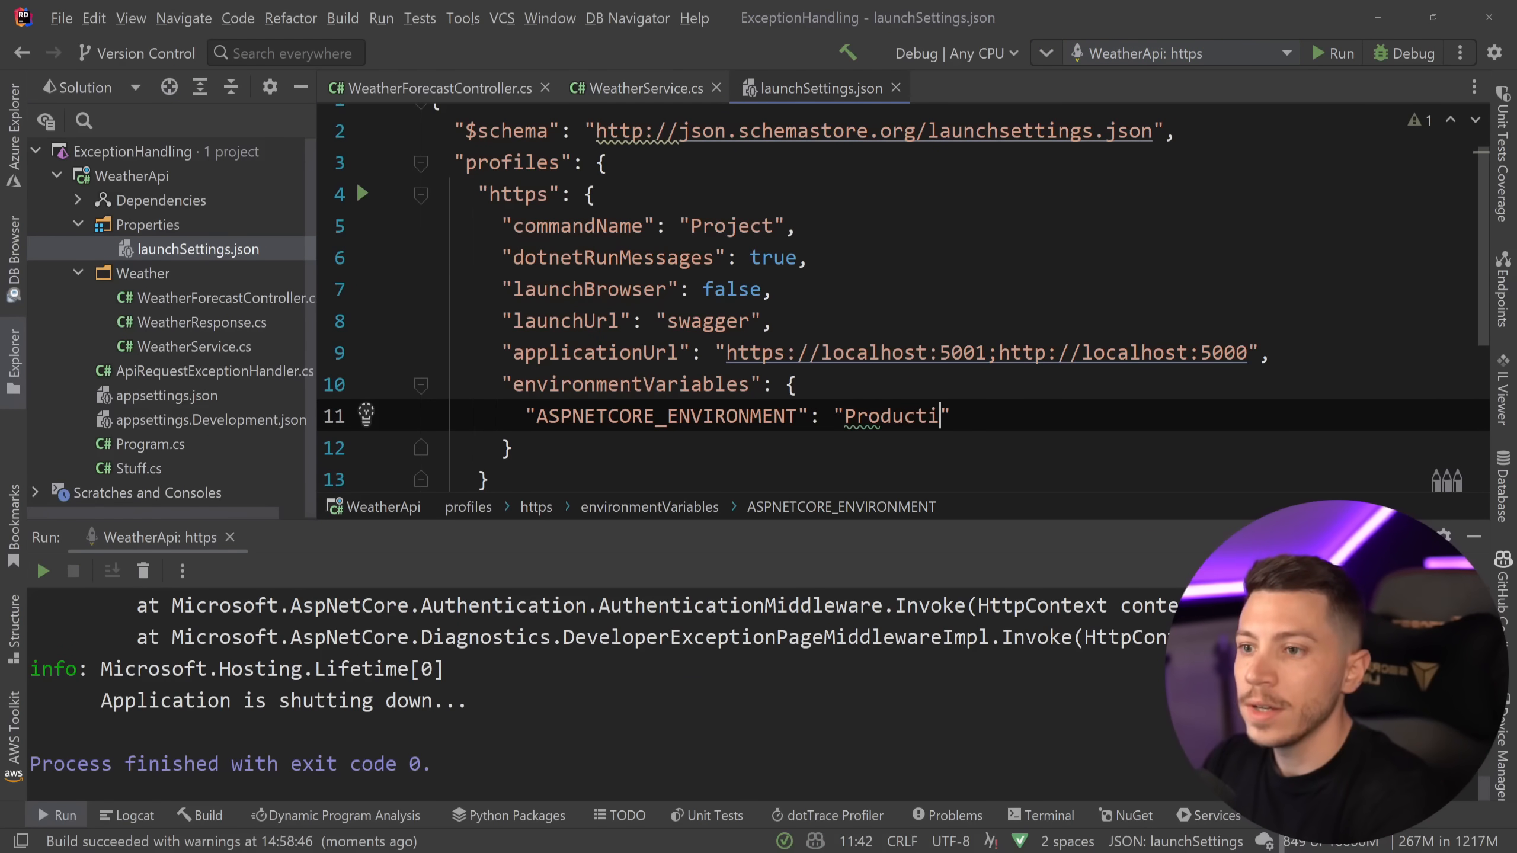
Resend the Milan request under Production, then restore ASPNETCORE_ENVIRONMENT to Development
type("on")
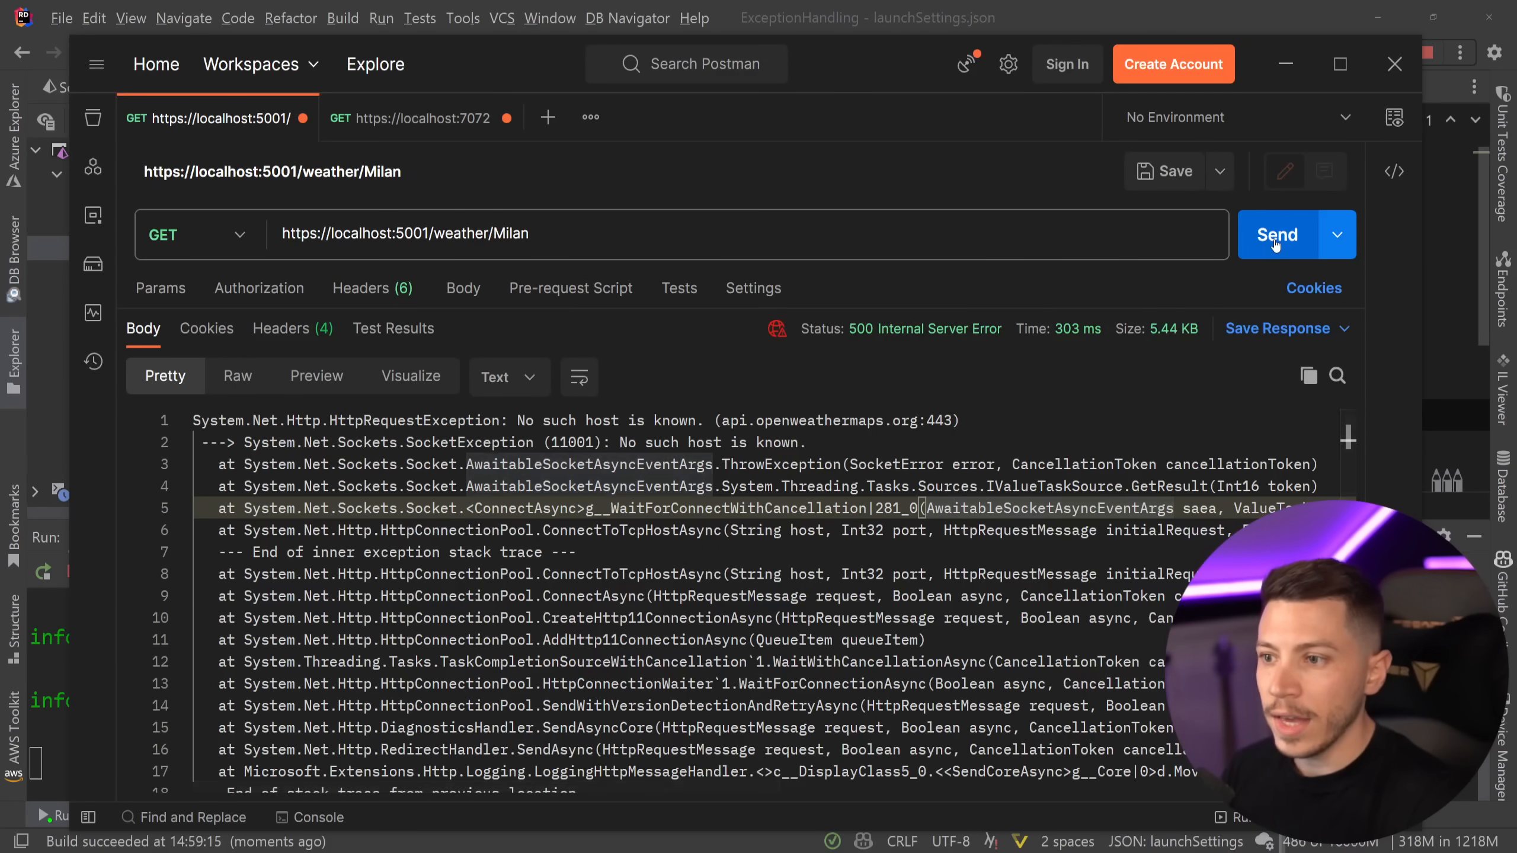
left_click(1278, 235)
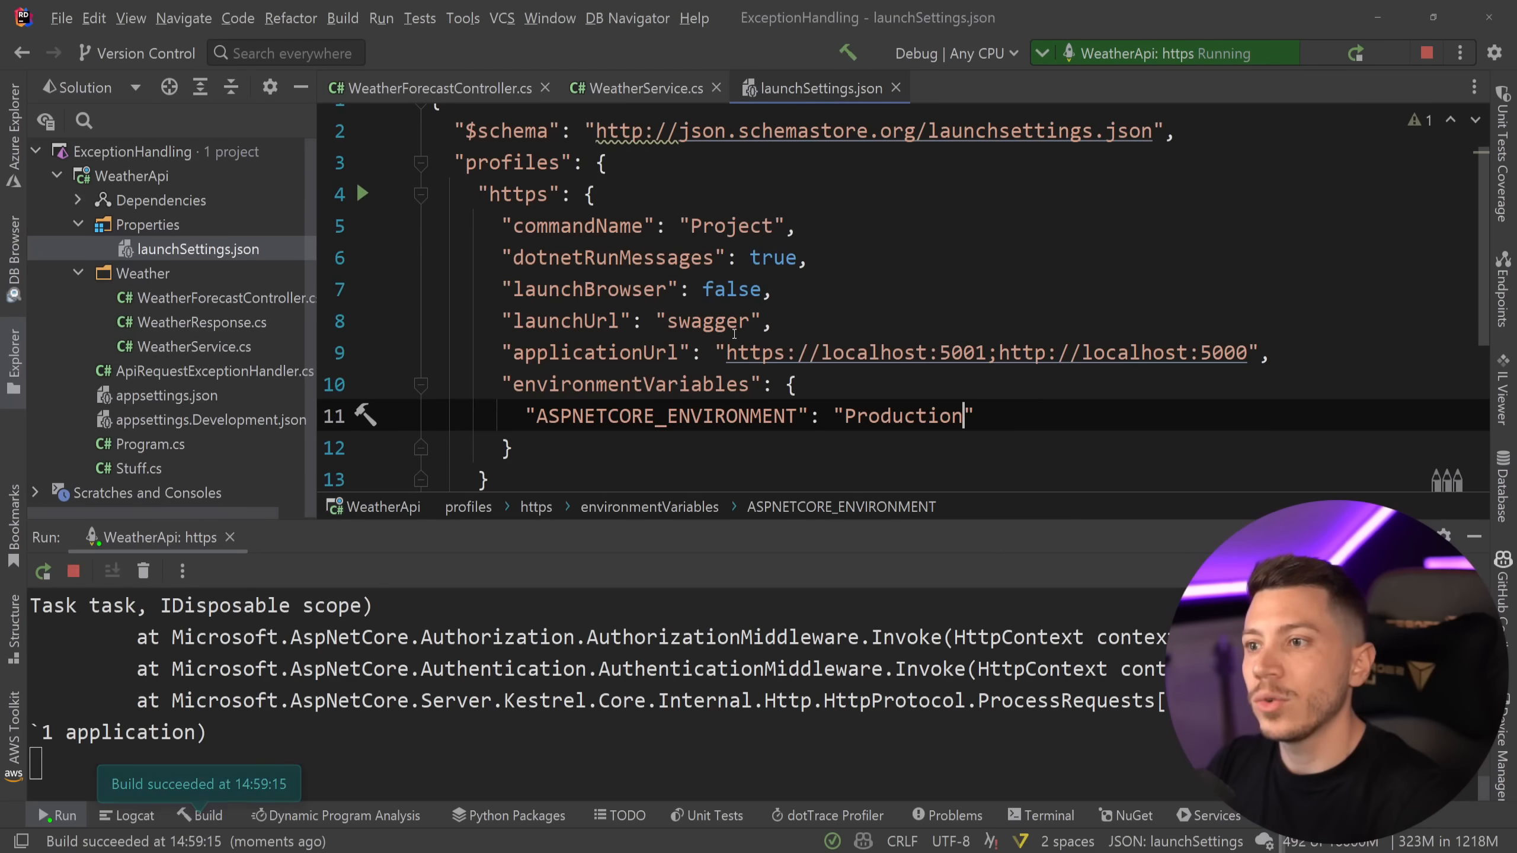
key("Backspace")
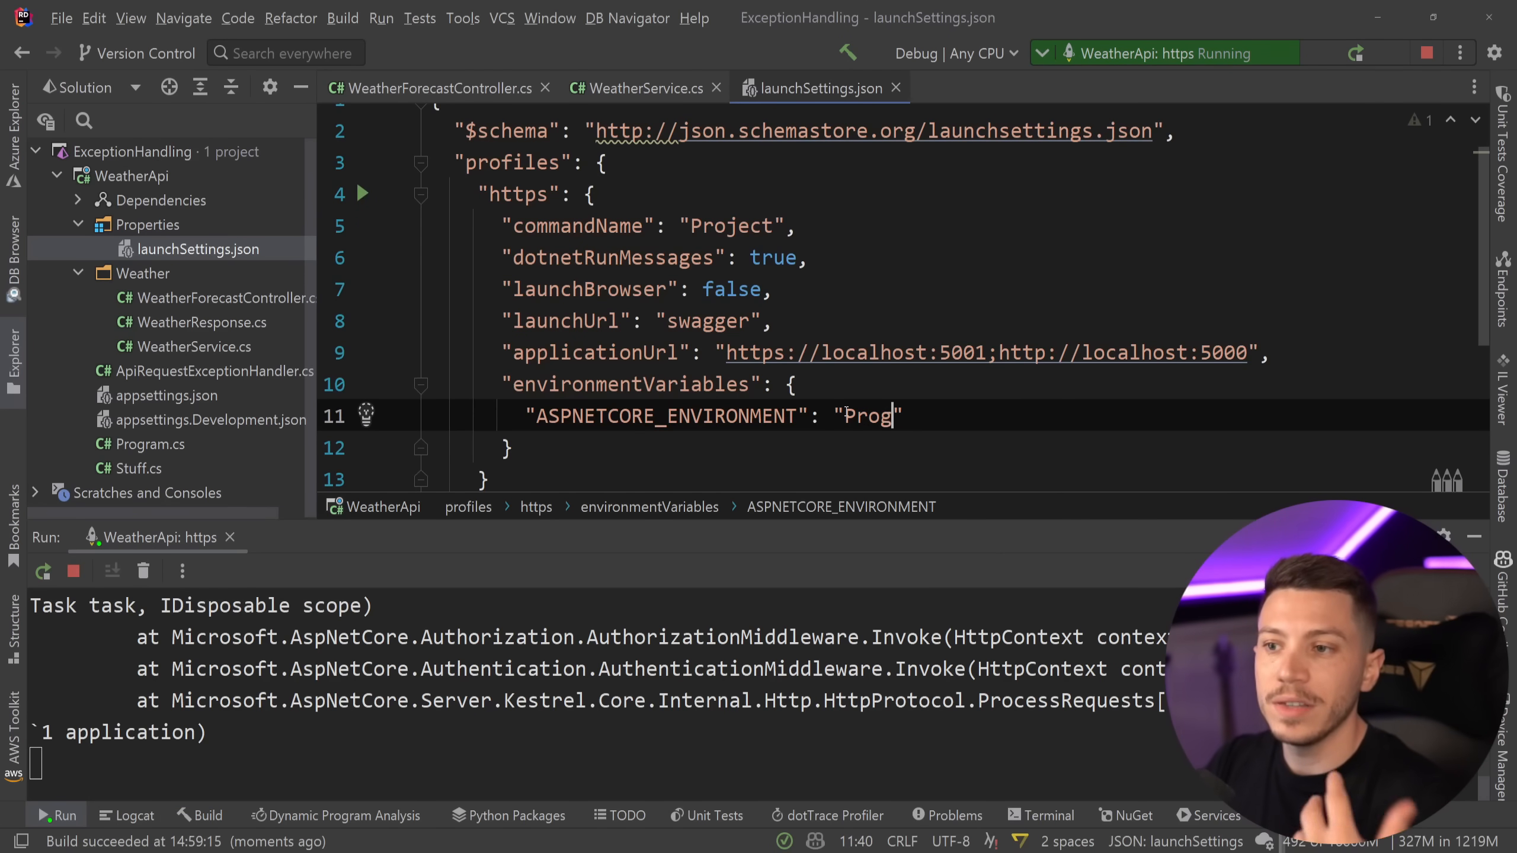
type("Development")
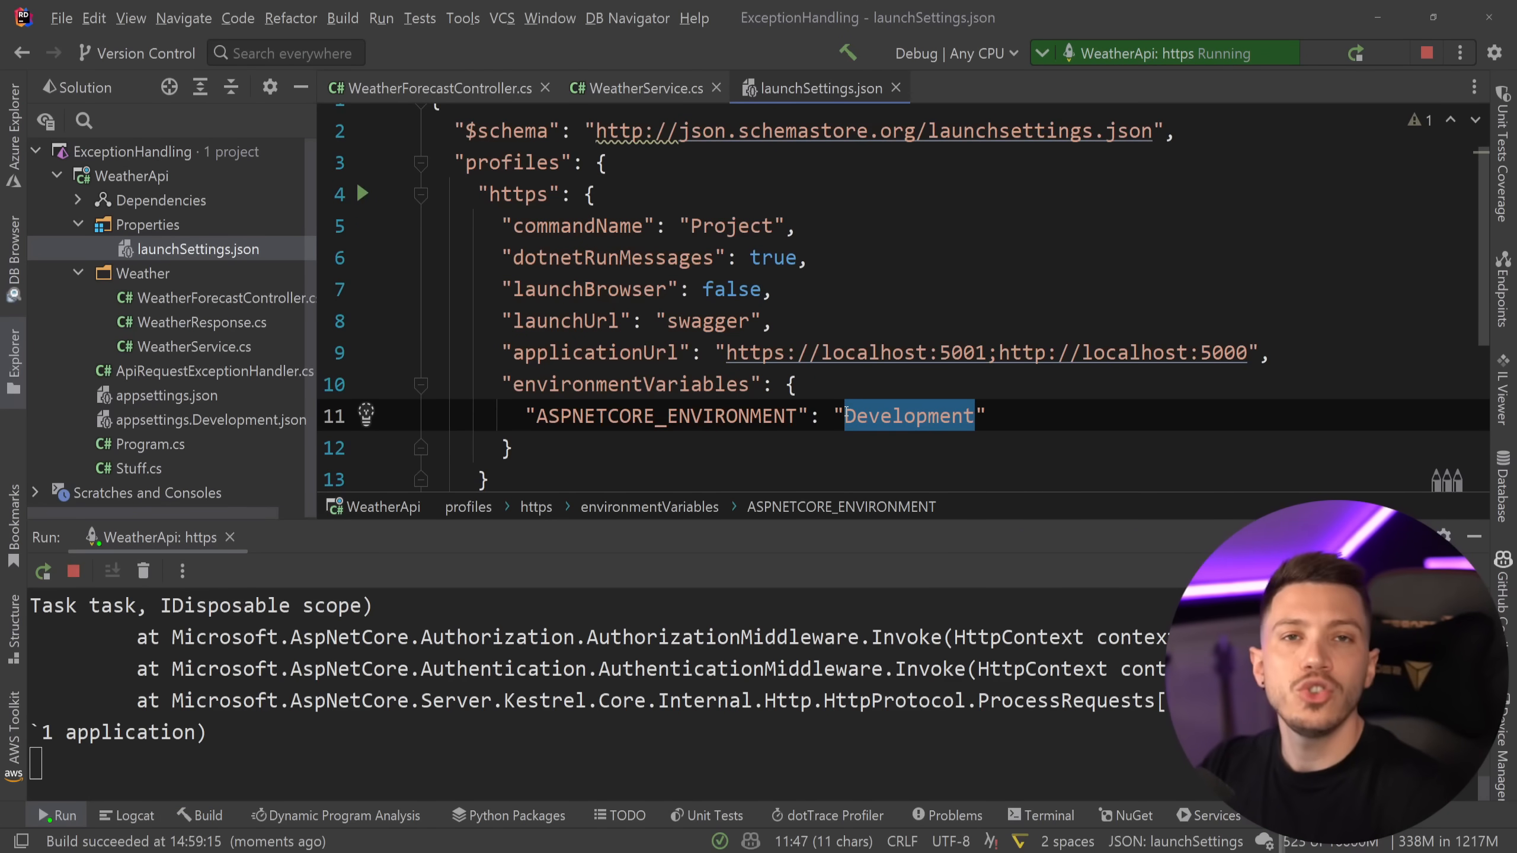
left_click(636, 88)
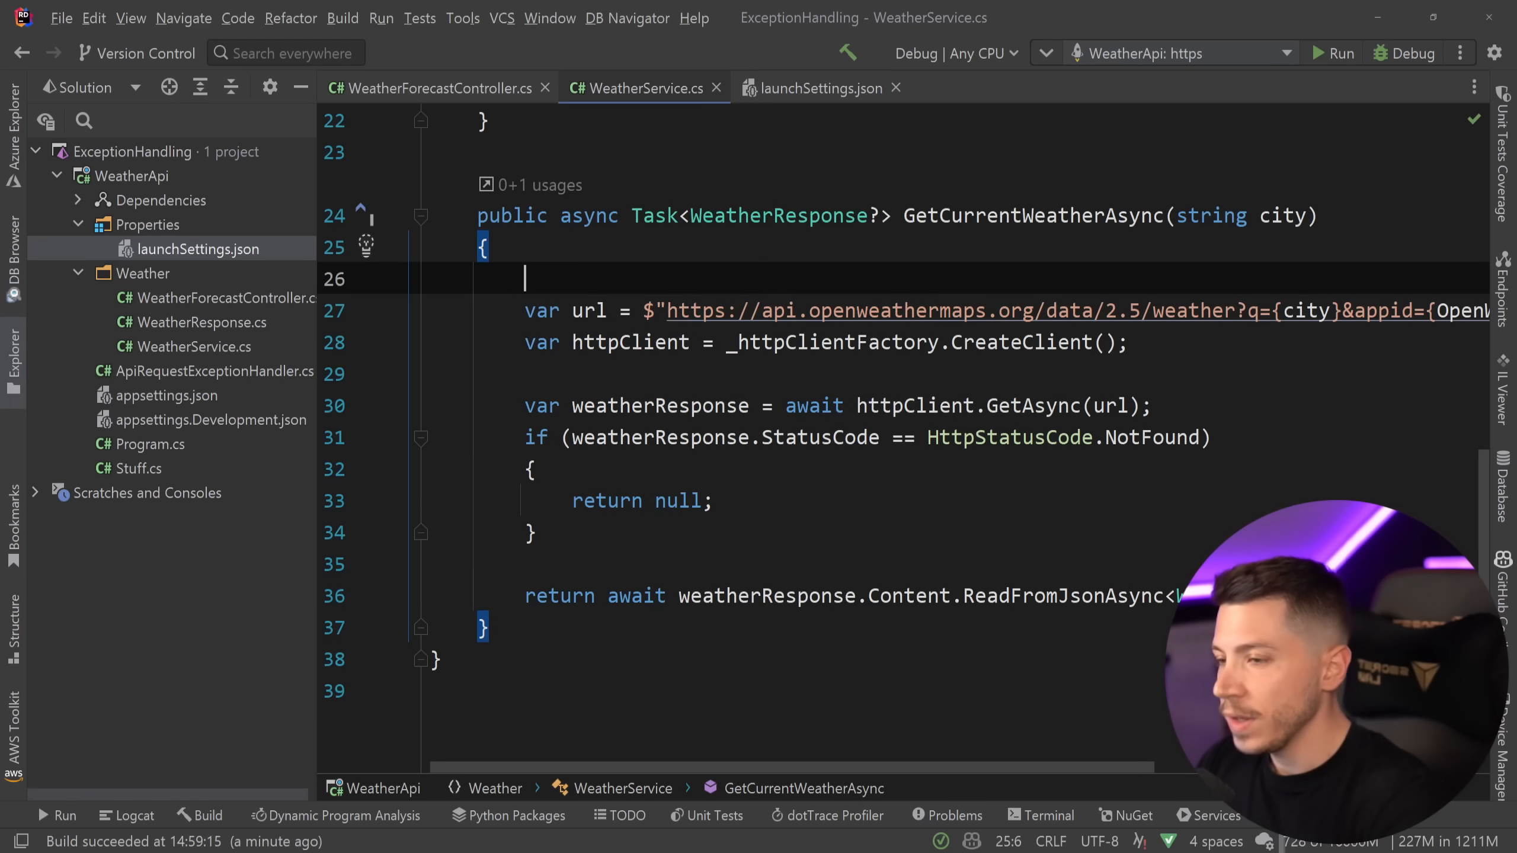
Wrap GetCurrentWeatherAsync's body in a try with an empty catch (Exception ex)
type("try{}")
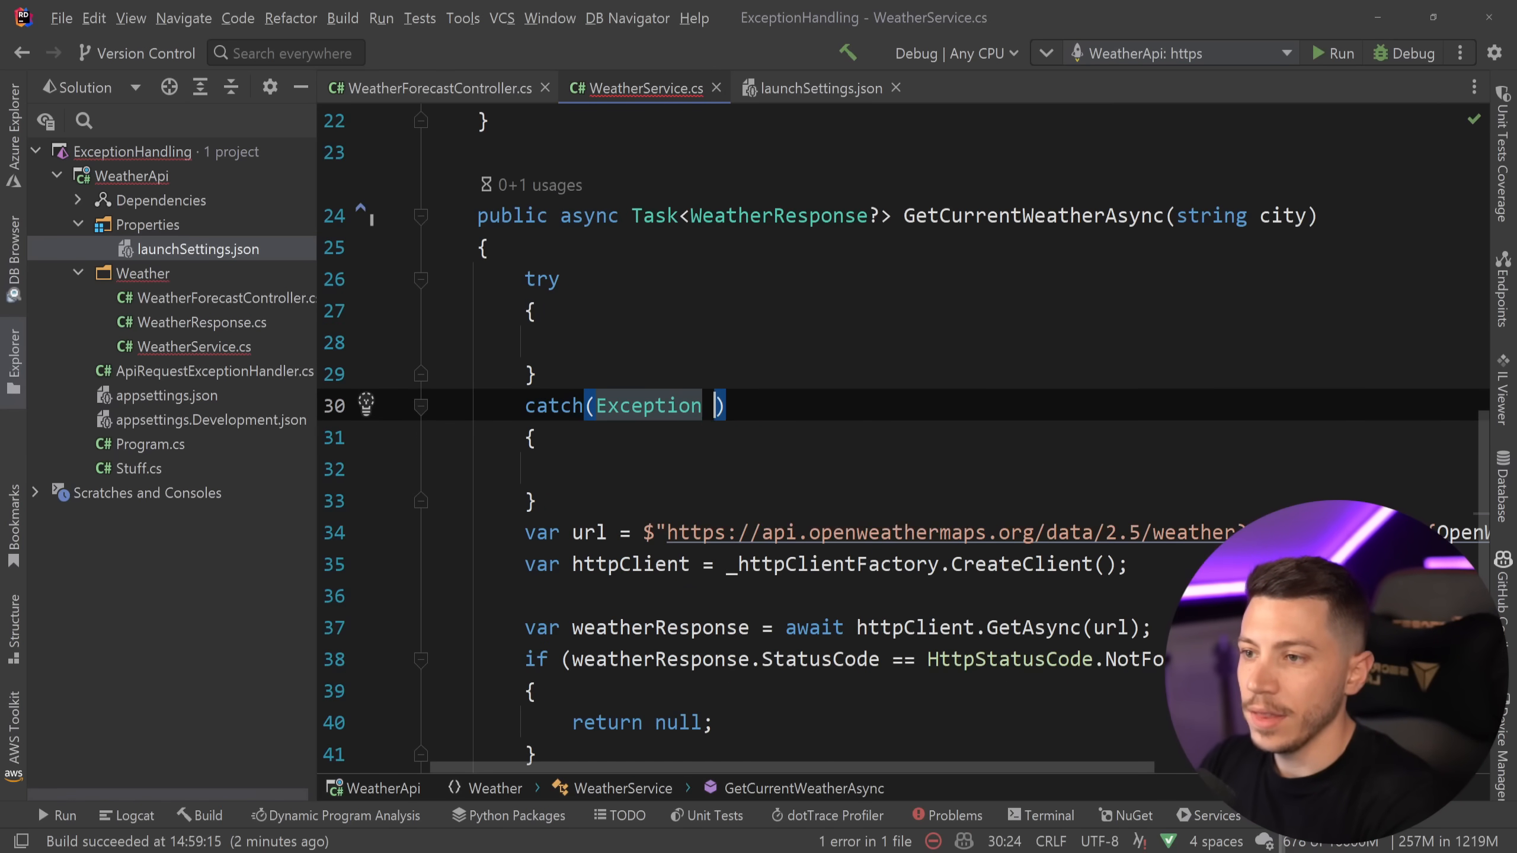
type("ex")
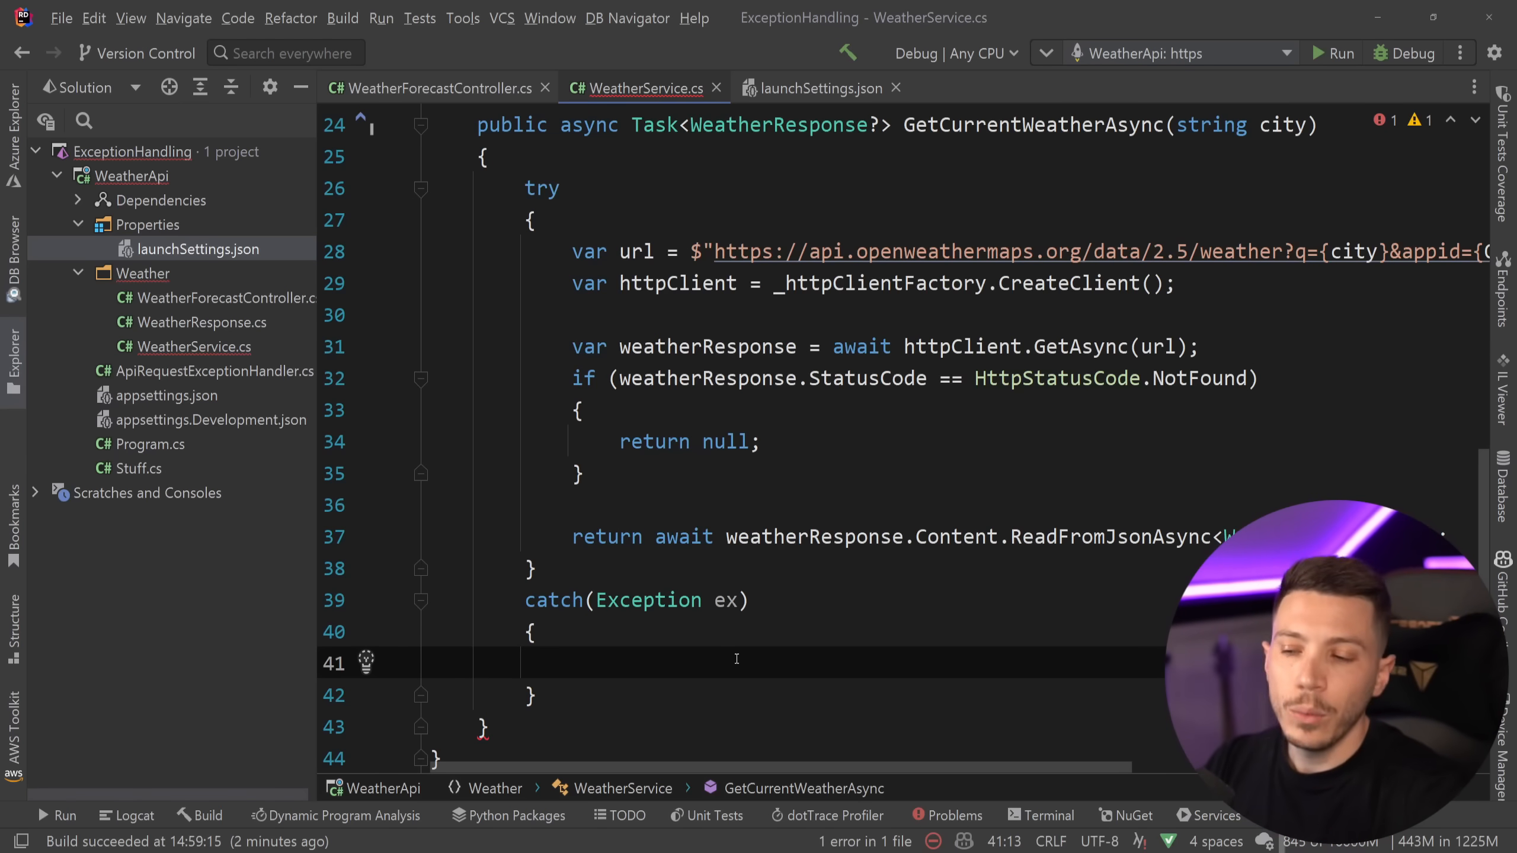
In the catch, log ex with "Failed to retrieve weather for {City}" and add a throw
scroll("down", 3)
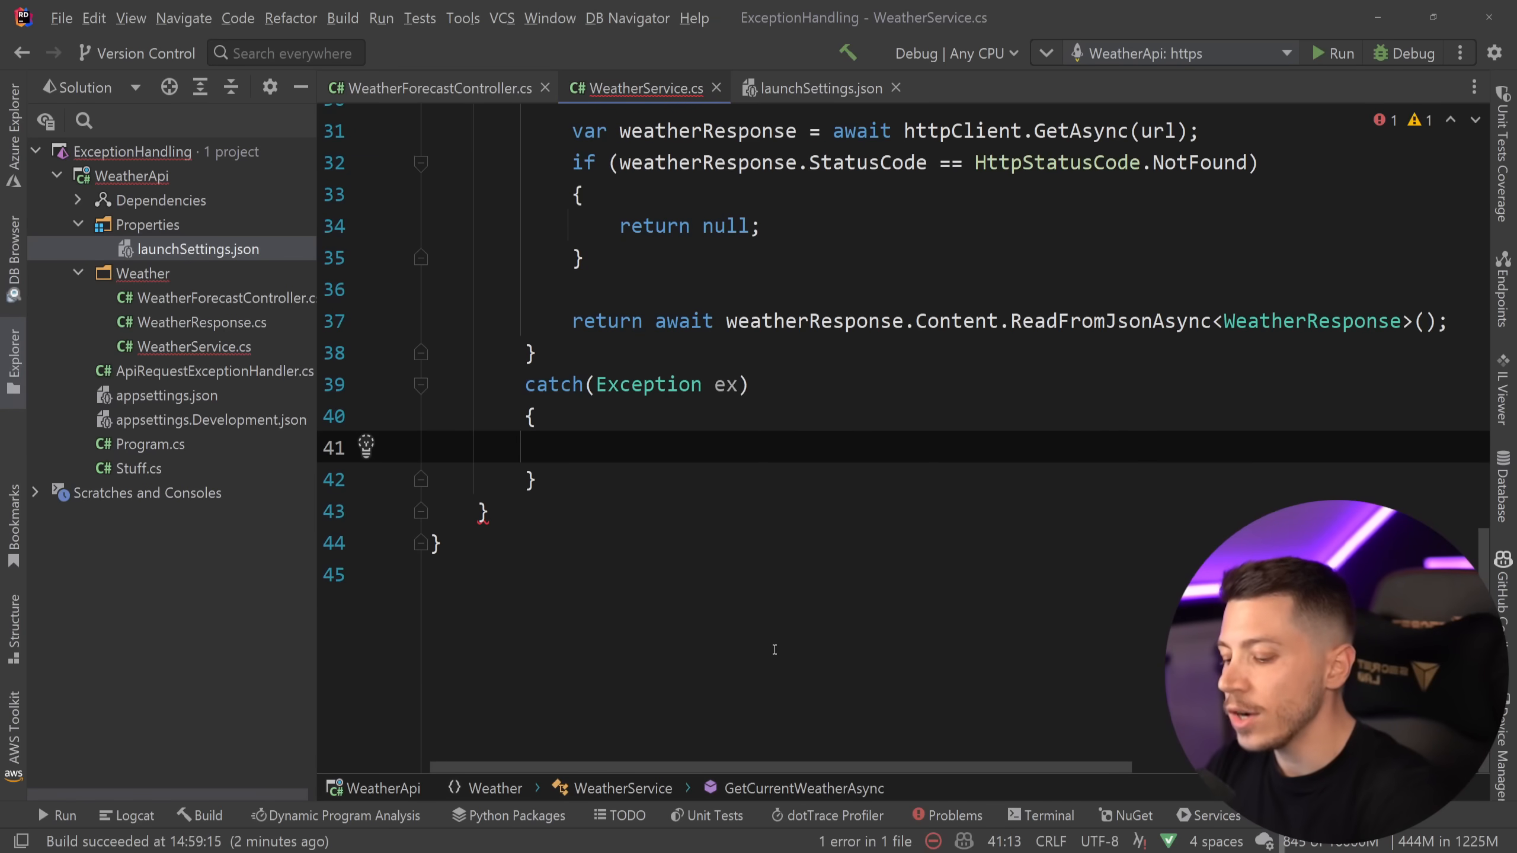
type("_logger")
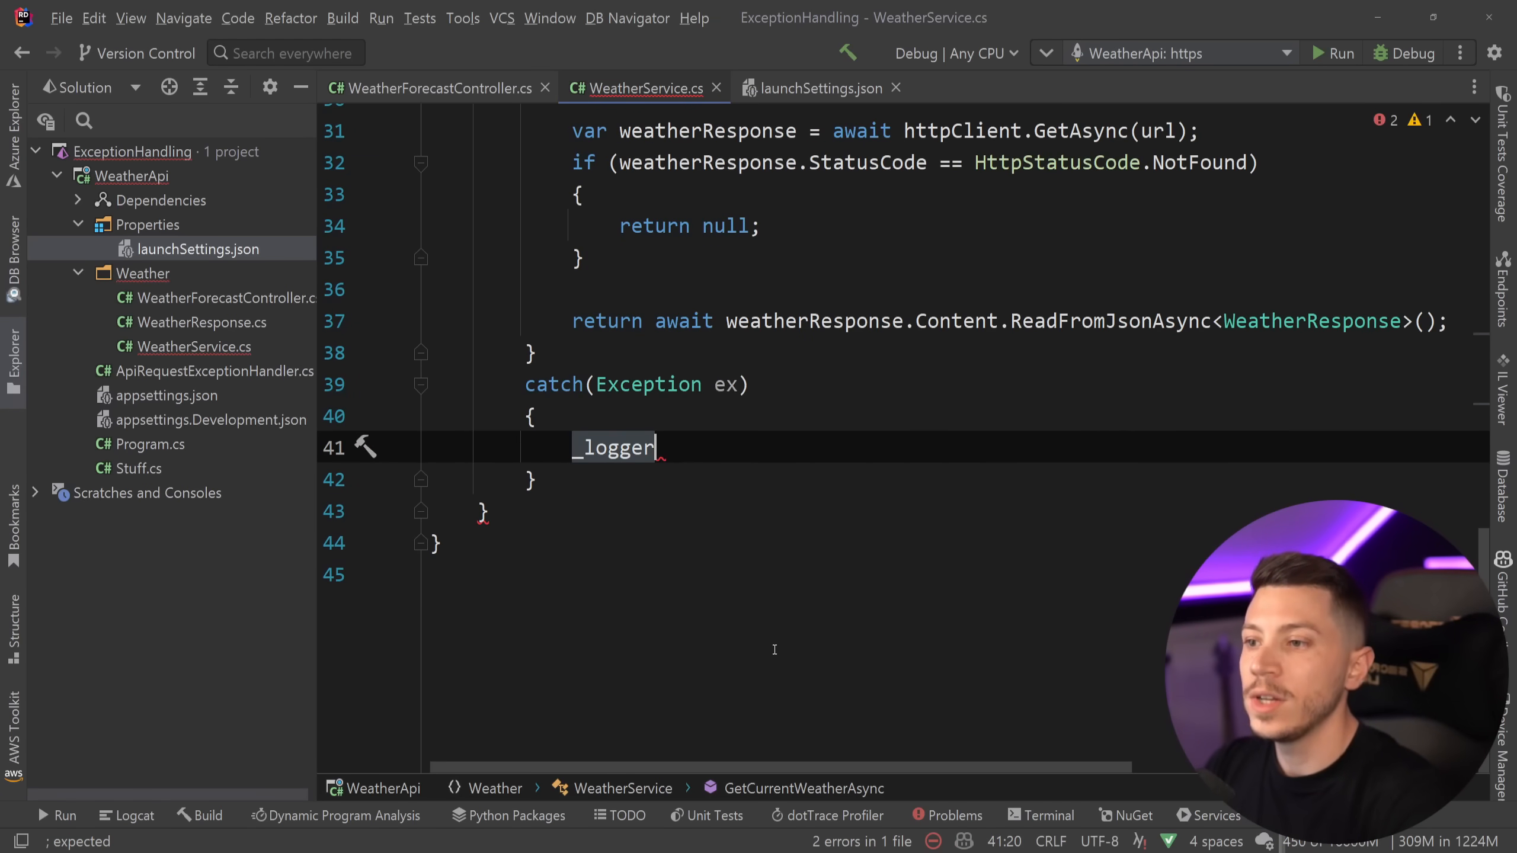
type(".")
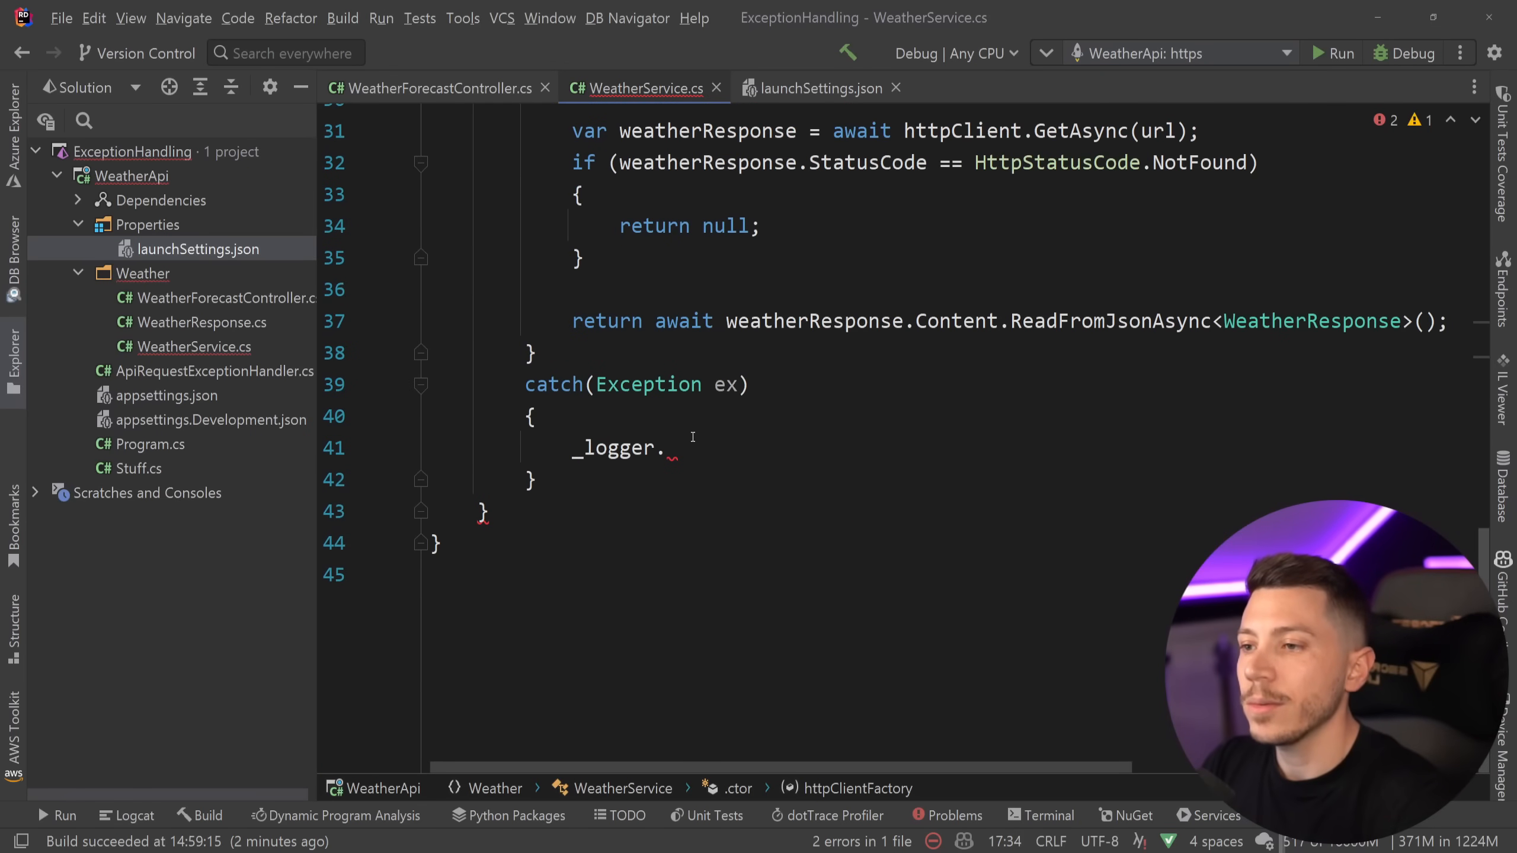
type("LogError();")
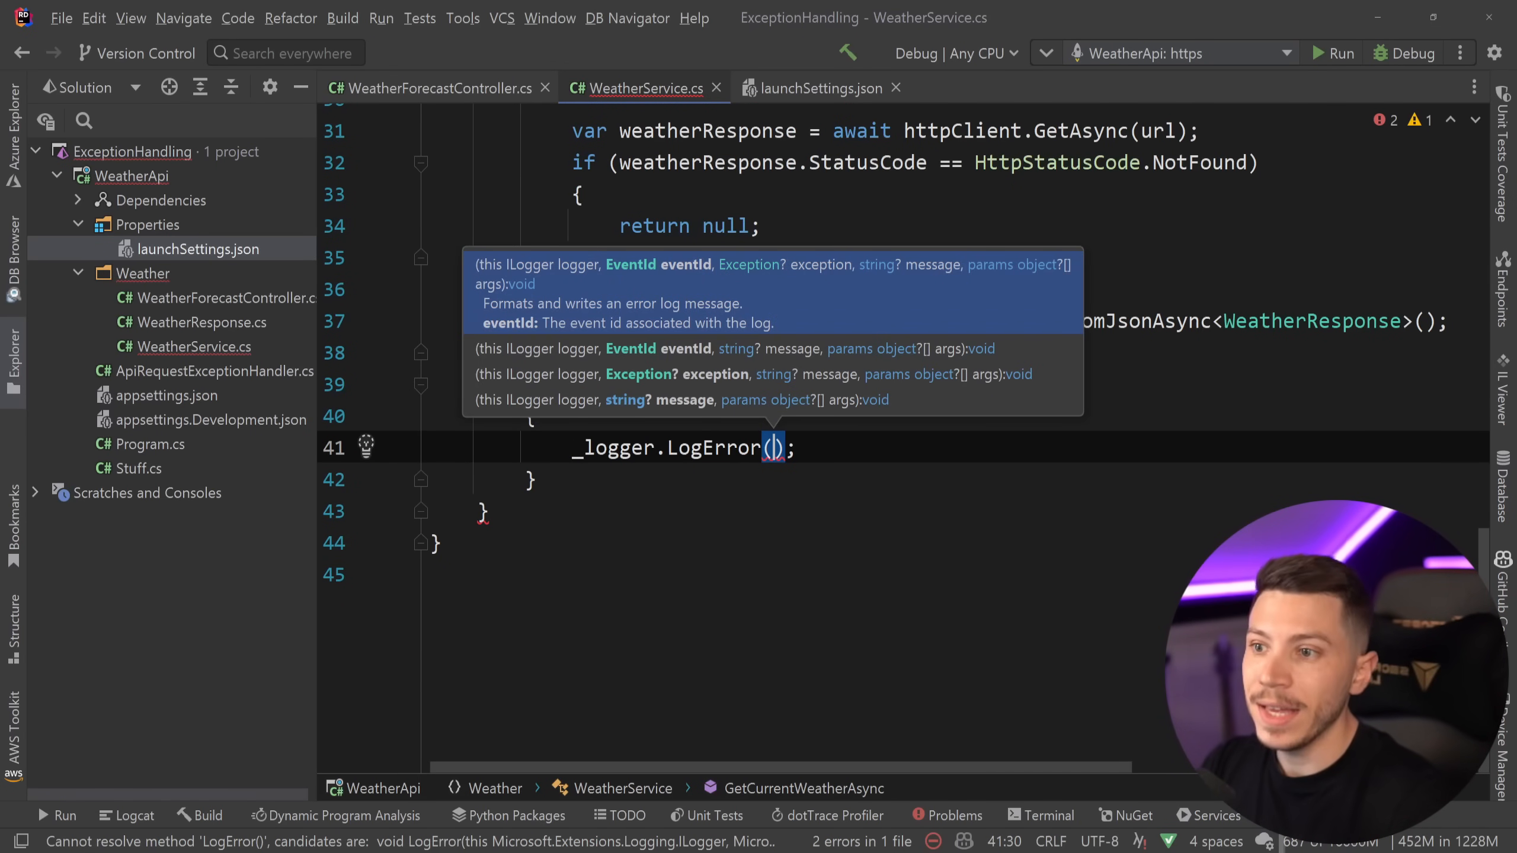
type("ex")
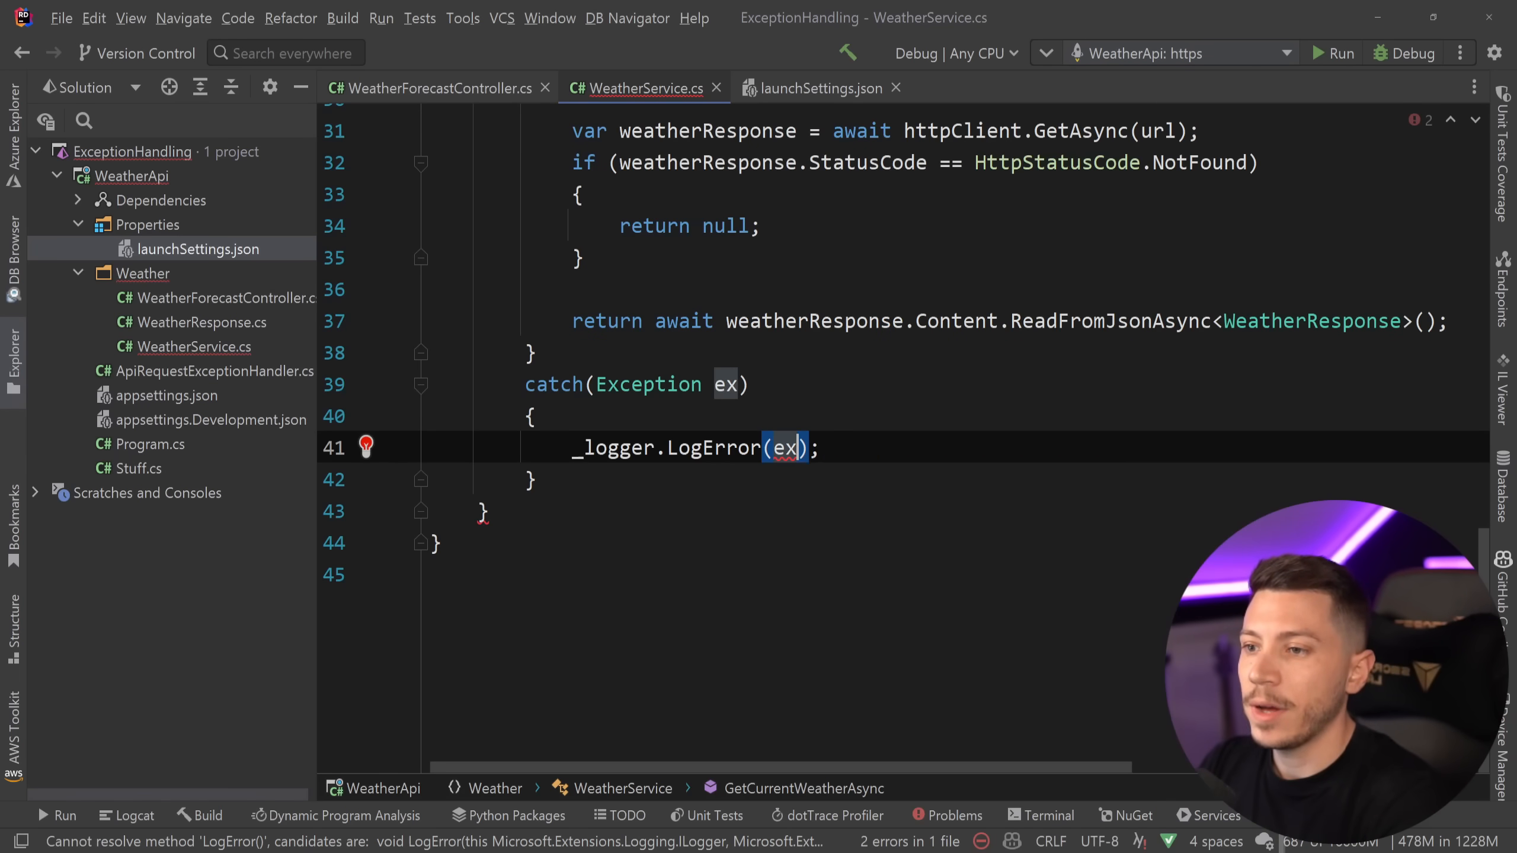
type(", \"Failed to retrieve")
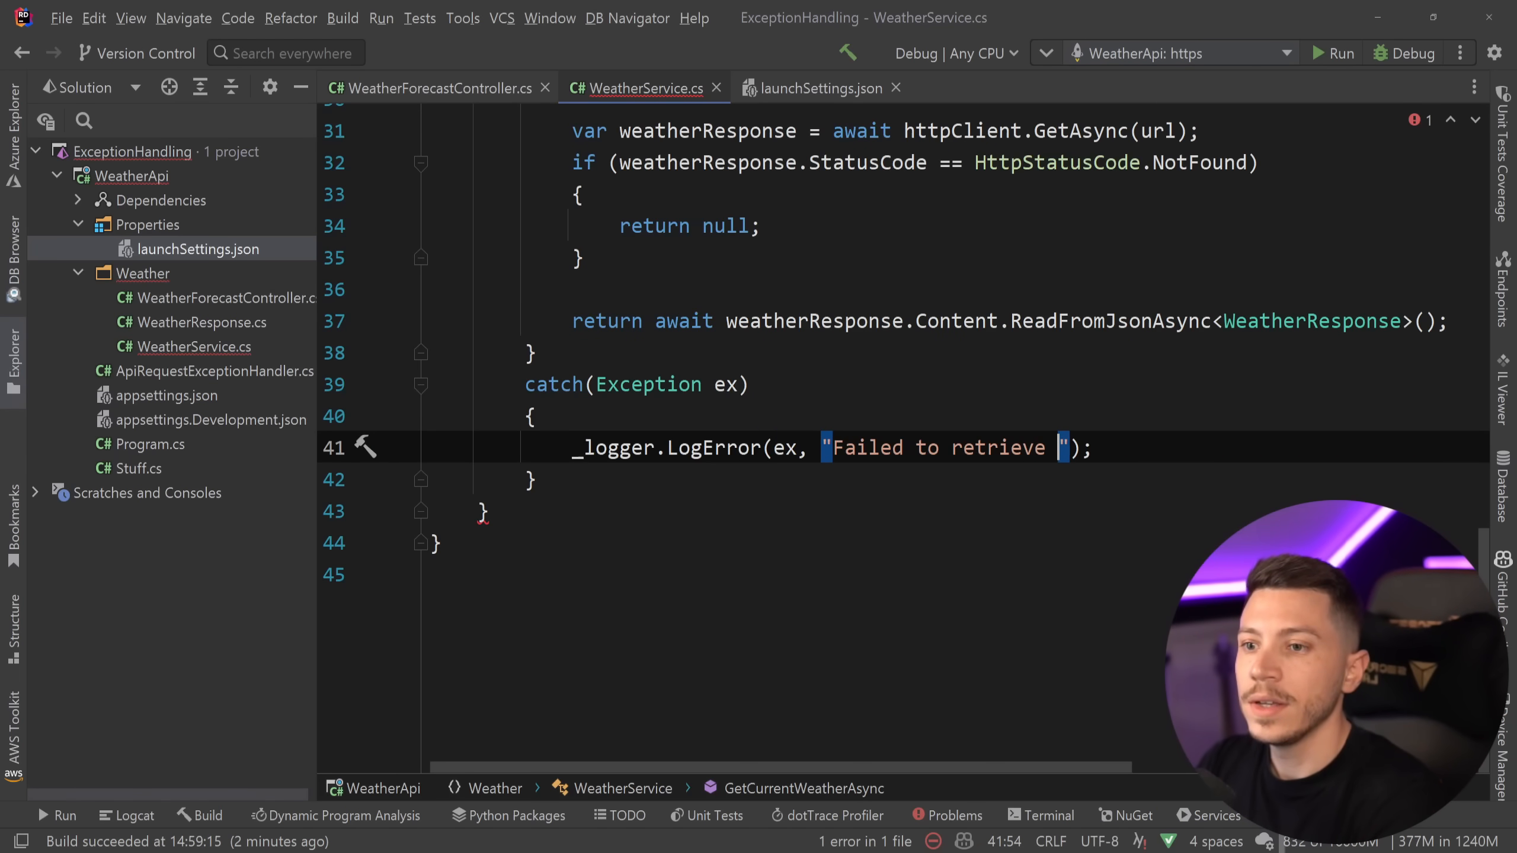
type("weather for {}")
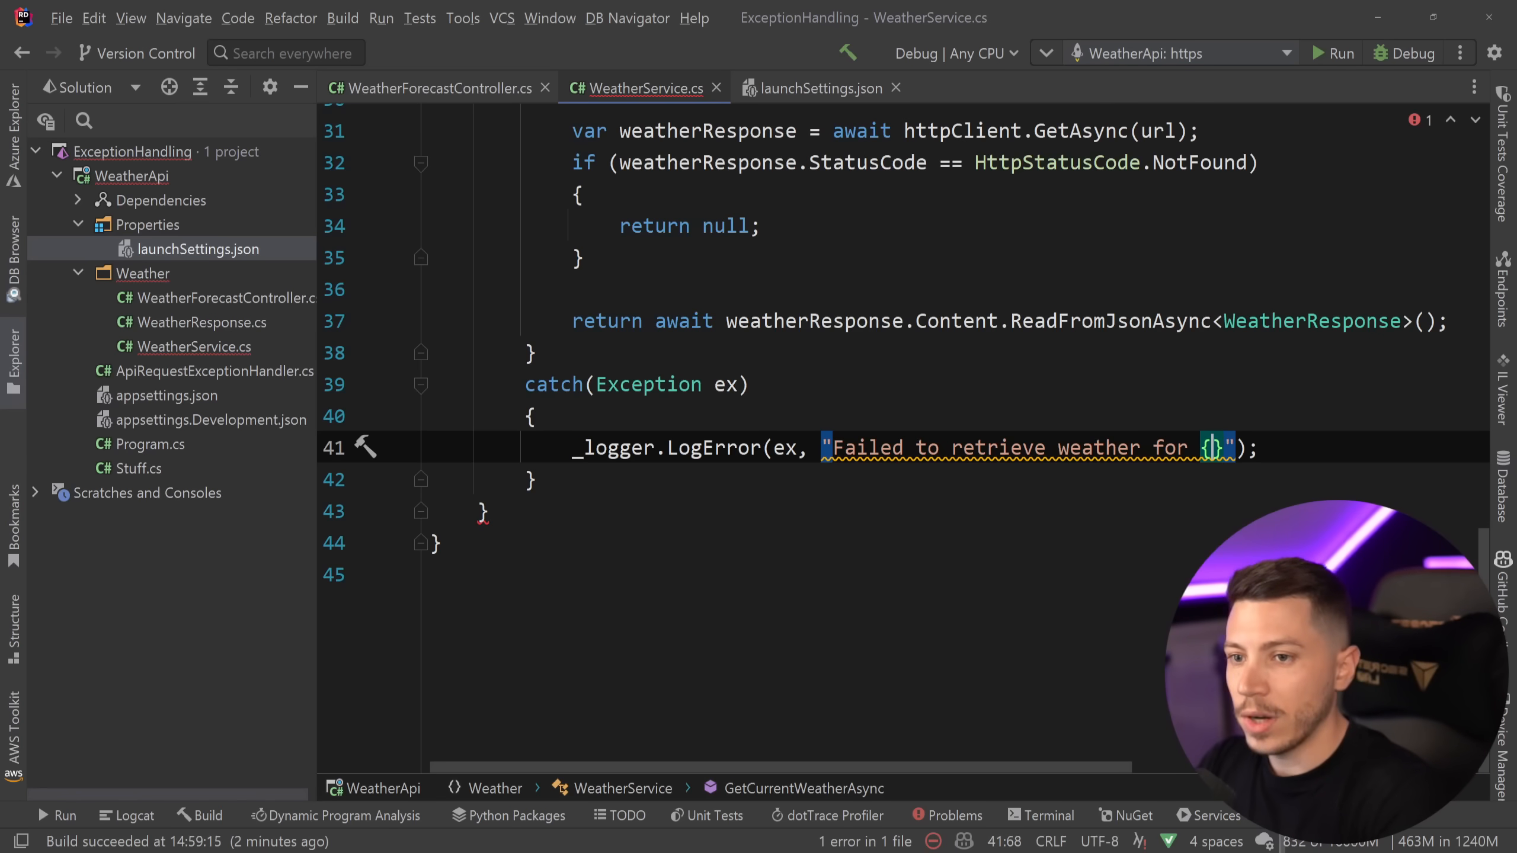
type("City")
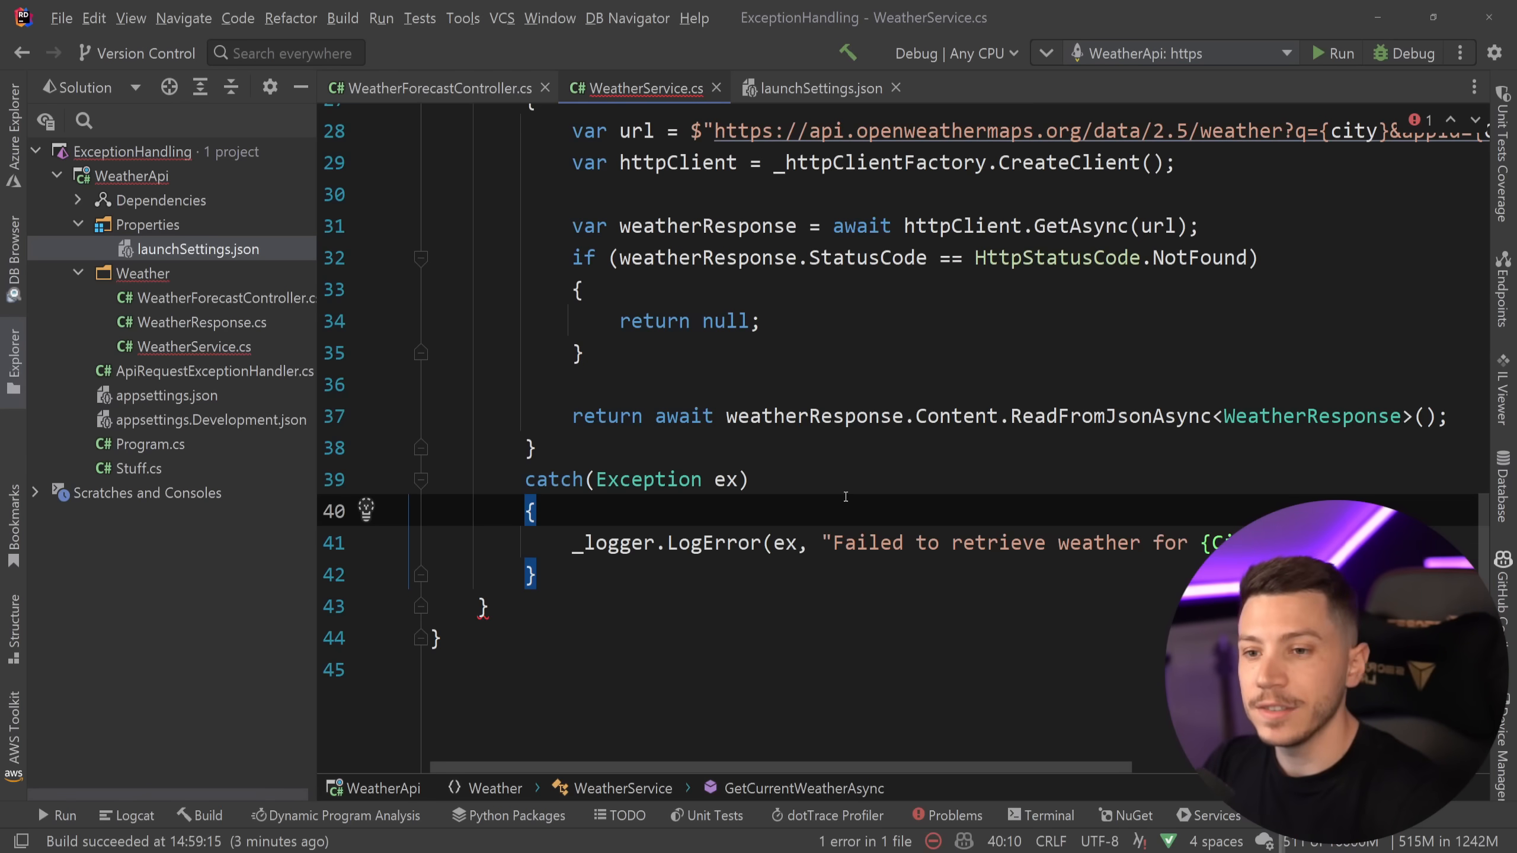
key("enter")
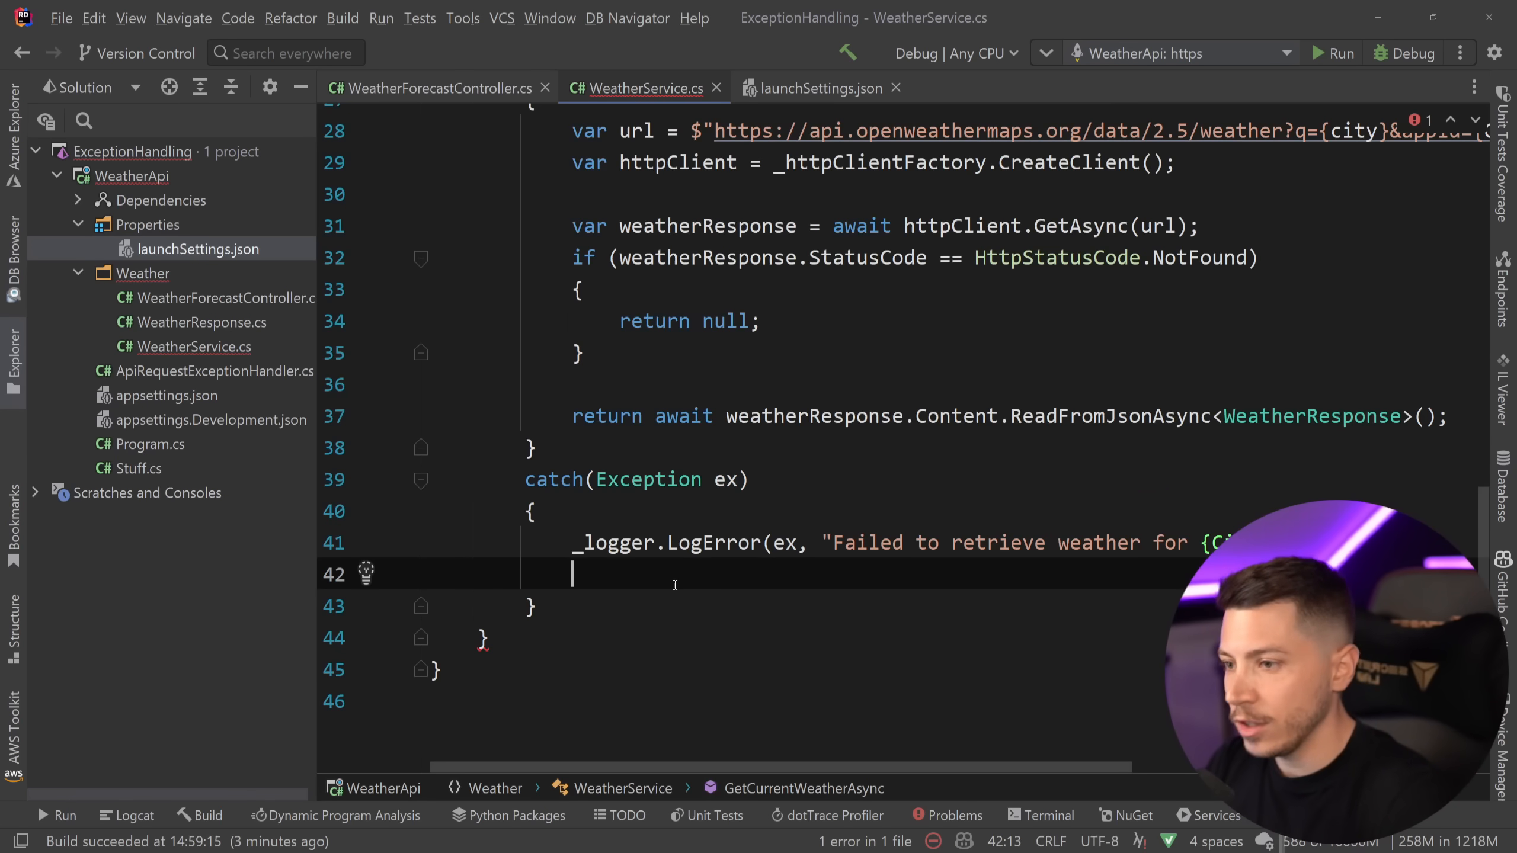
type("throw n")
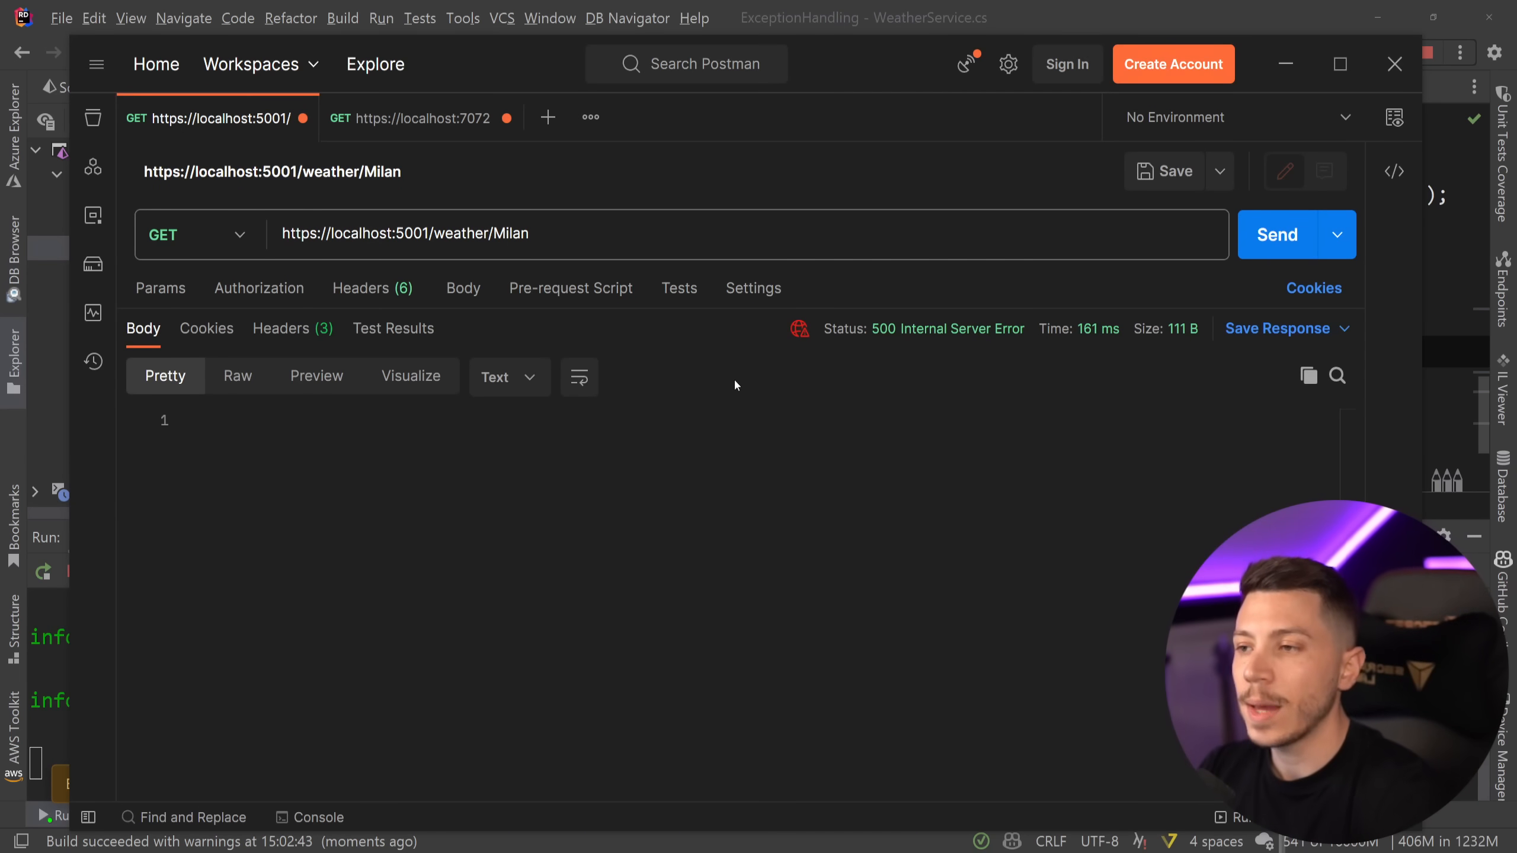
Paste the first stack trace into a blank diff window and change 'throw ex;' to 'throw;'
left_click(1277, 234)
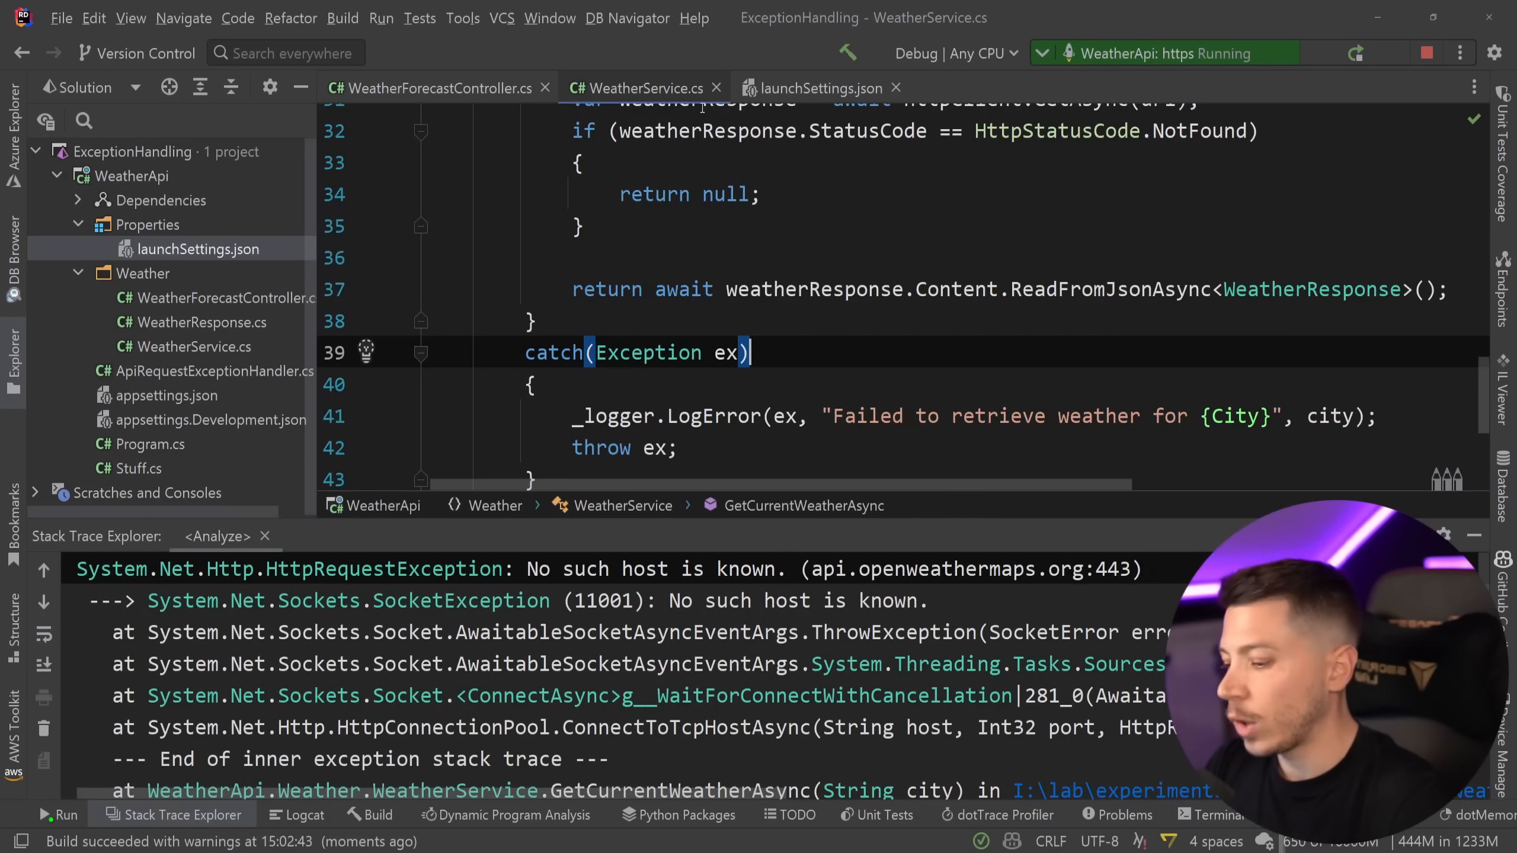
type("new diff")
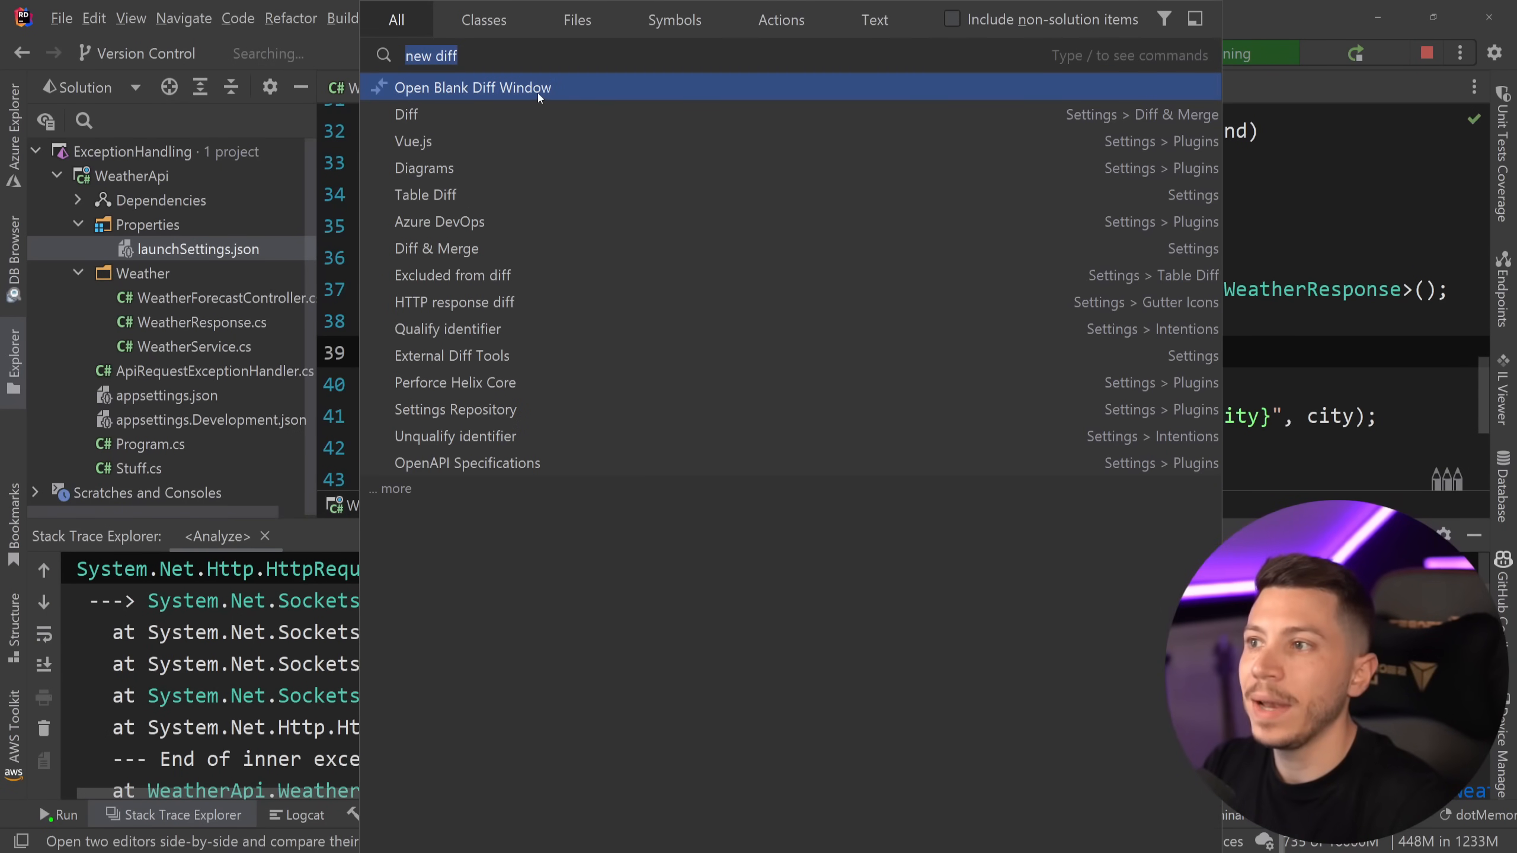
left_click(471, 87)
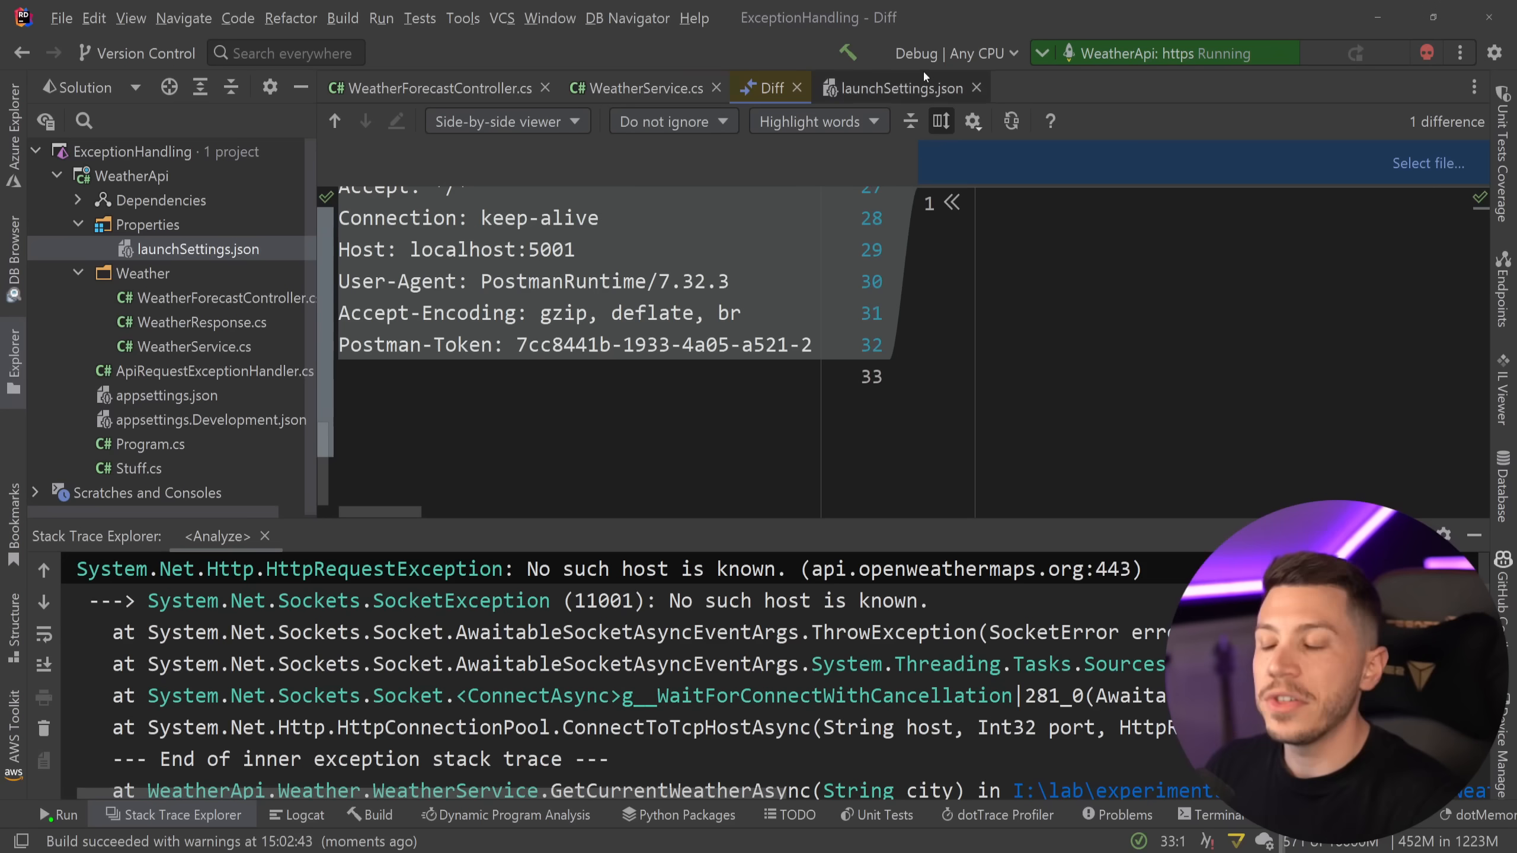
left_click(639, 88)
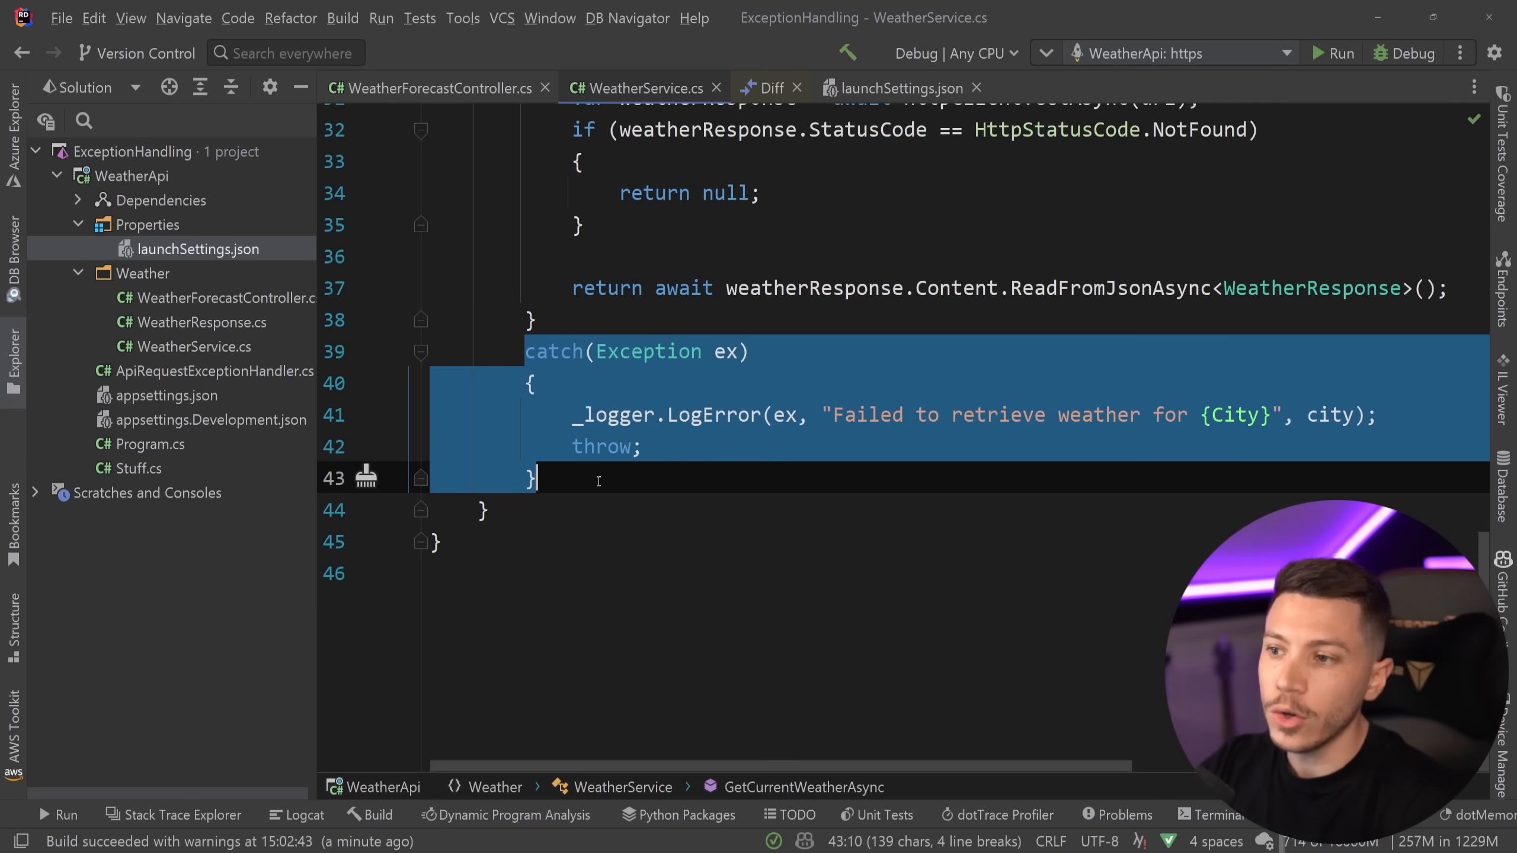
Rerun the API, resend the request, and paste the new trace into the diff's right side
left_click(723, 352)
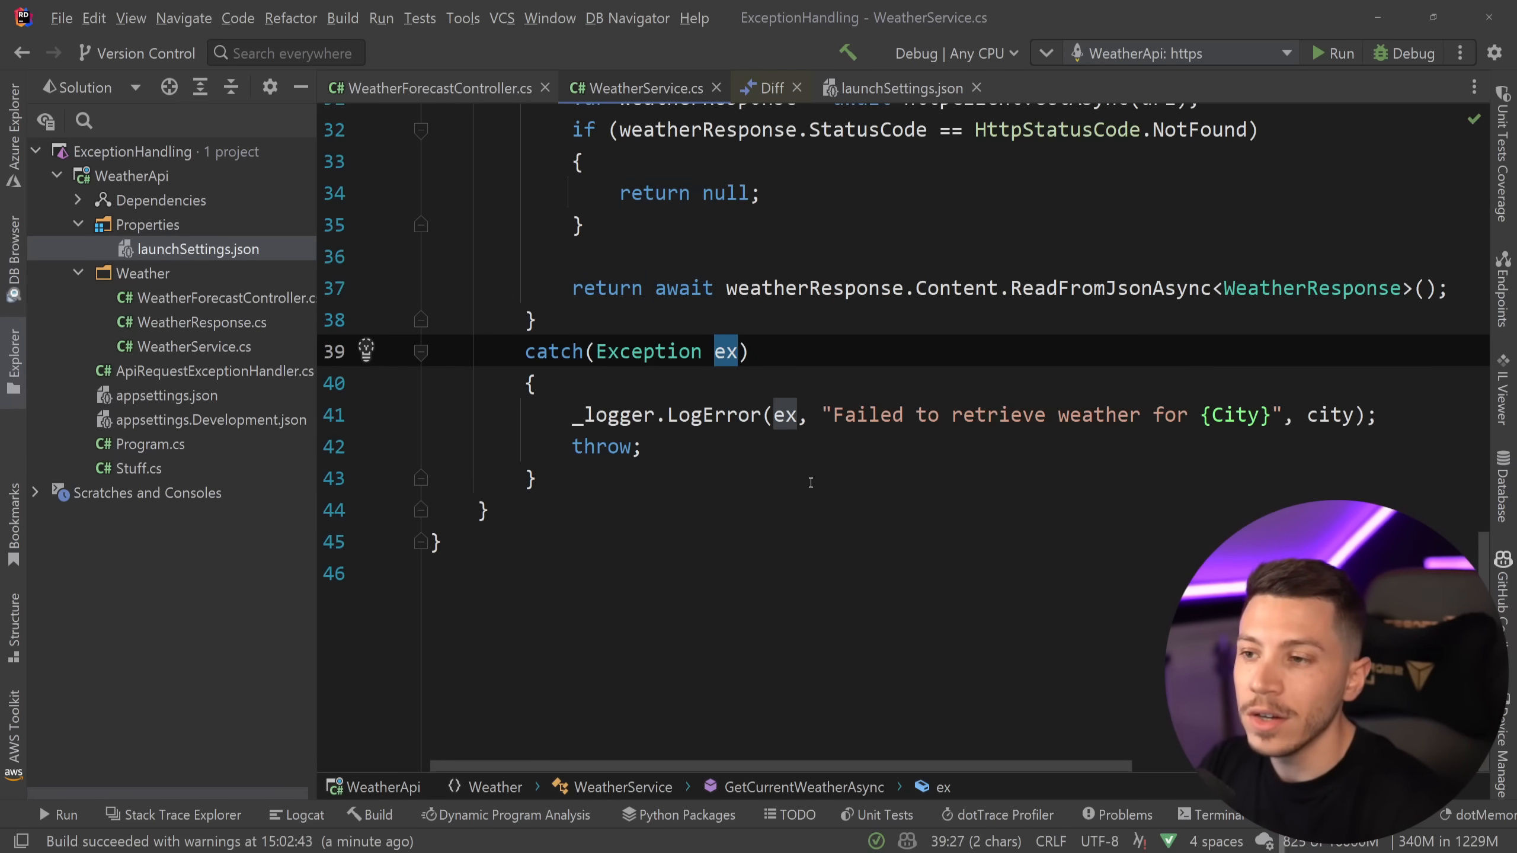
left_click(1339, 54)
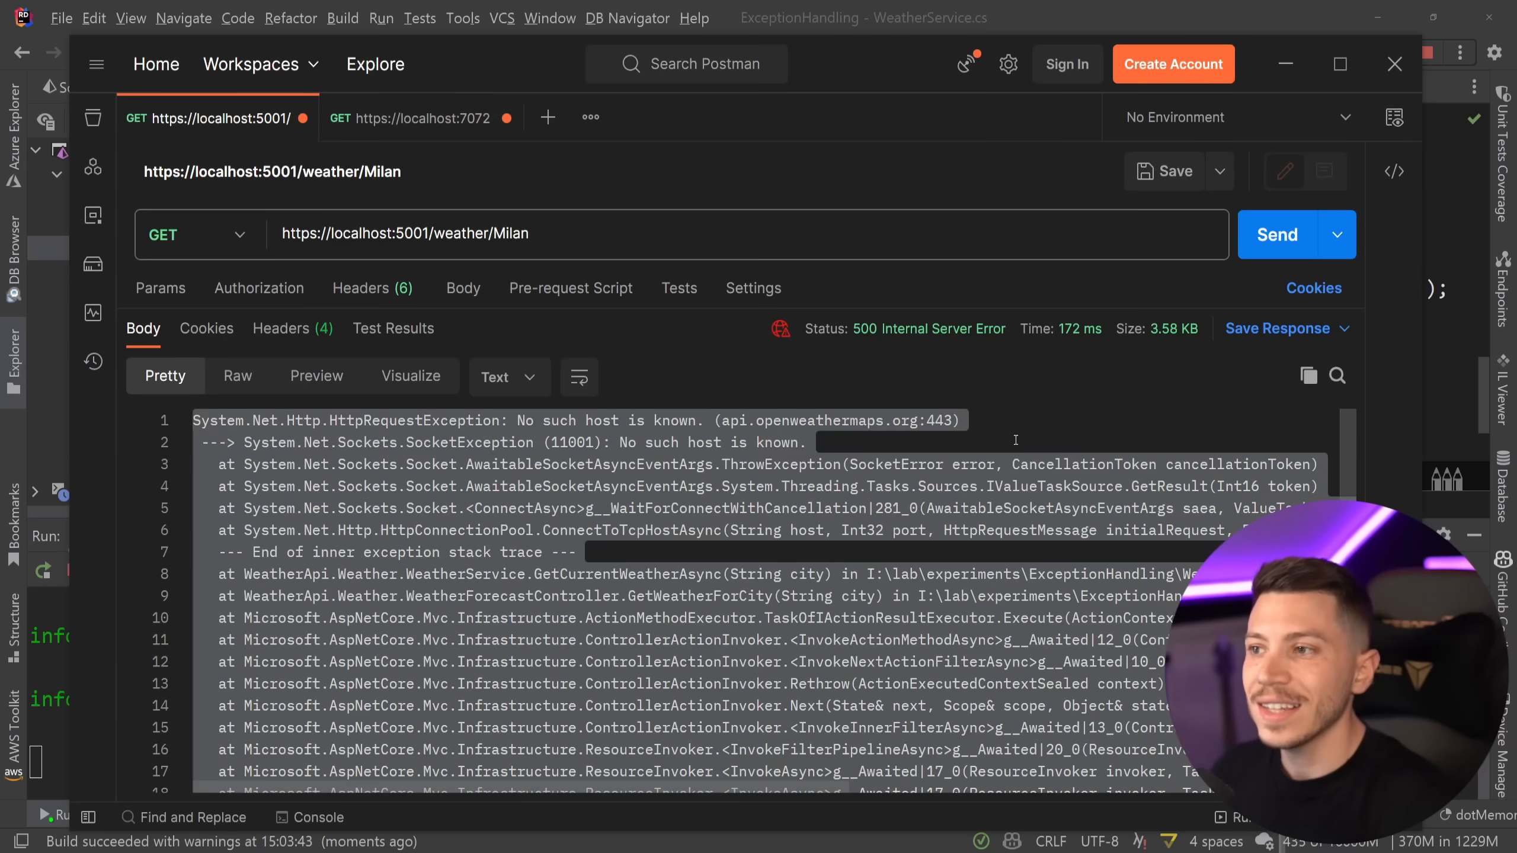
left_click(1277, 234)
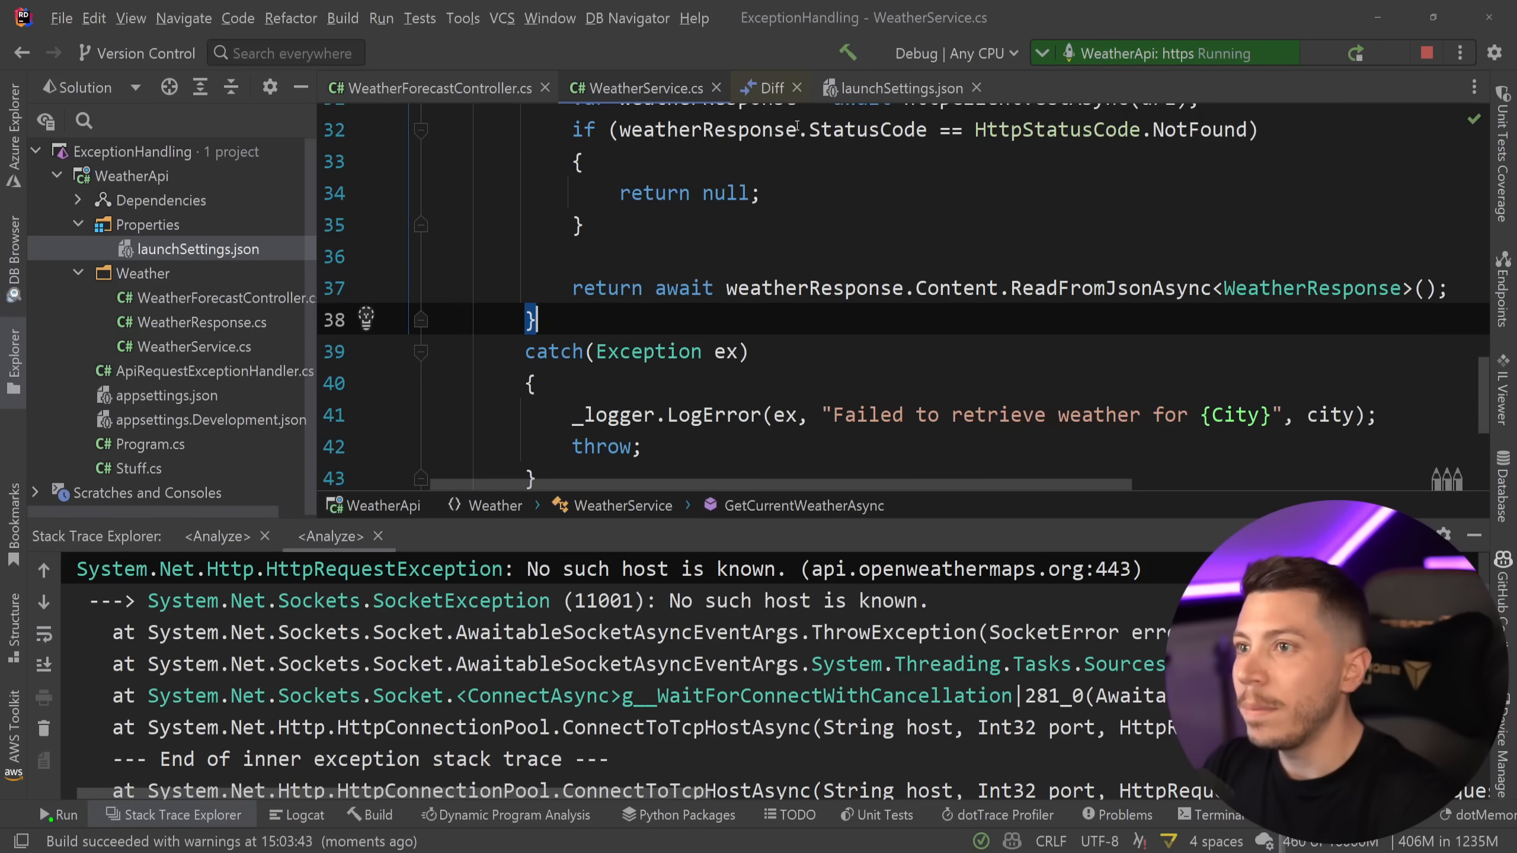
left_click(772, 88)
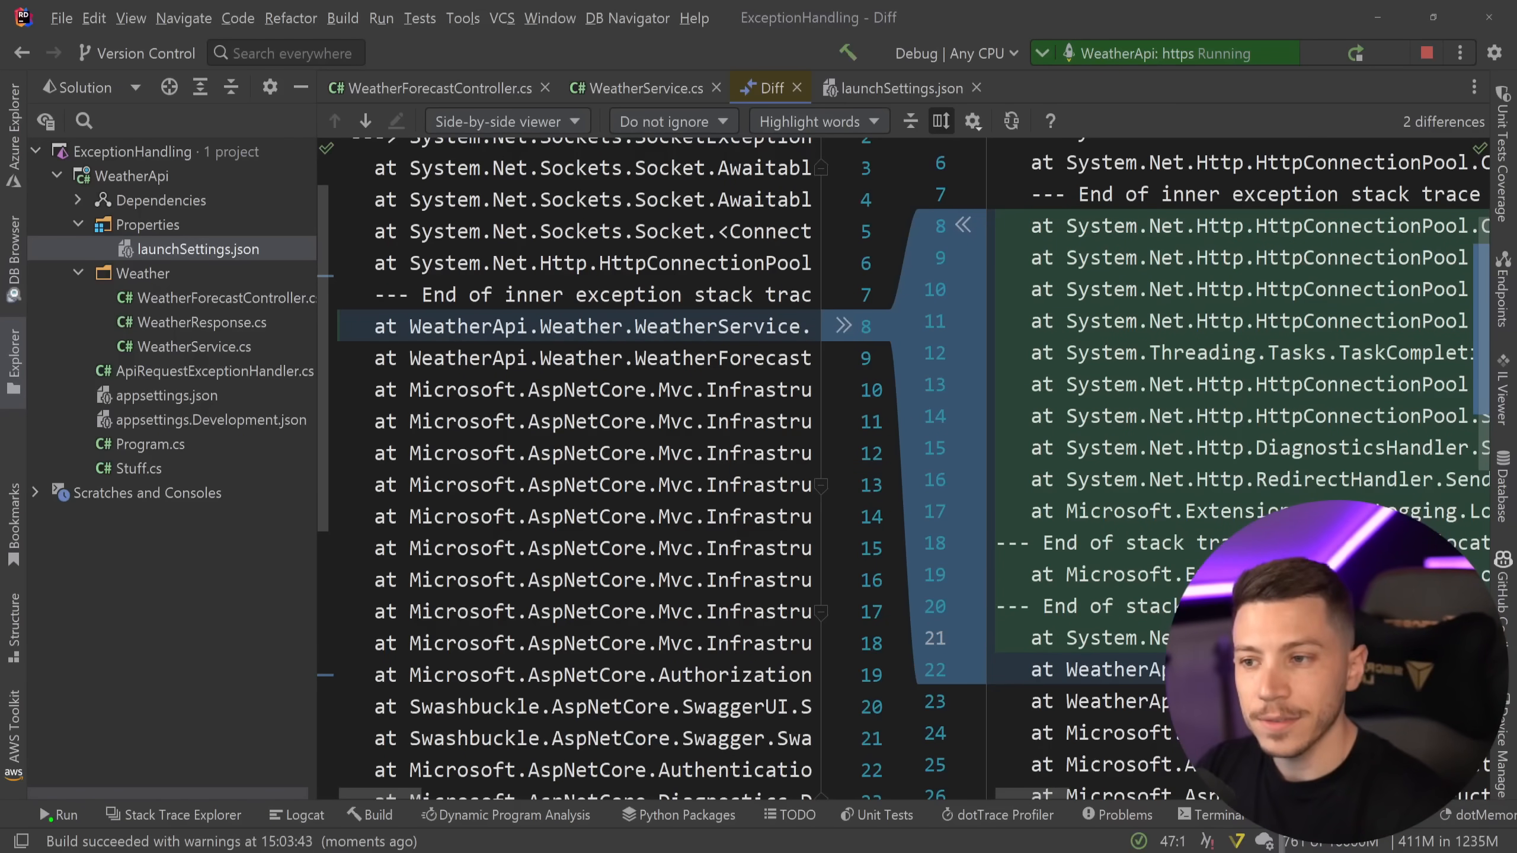
Compare the stack trace diff, then return to WeatherService.cs to rewrite the bare rethrow
left_click(638, 88)
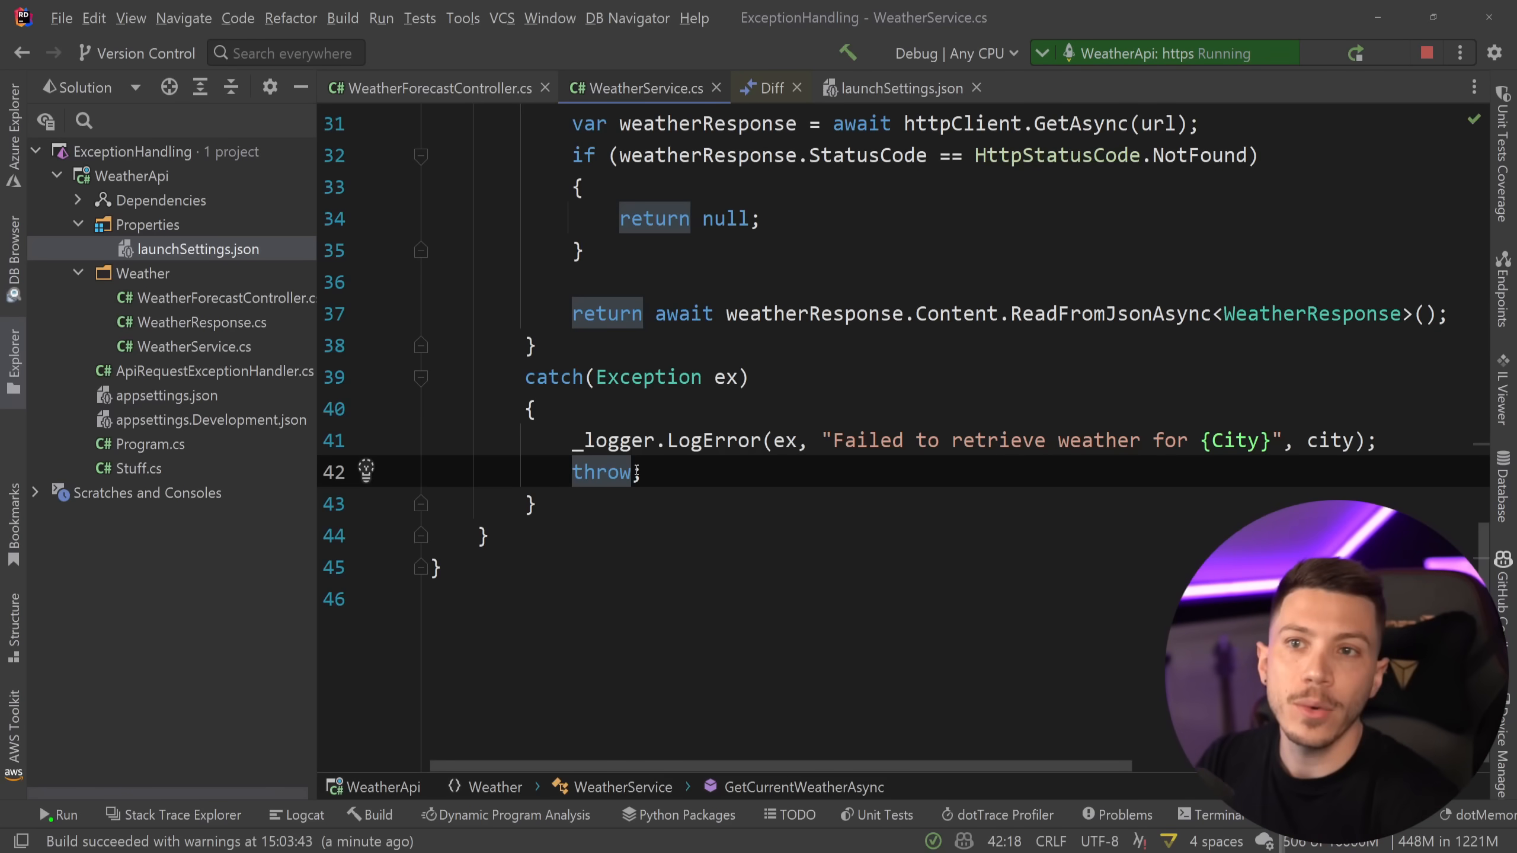
left_click(768, 88)
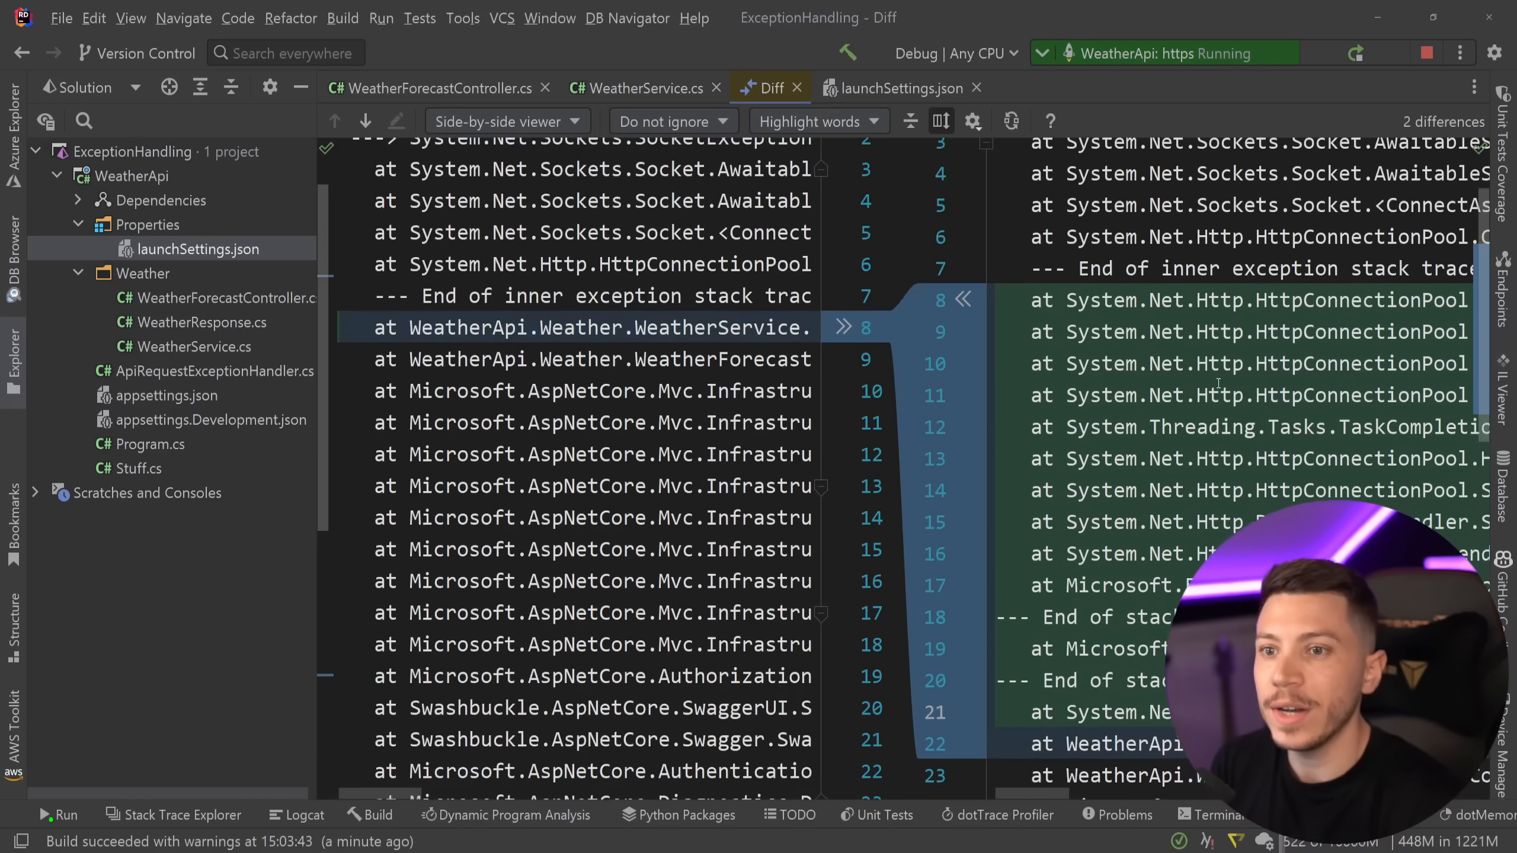
scroll("down", 3)
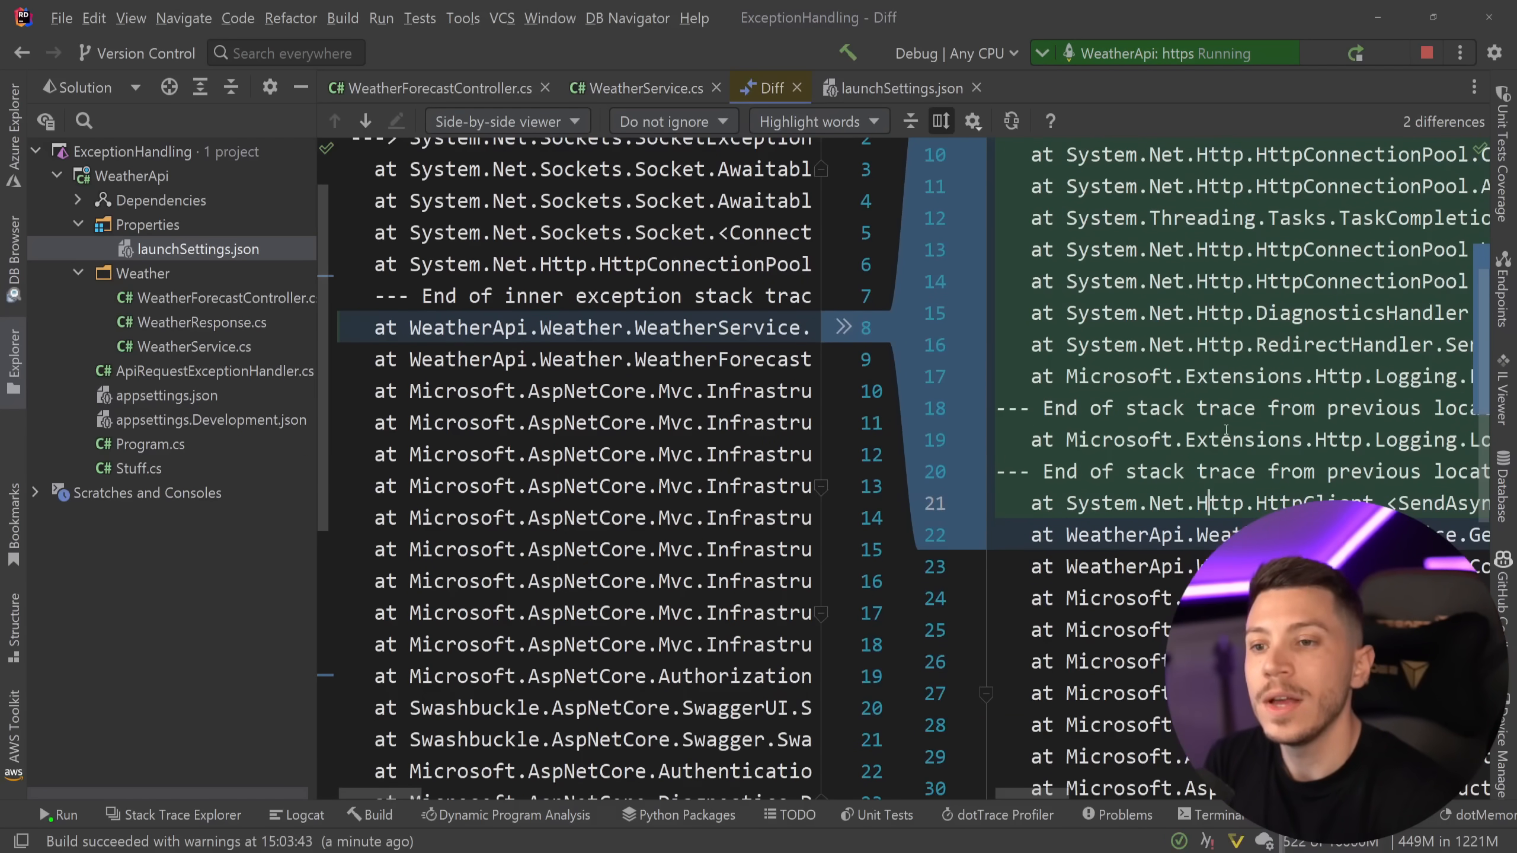
left_click(636, 88)
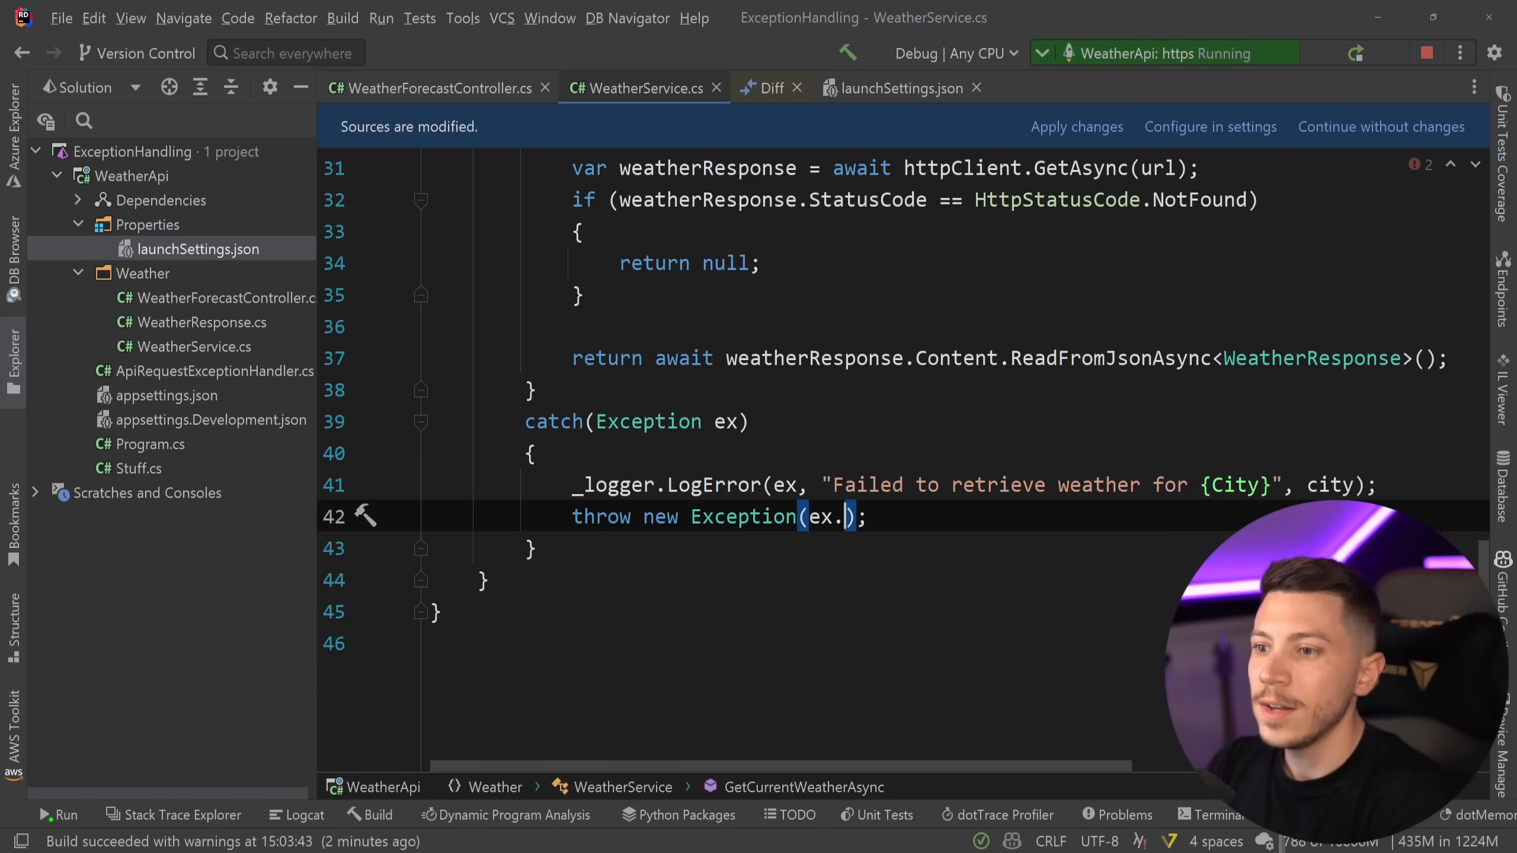
Store new Exception(ex.Message) in a local 'exception' variable, throw it, then retype the thrown variable as ex
type("Message")
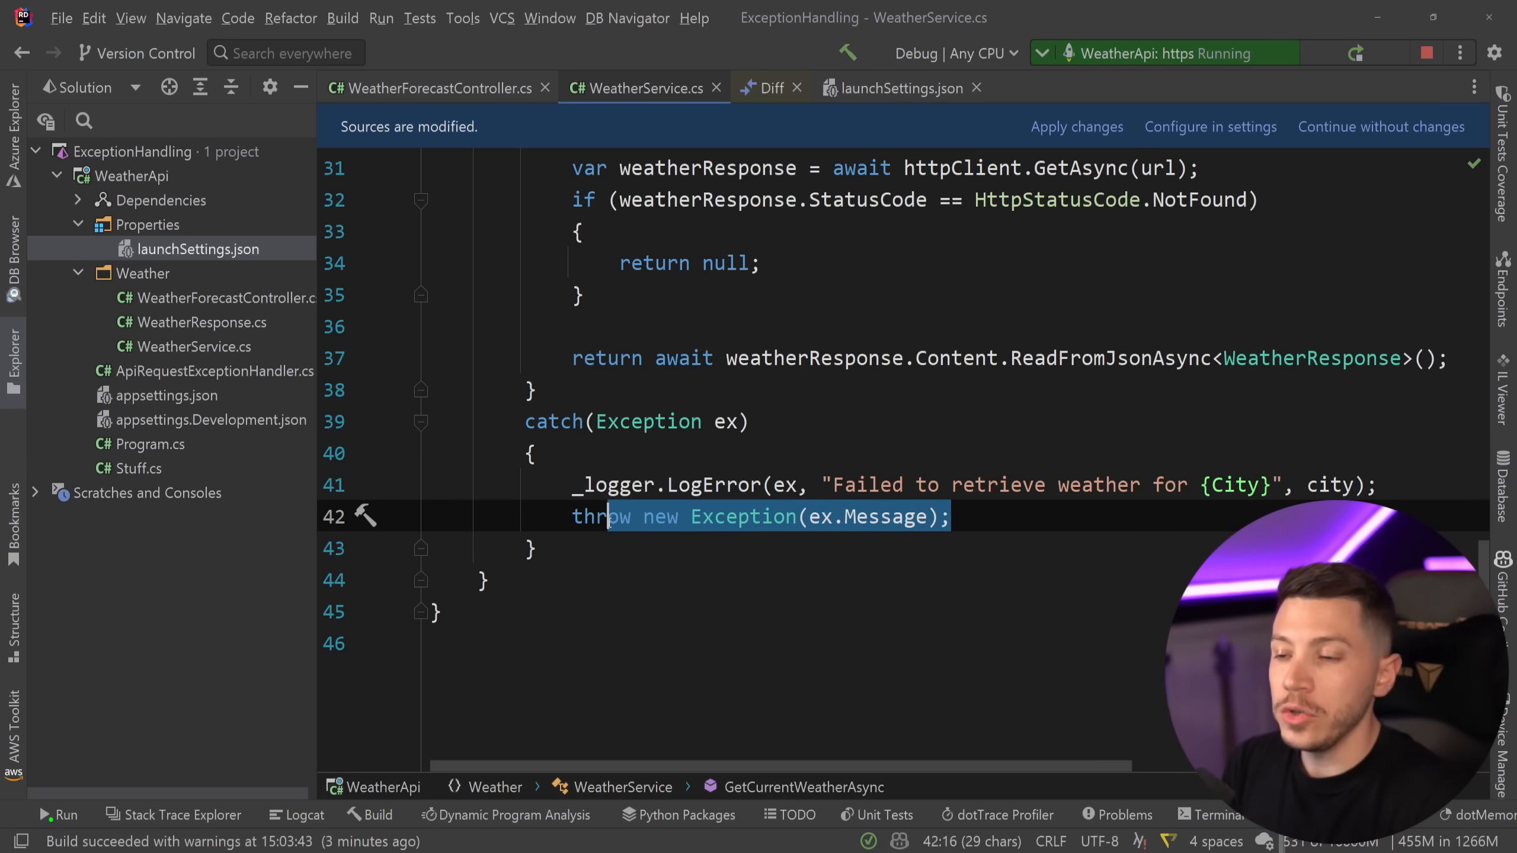
double_click(656, 515)
type("v")
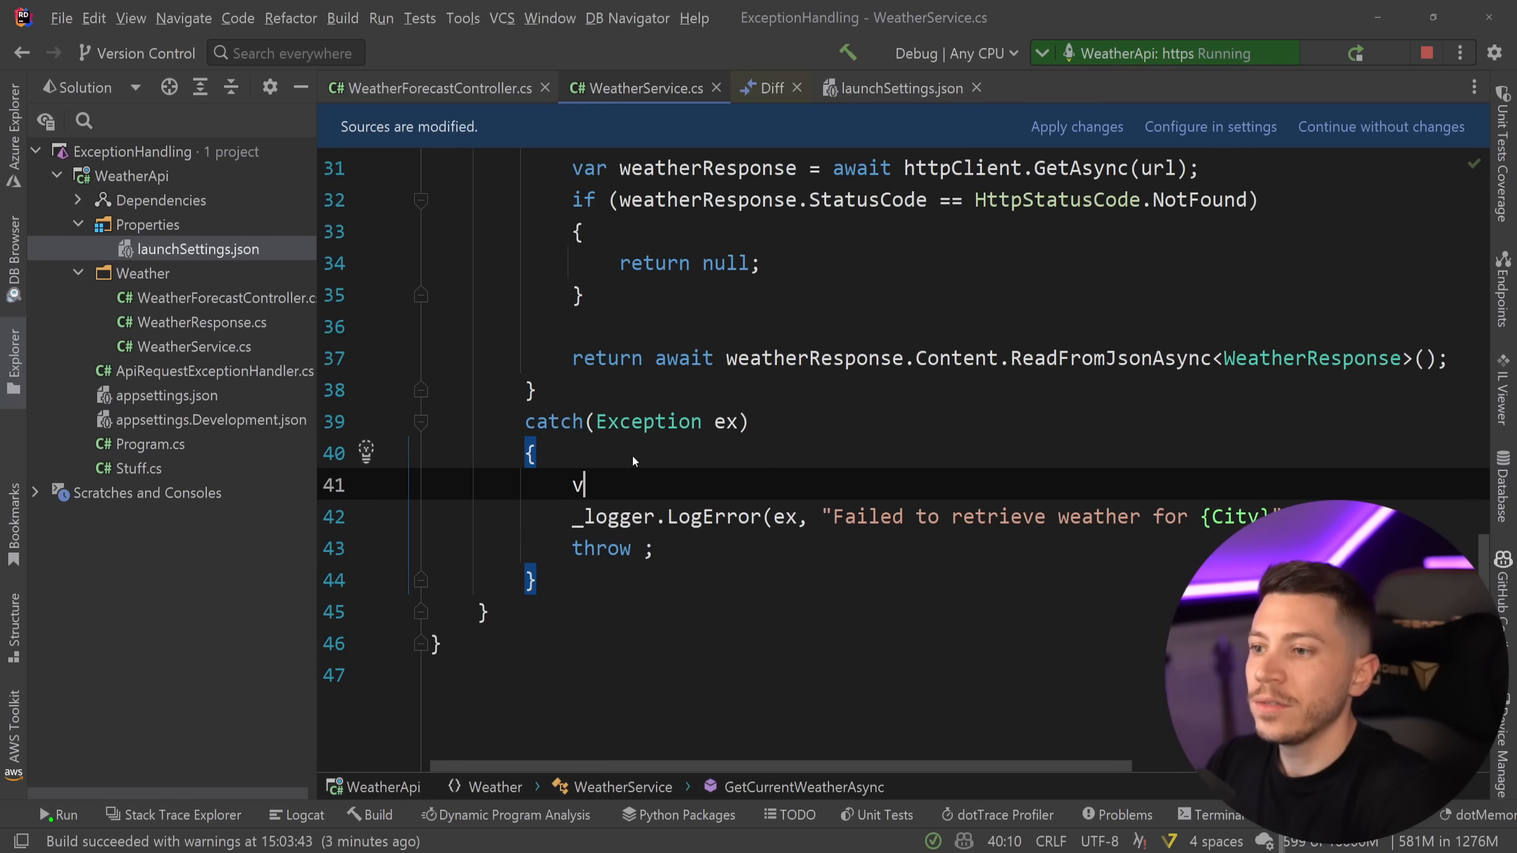
type("ar exception")
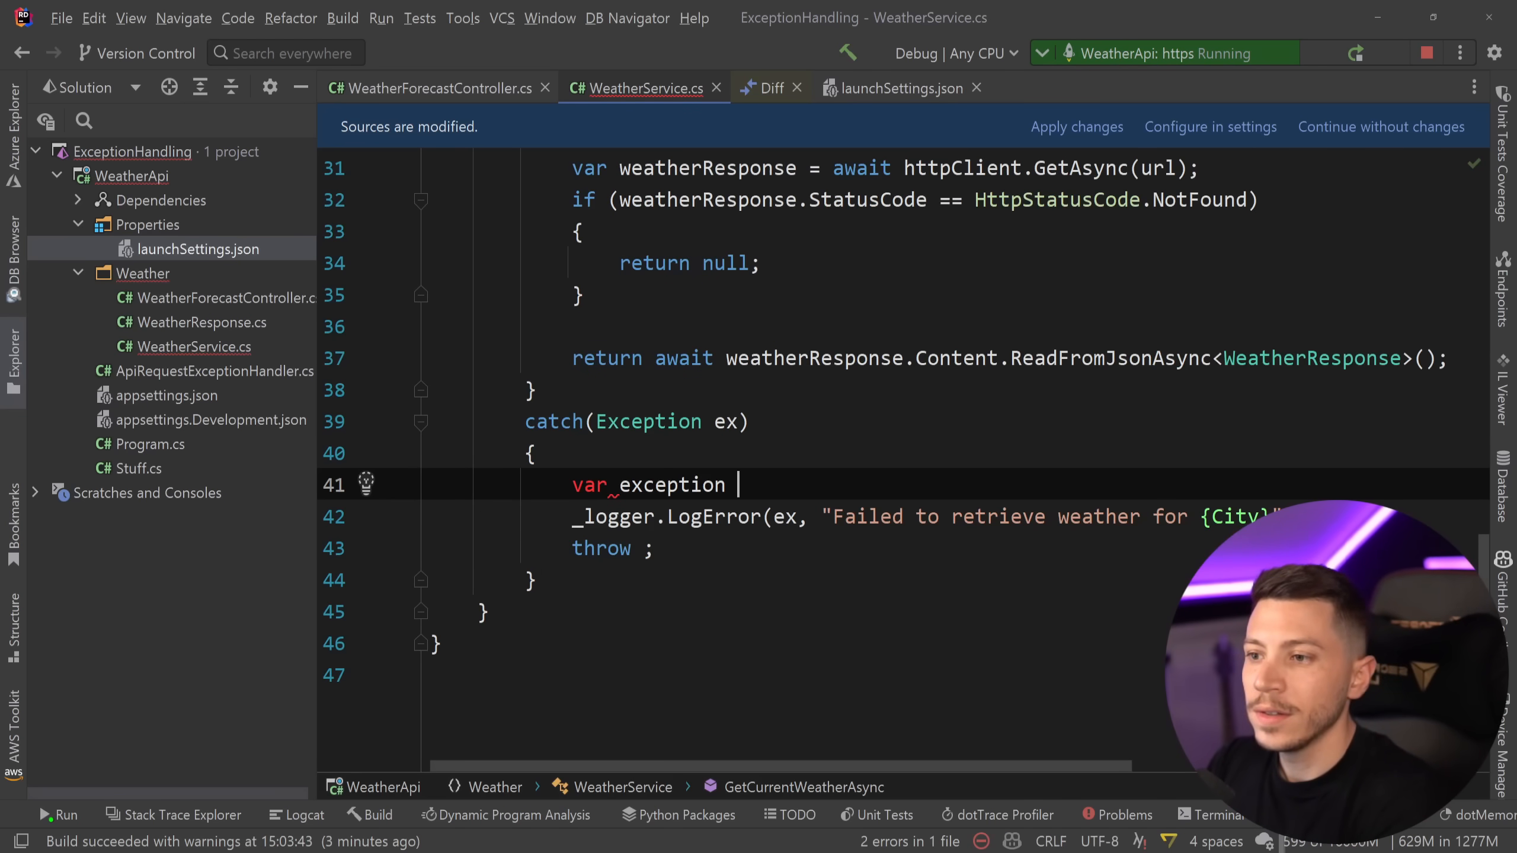
type("= new Exception(ex.Message);")
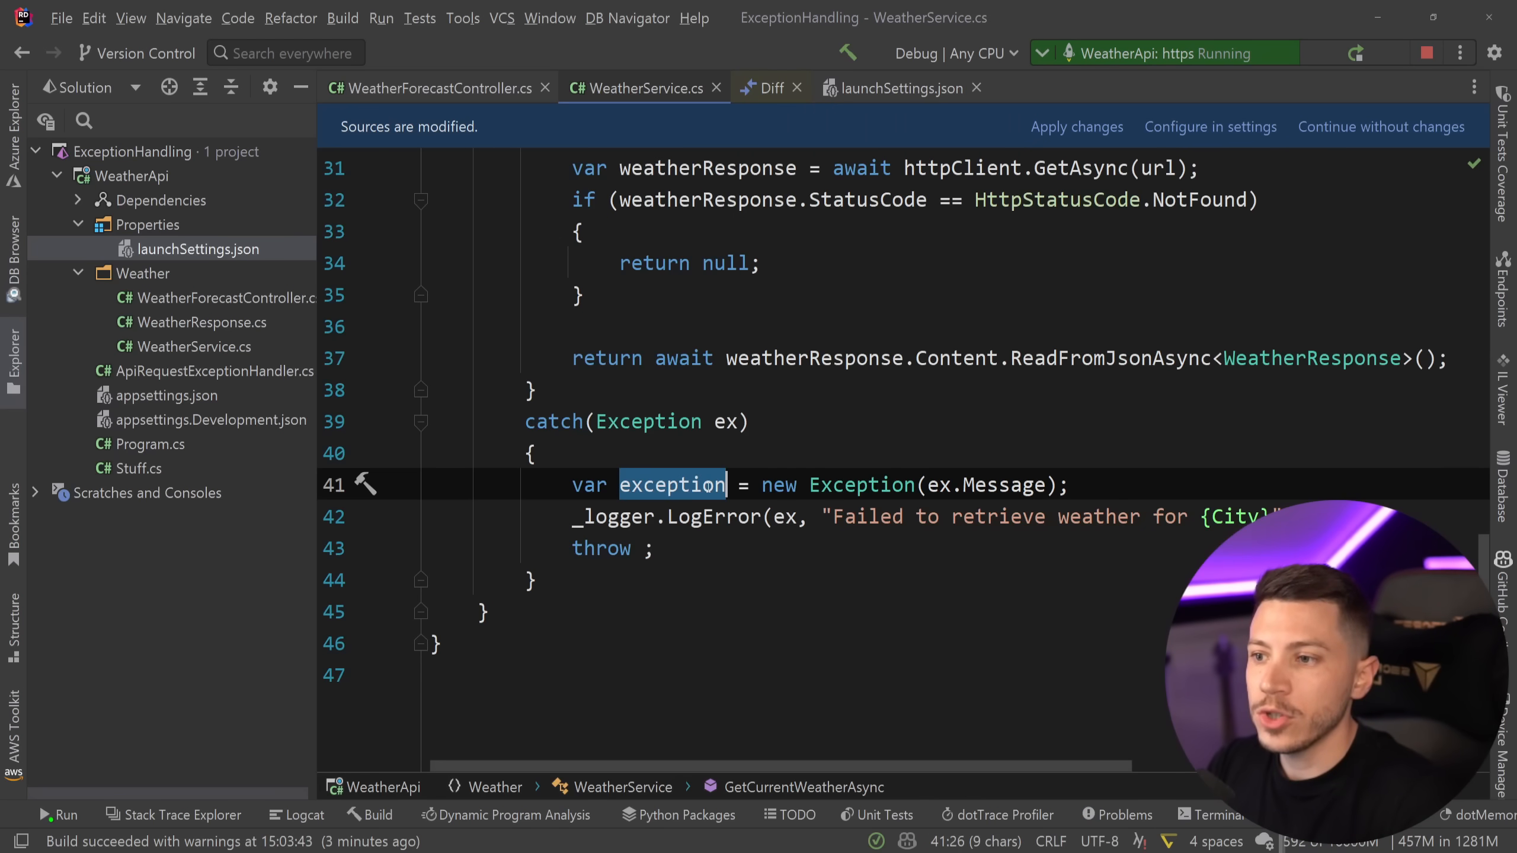
type("exception")
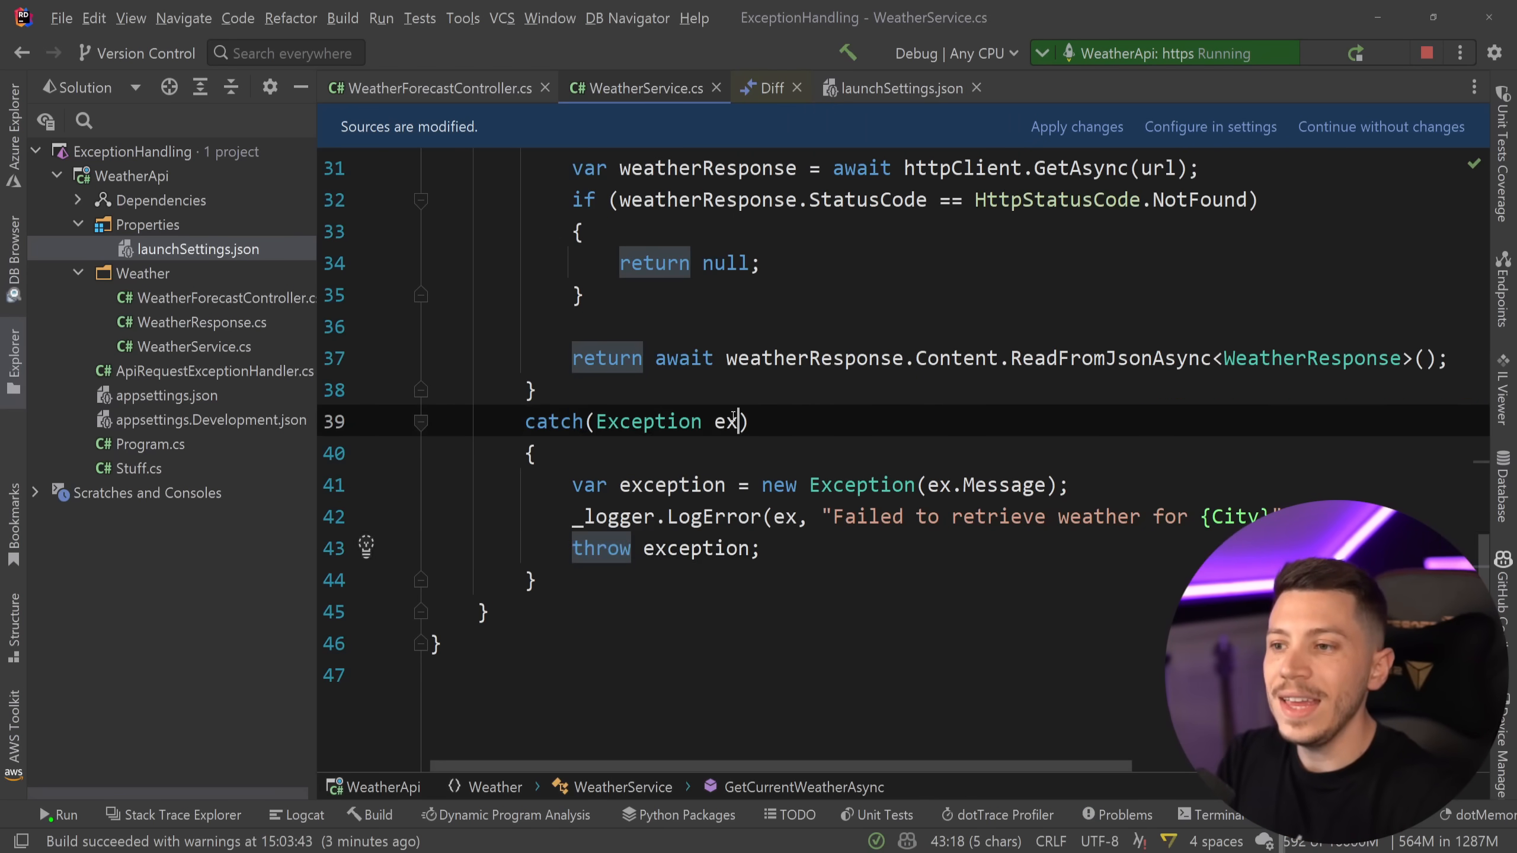
double_click(696, 547)
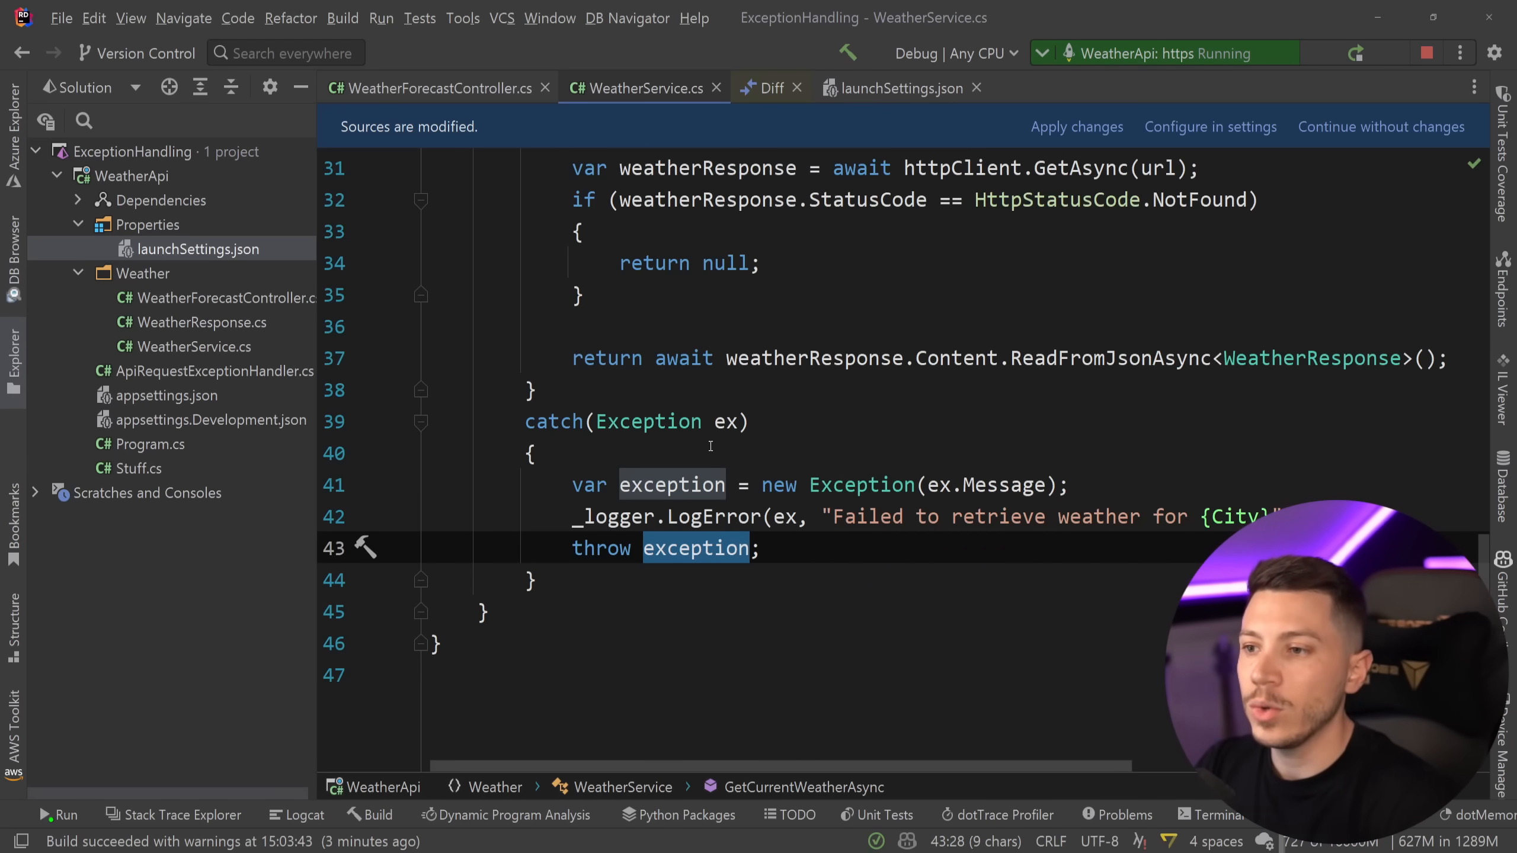
type("ex")
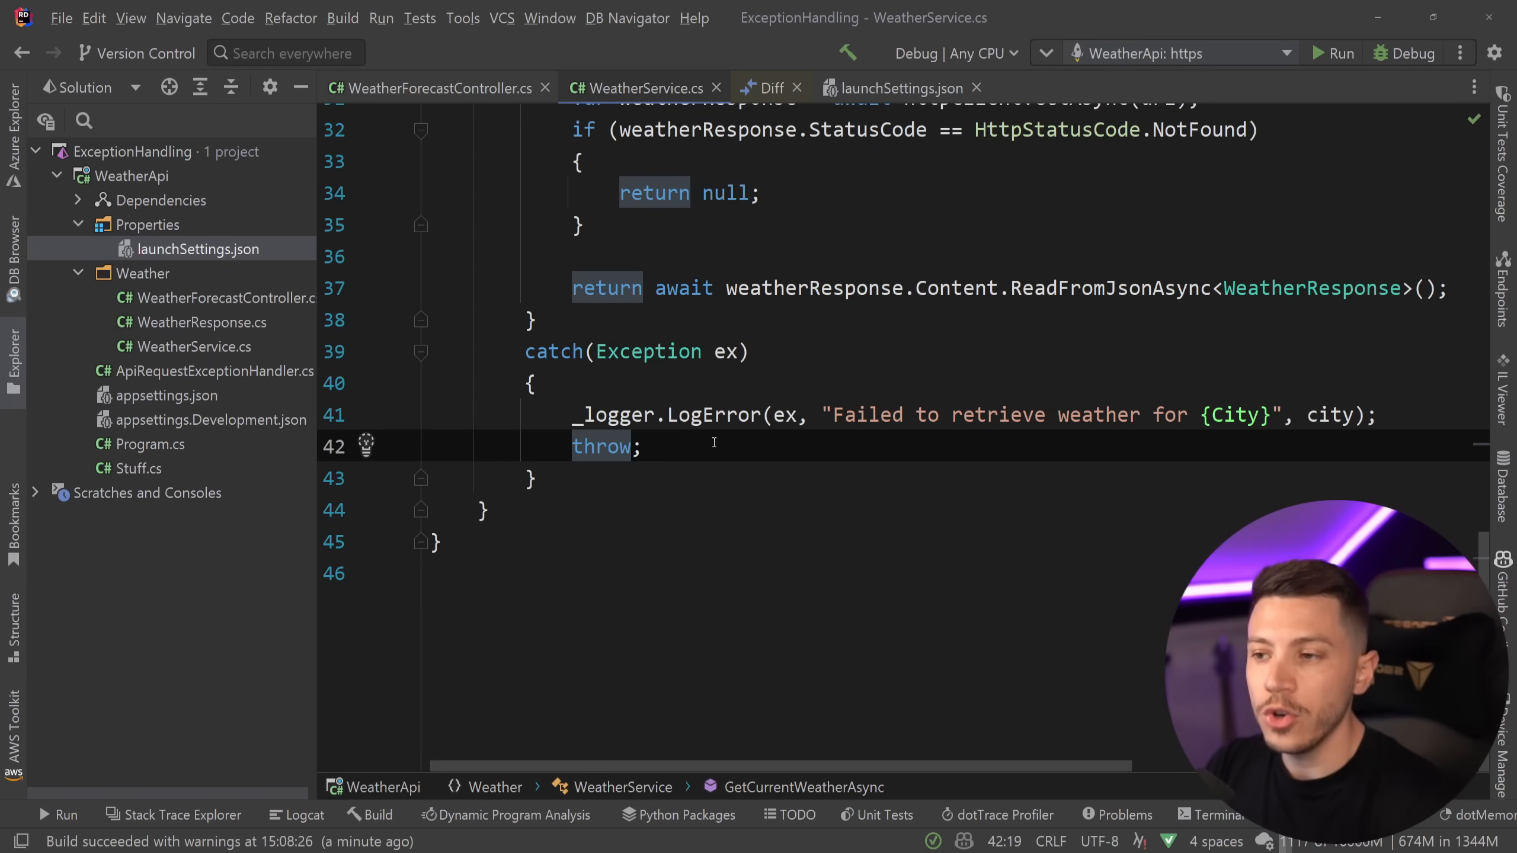
Make the catch block throw 'ex' to surface the rethrow warning
type("ex")
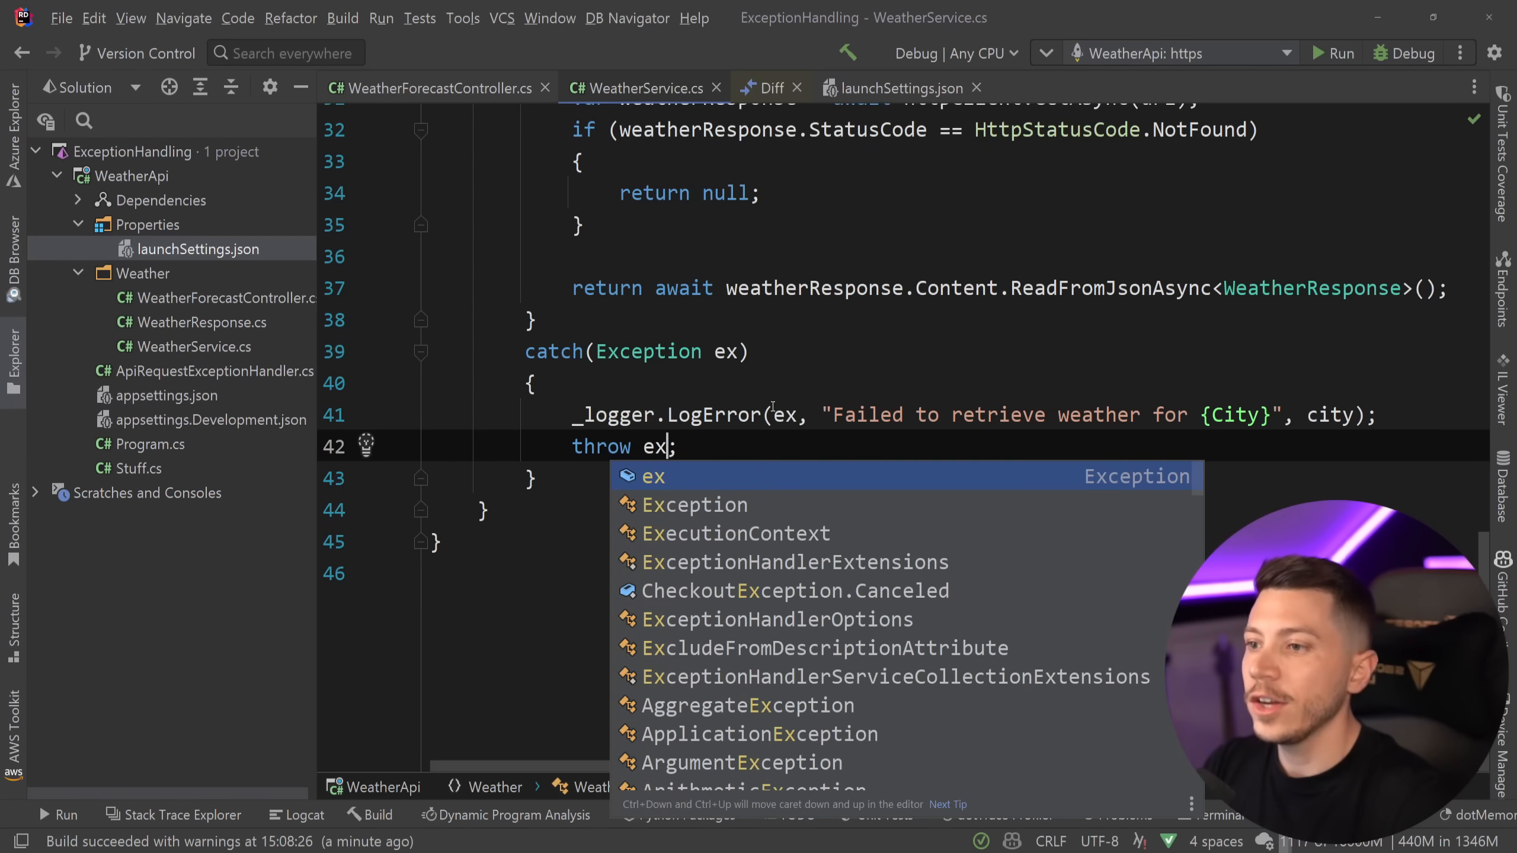
key("Escape")
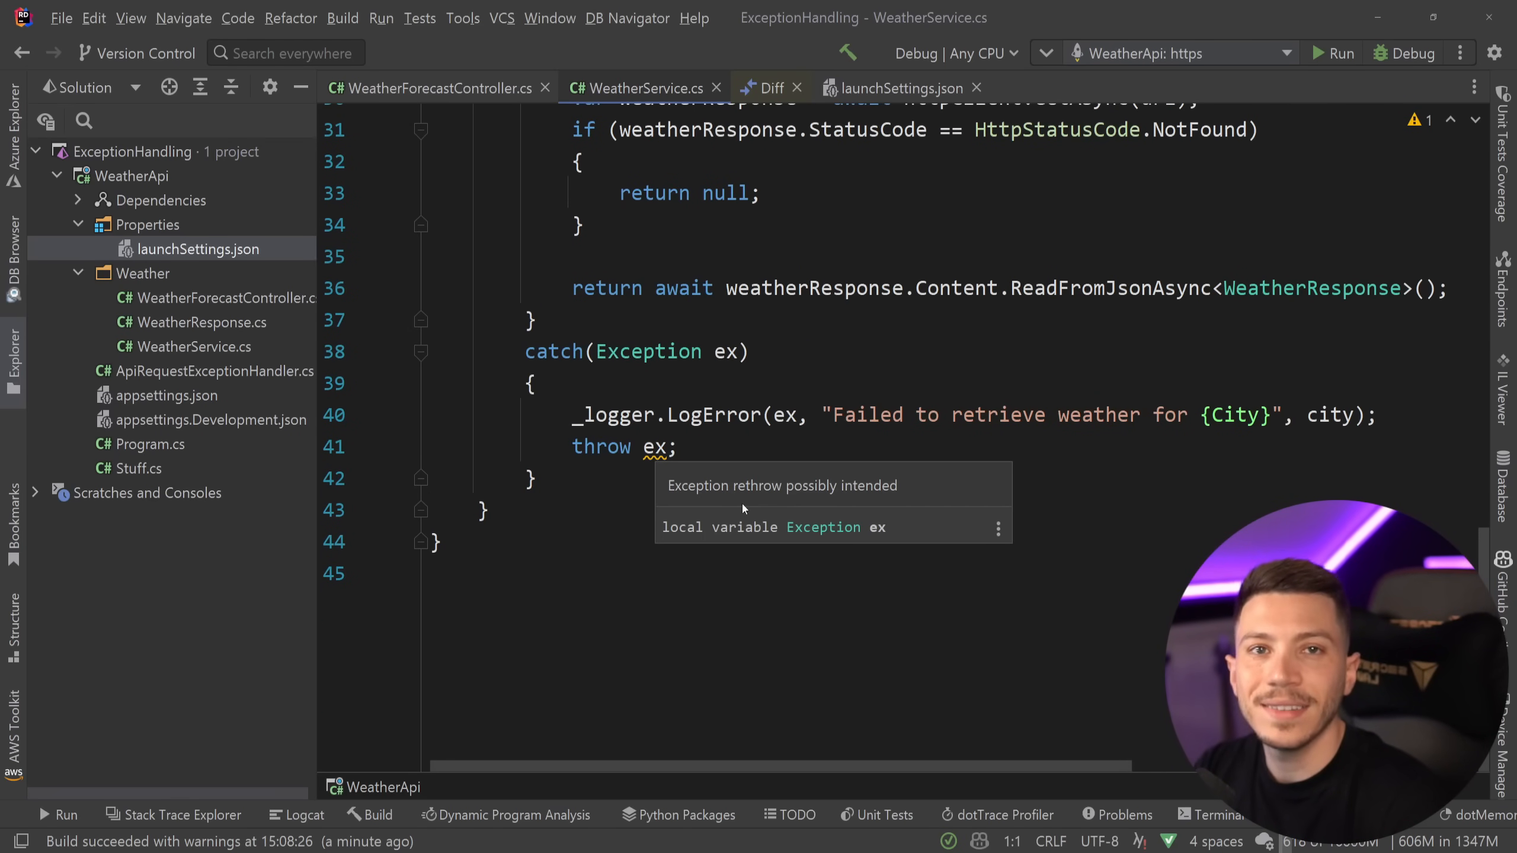
left_click(657, 446)
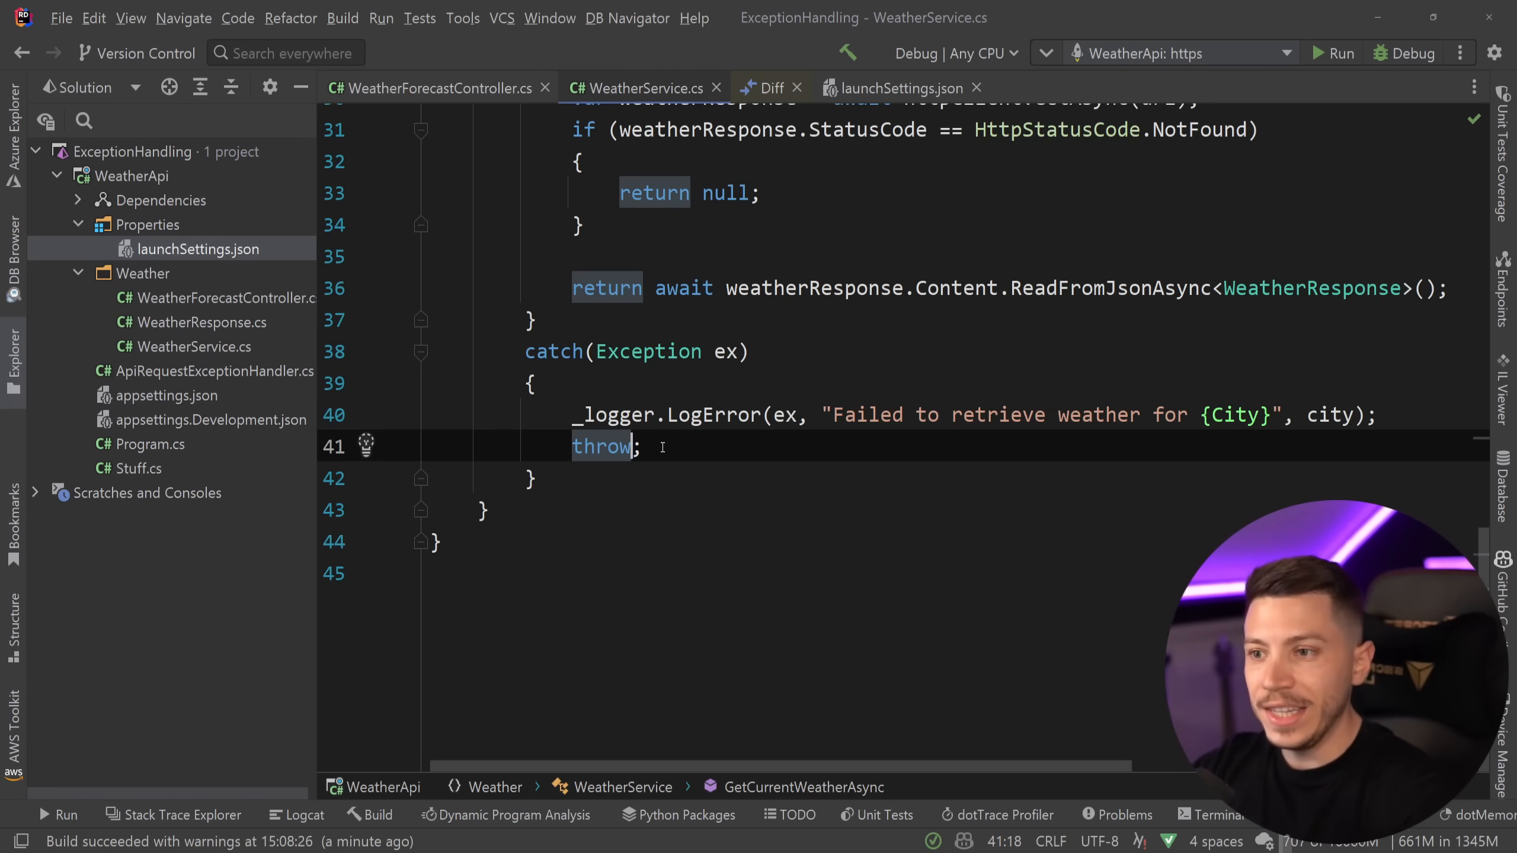
type("ex")
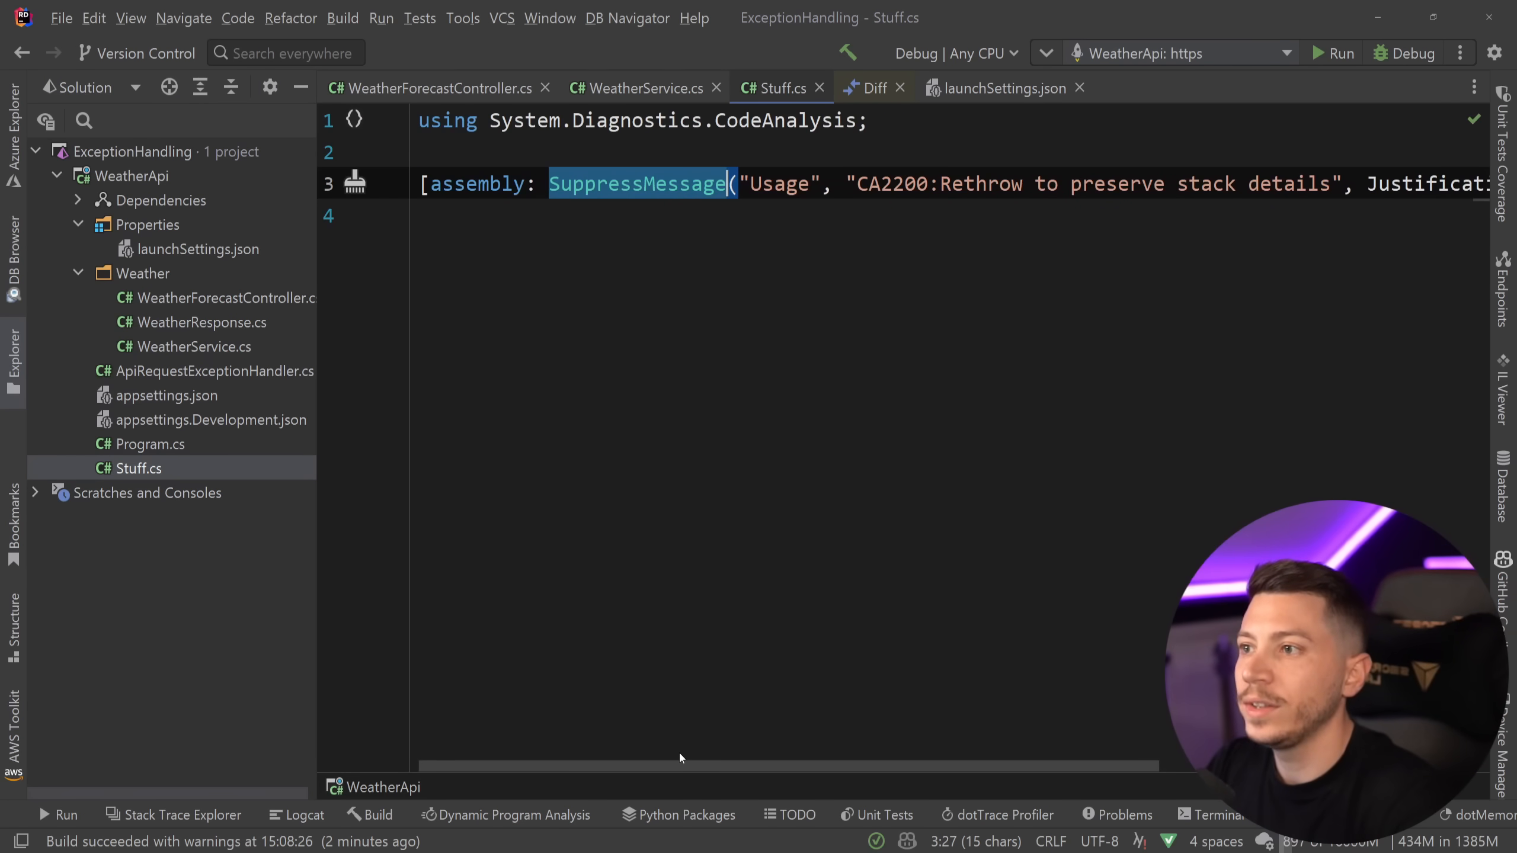
Read through the CA2200 rule documentation
left_click(634, 88)
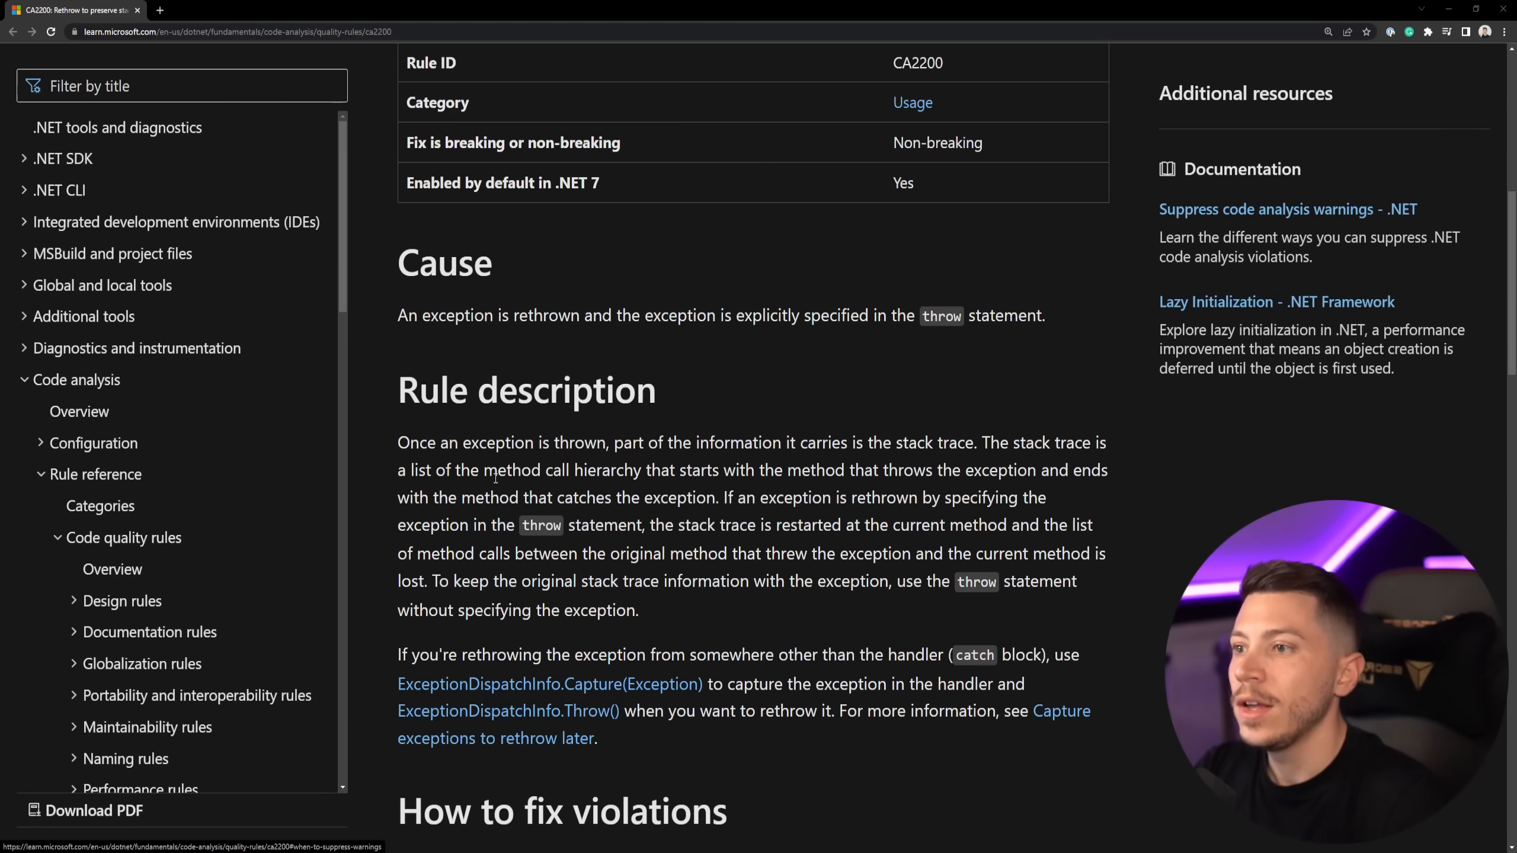
scroll("down", 3)
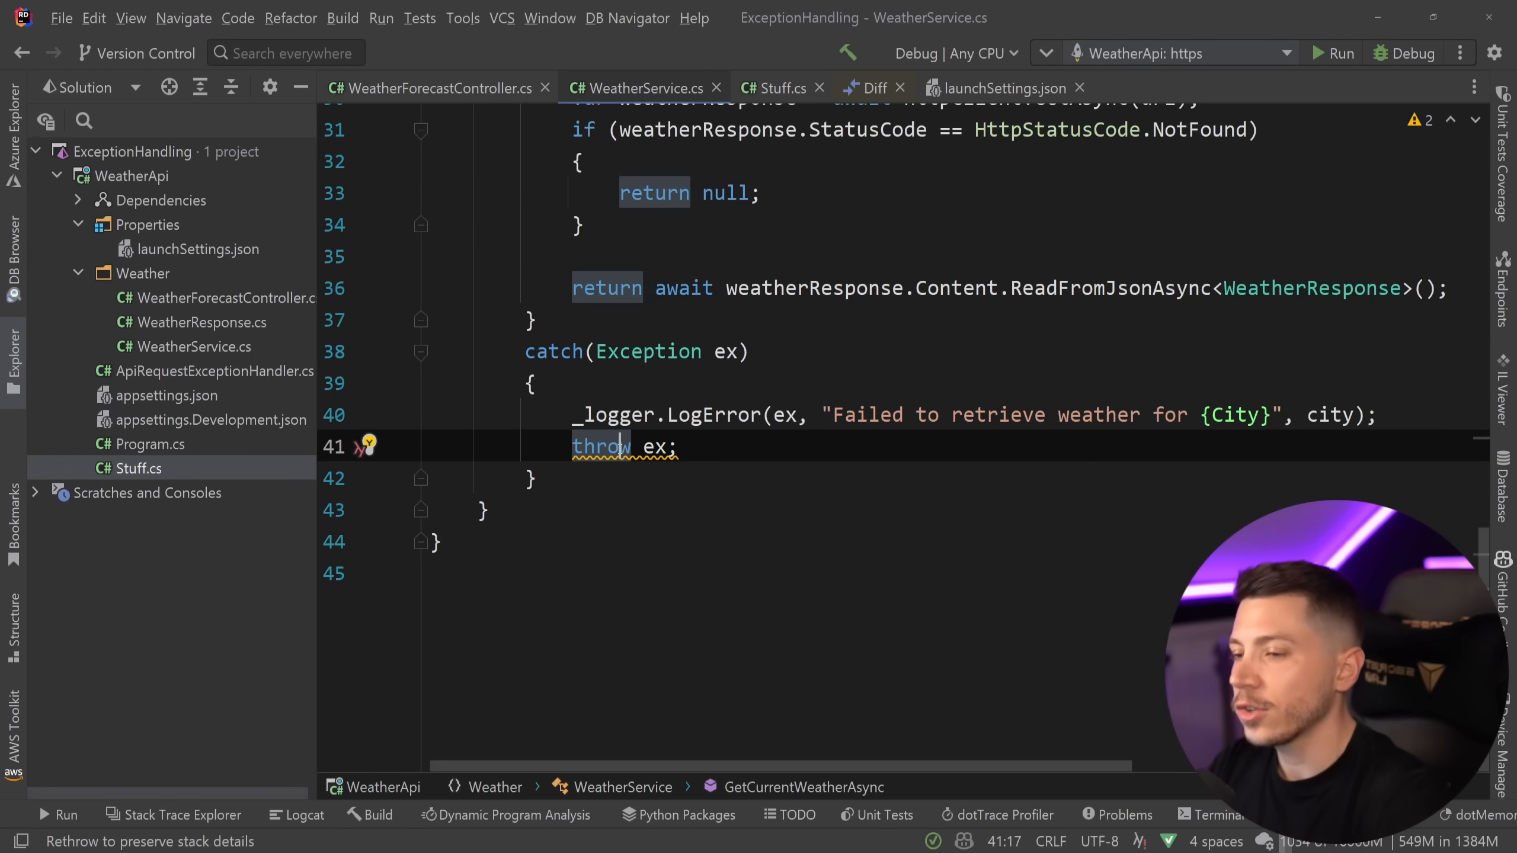
Apply the 'Rethrow to preserve stack details' quick fix to 'throw ex;'
left_click(366, 446)
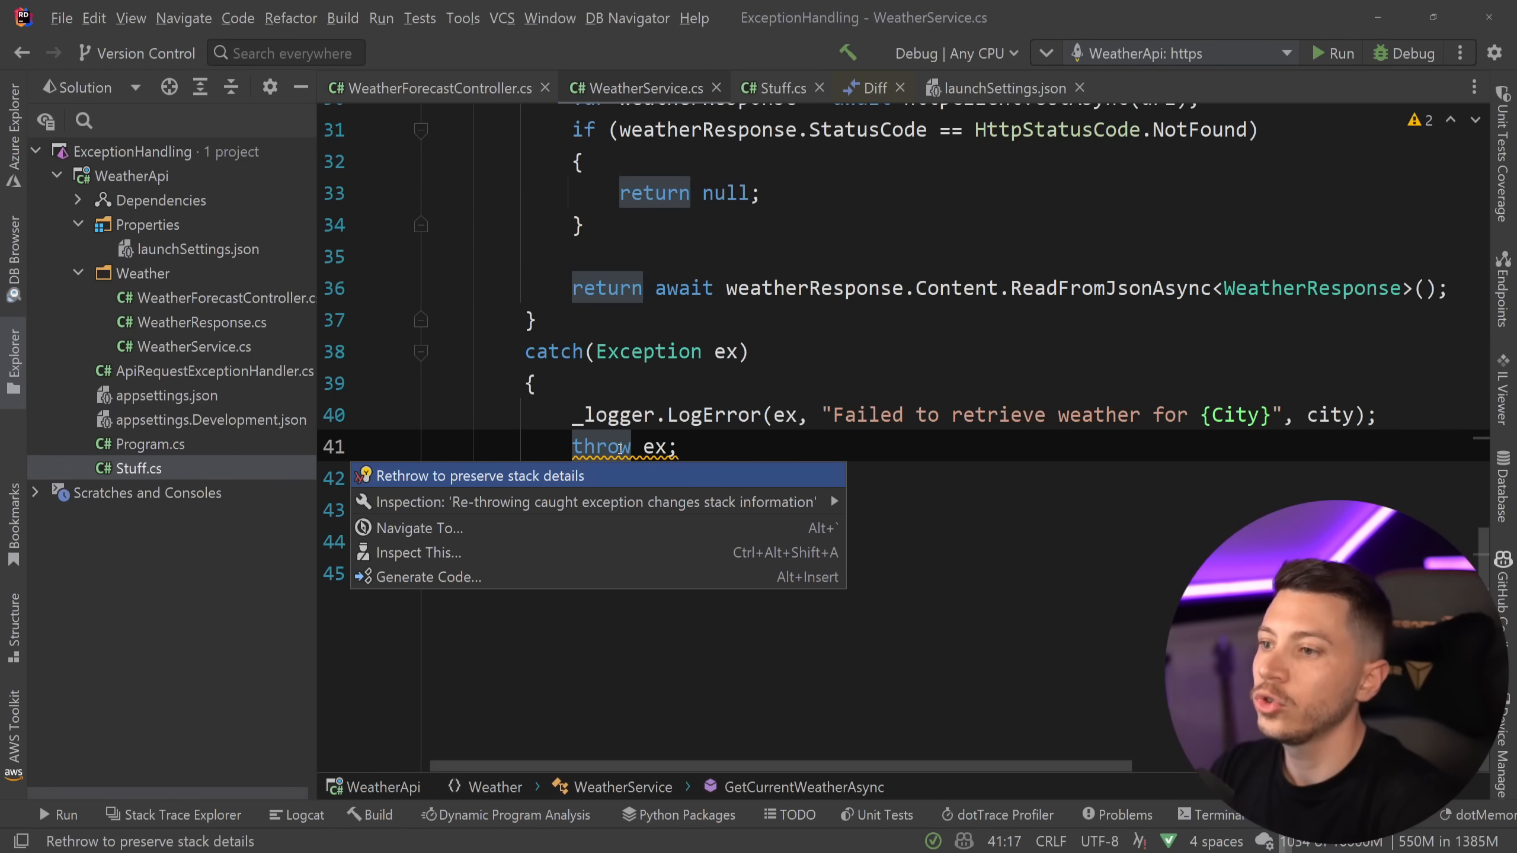
left_click(480, 475)
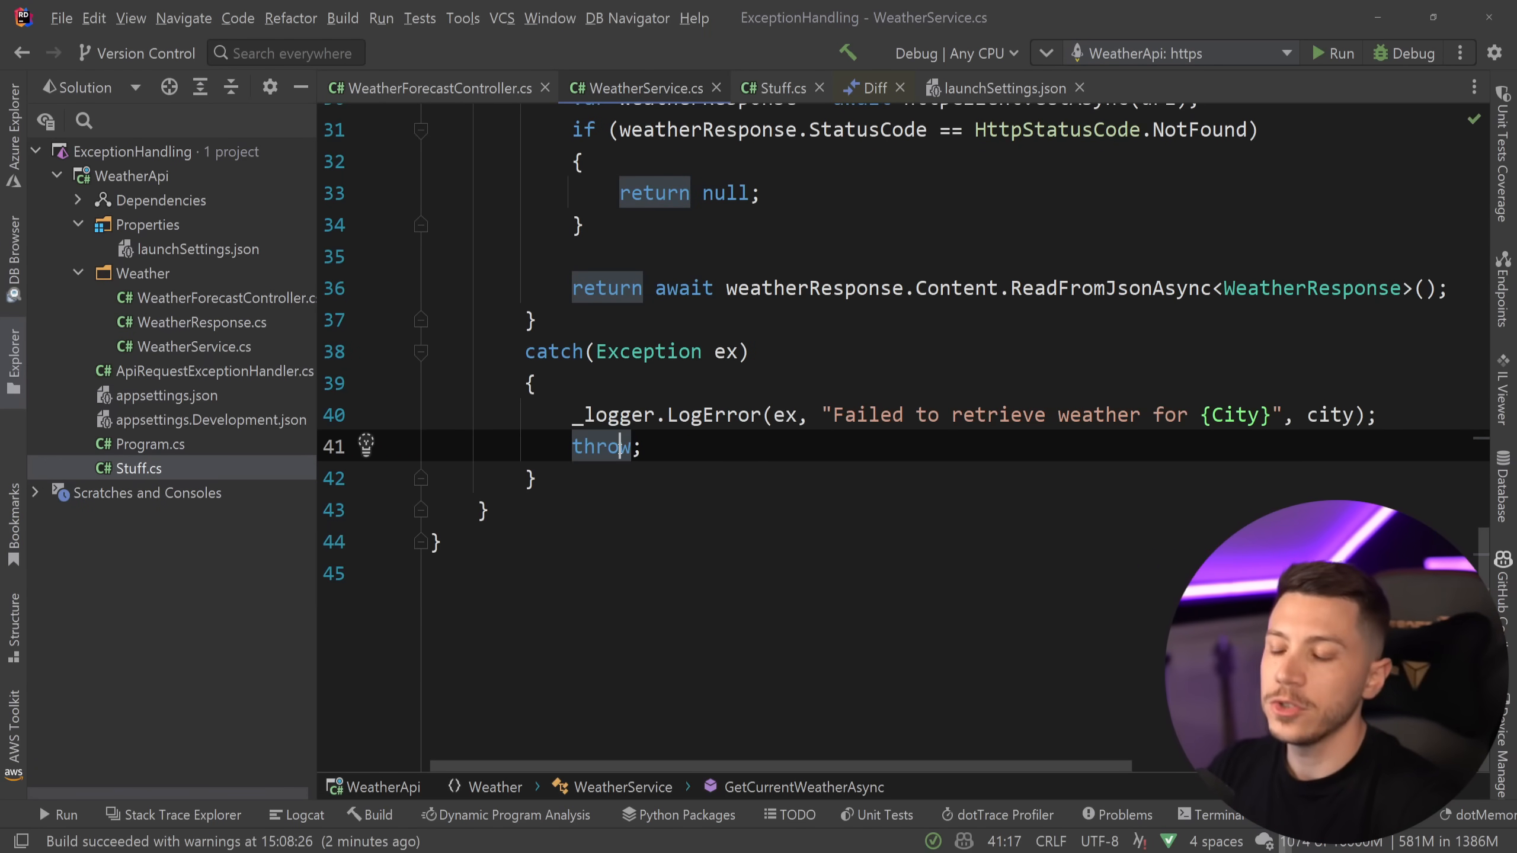